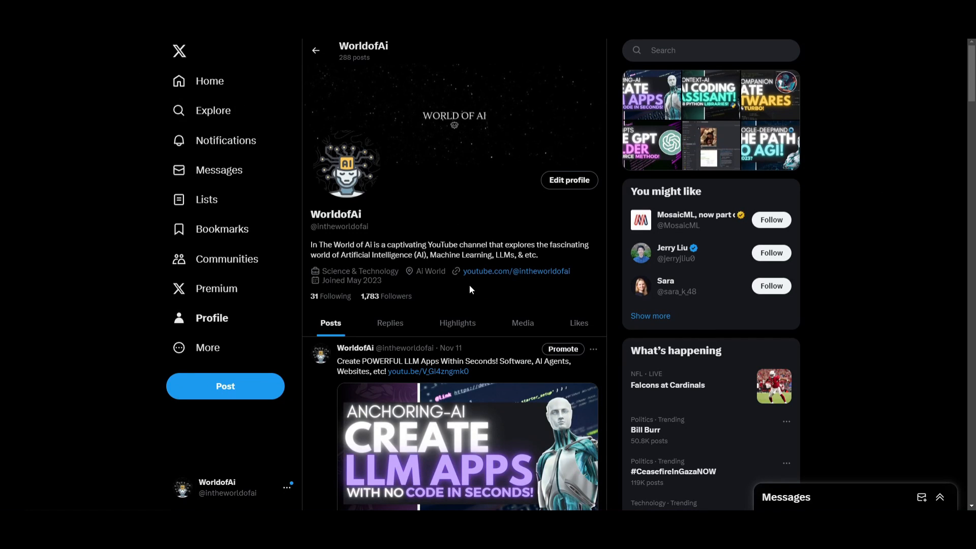
{"action": "mouse_move", "coordinate": [458, 323]}
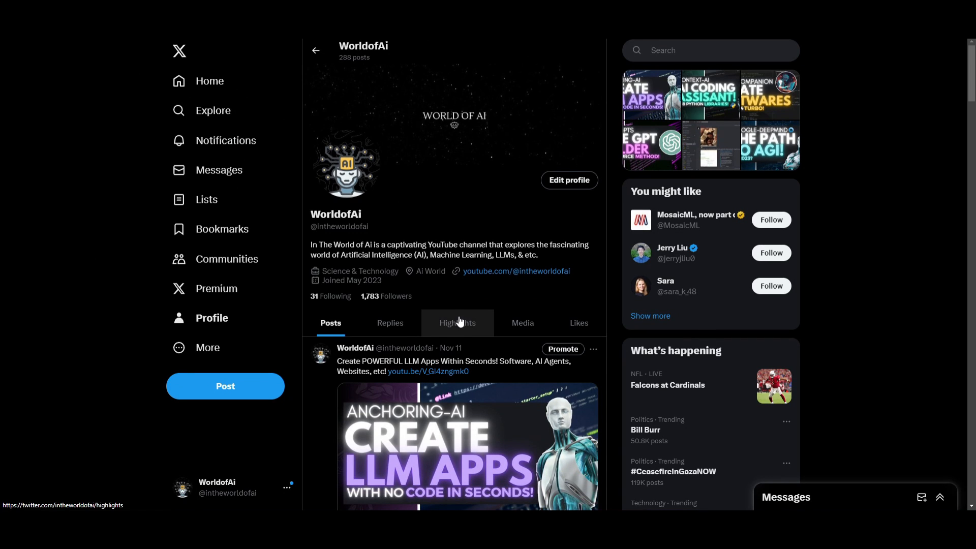
Scroll down the World of AI X profile.
{"action": "scroll", "scroll_direction": "down", "scroll_amount": 3}
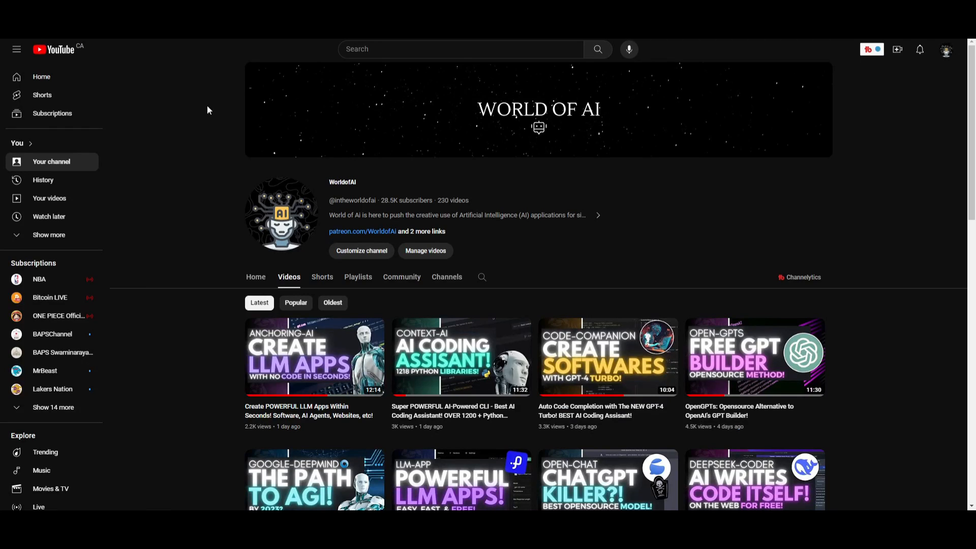
{"action": "mouse_move", "coordinate": [281, 214]}
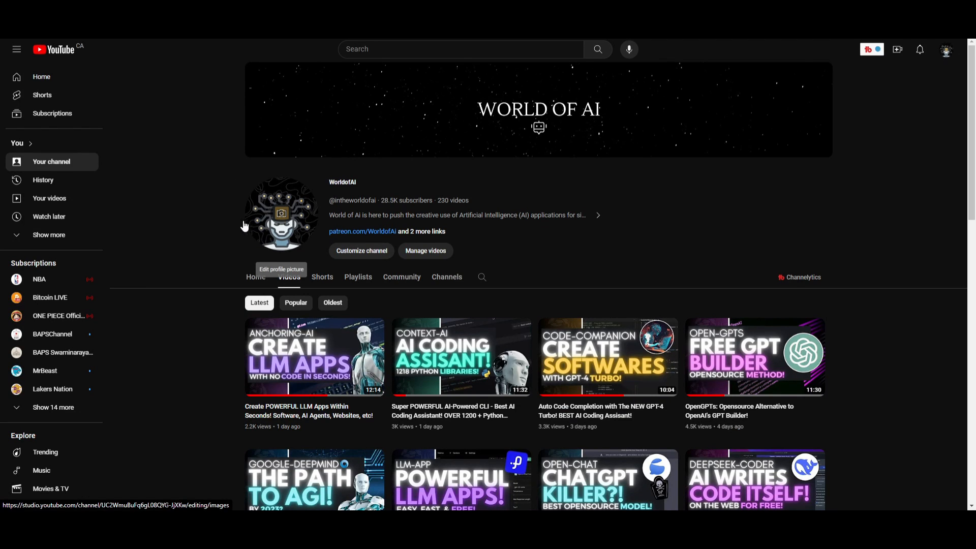
{"action": "scroll", "scroll_direction": "down", "scroll_amount": 3}
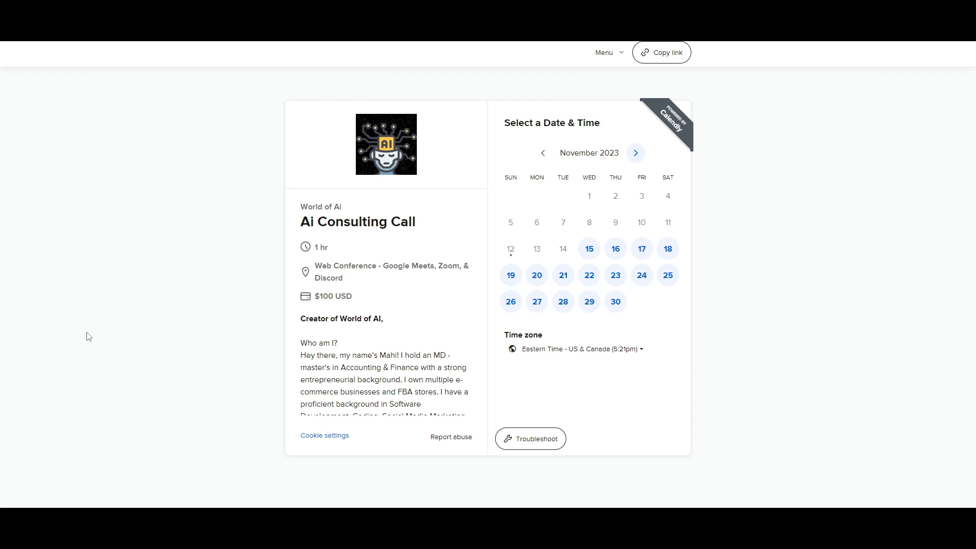
{"action": "mouse_move", "coordinate": [178, 308]}
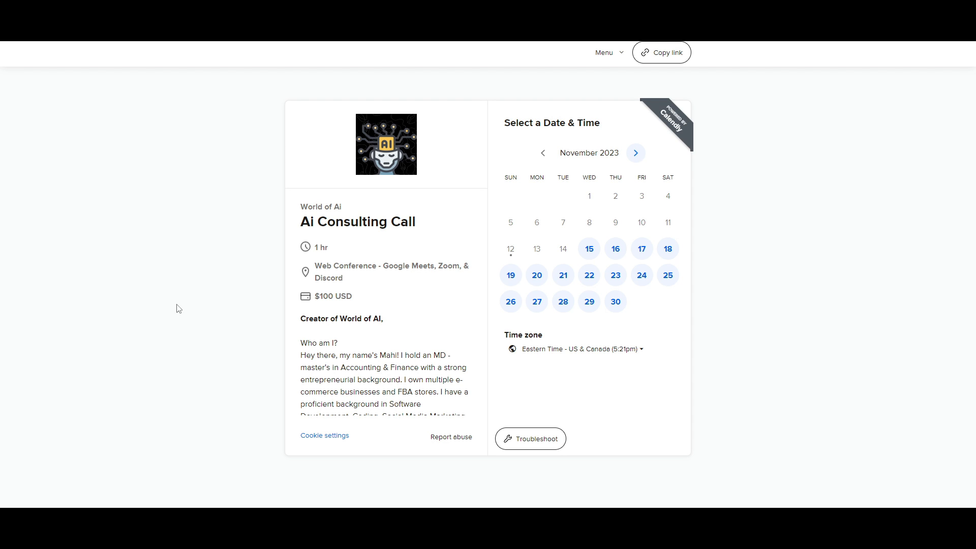
{"action": "scroll", "scroll_direction": "down", "scroll_amount": 3}
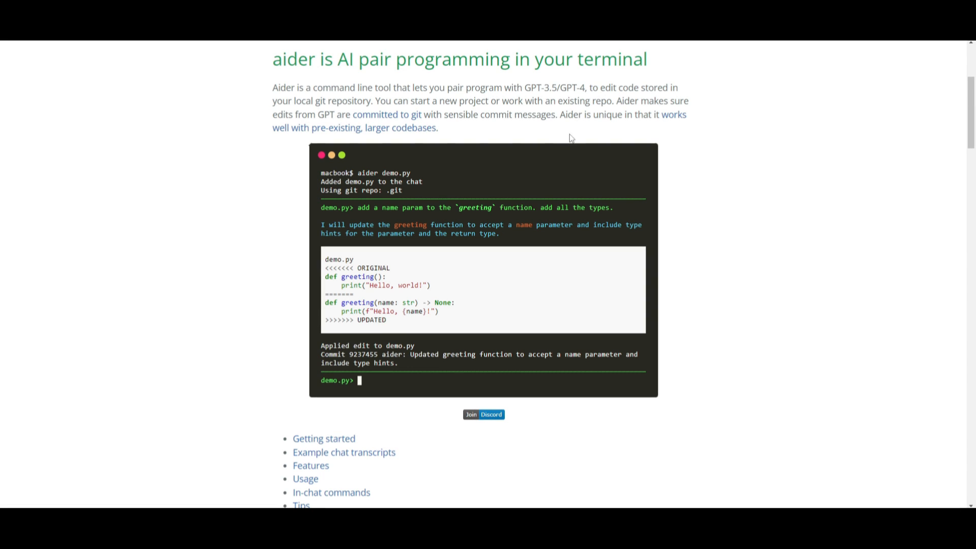
{"action": "mouse_move", "coordinate": [563, 153]}
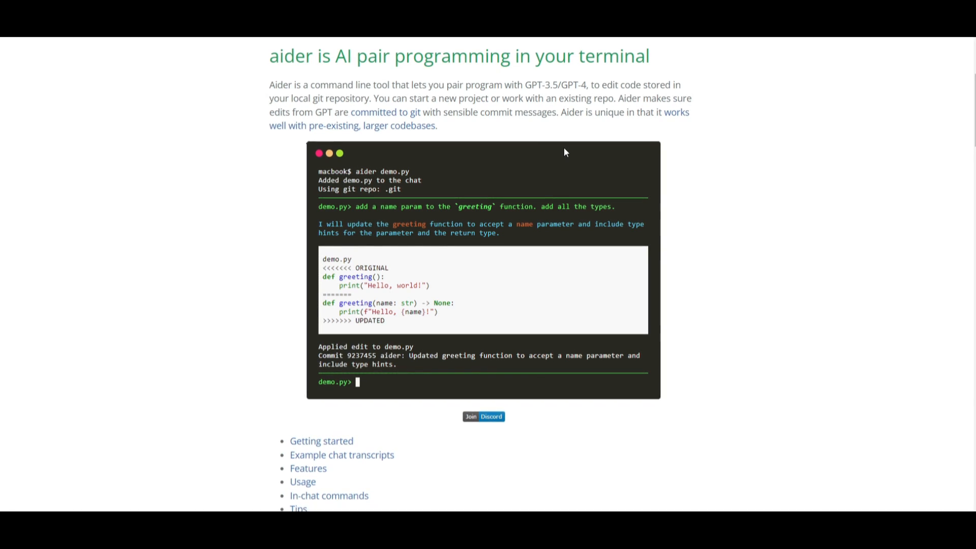
{"action": "scroll", "scroll_direction": "down", "scroll_amount": 3}
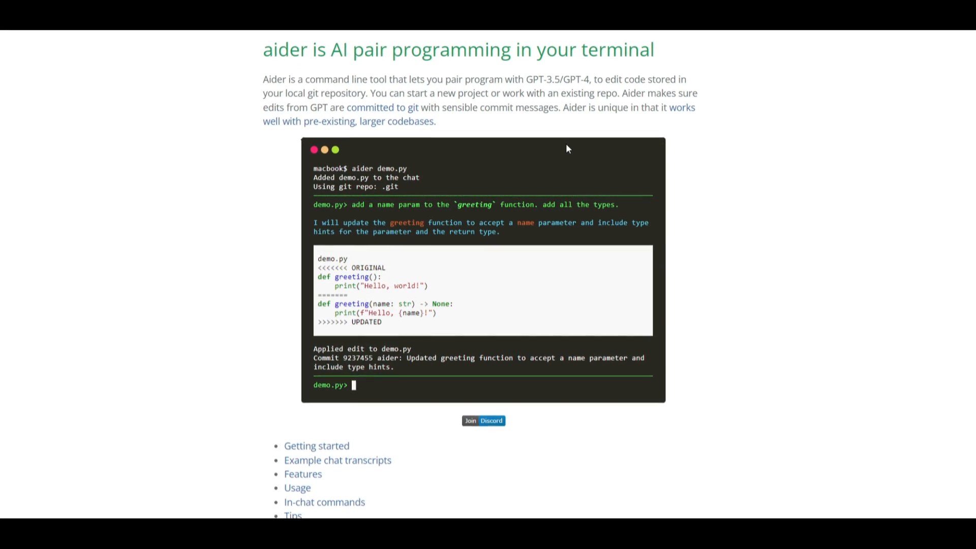
{"action": "scroll", "scroll_direction": "up", "scroll_amount": 3}
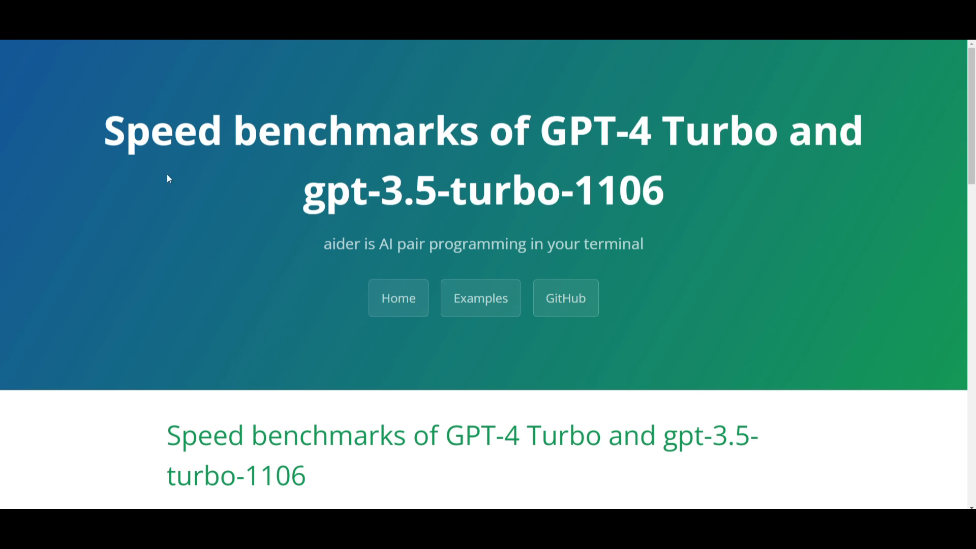
{"action": "mouse_move", "coordinate": [757, 145]}
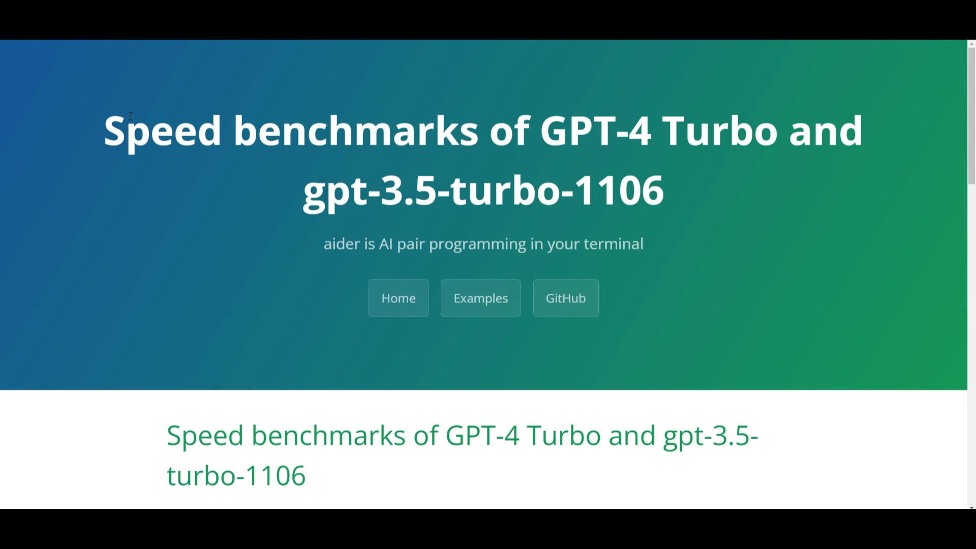
{"action": "mouse_move", "coordinate": [186, 152]}
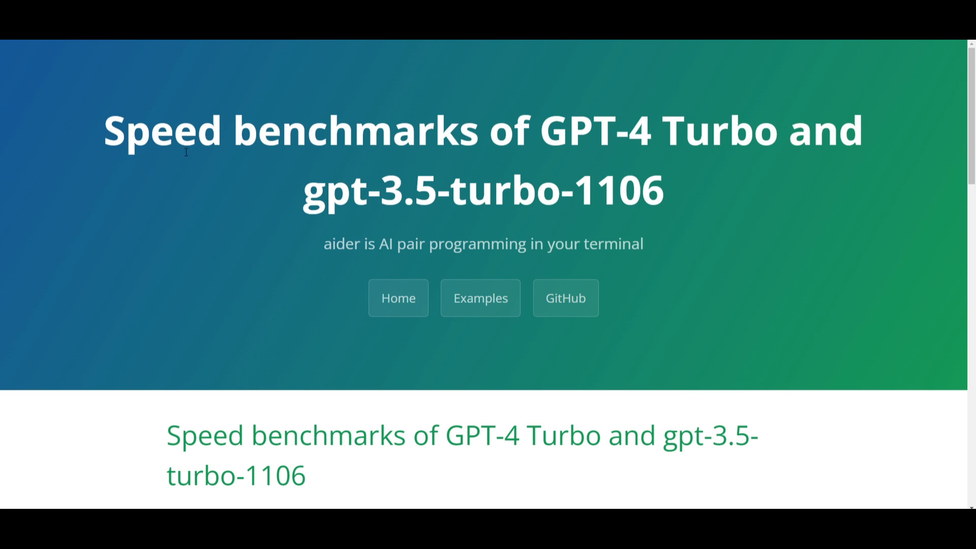
{"action": "mouse_move", "coordinate": [166, 164]}
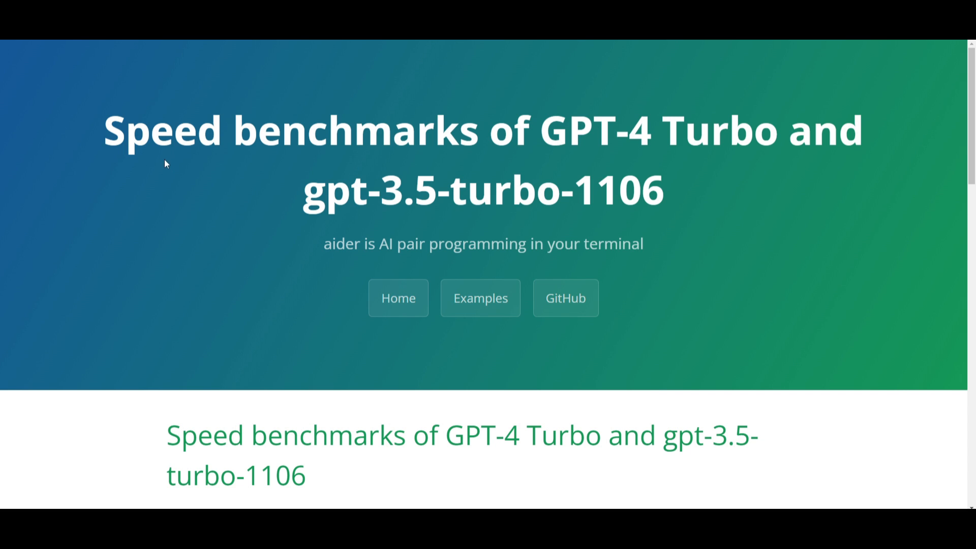
{"action": "mouse_move", "coordinate": [158, 168]}
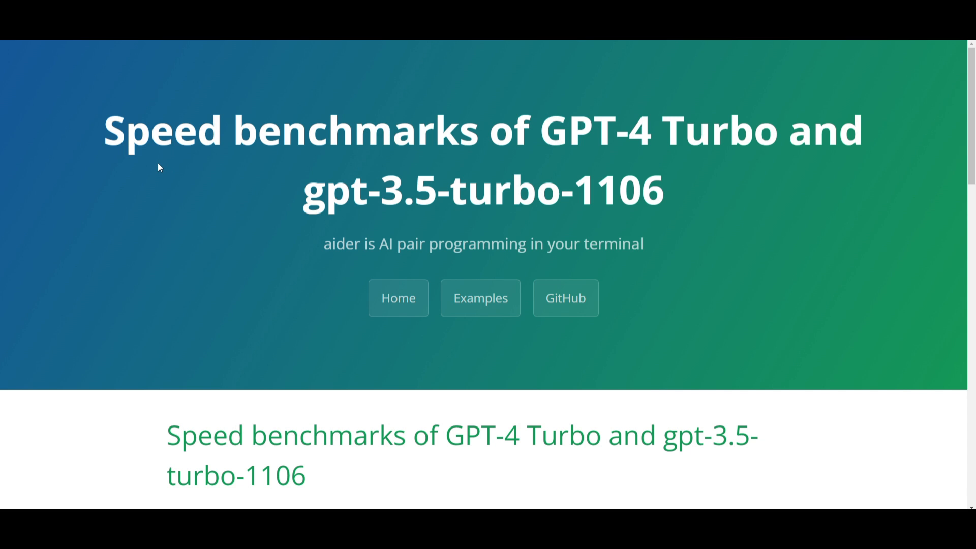
Scroll the speed benchmarks article to the GPT Code Editing Speed chart.
{"action": "scroll", "scroll_direction": "down", "scroll_amount": 3}
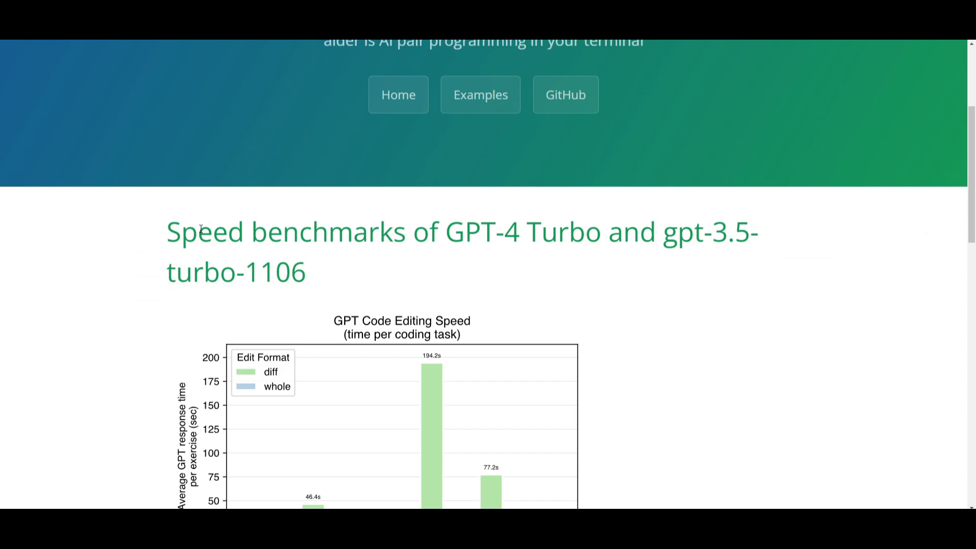
{"action": "scroll", "scroll_direction": "down", "scroll_amount": 3}
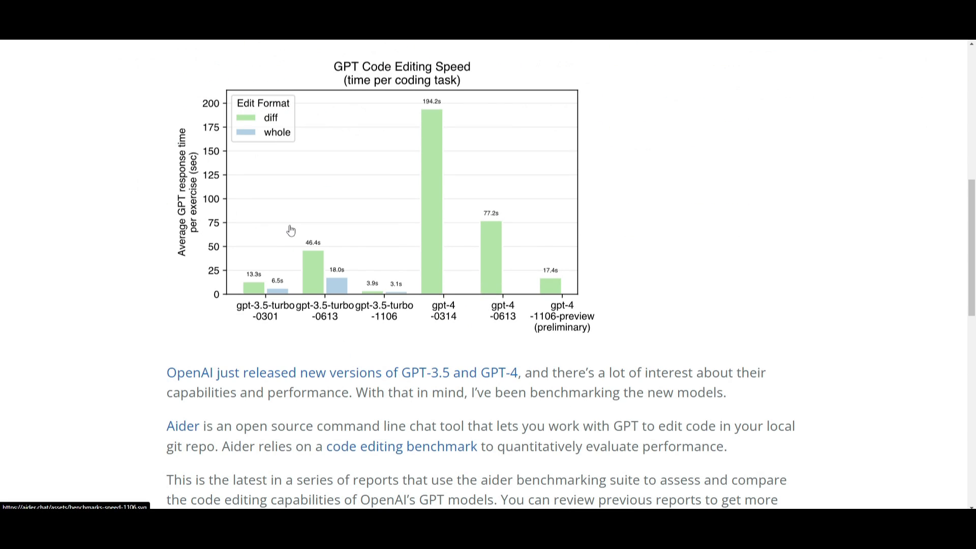
{"action": "scroll", "scroll_direction": "up", "scroll_amount": 3}
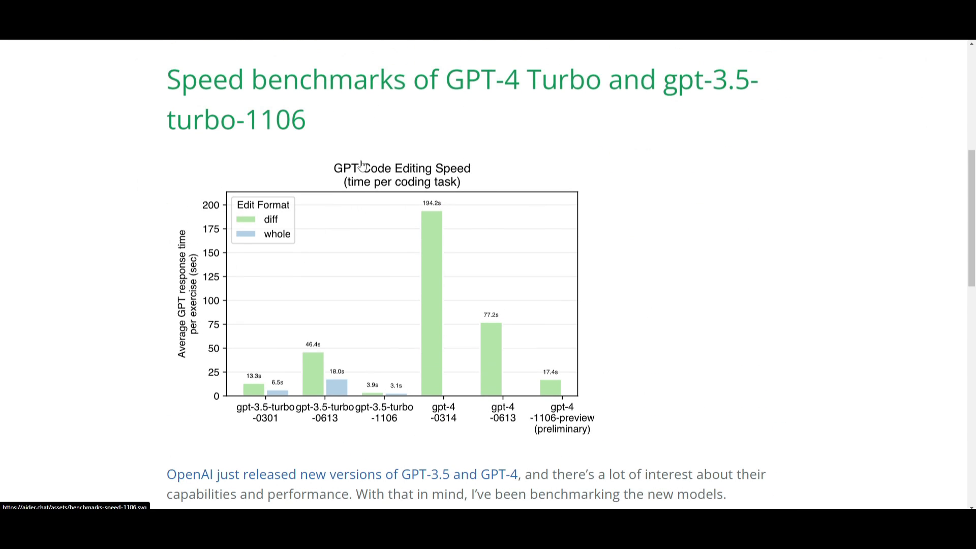
{"action": "mouse_move", "coordinate": [219, 167]}
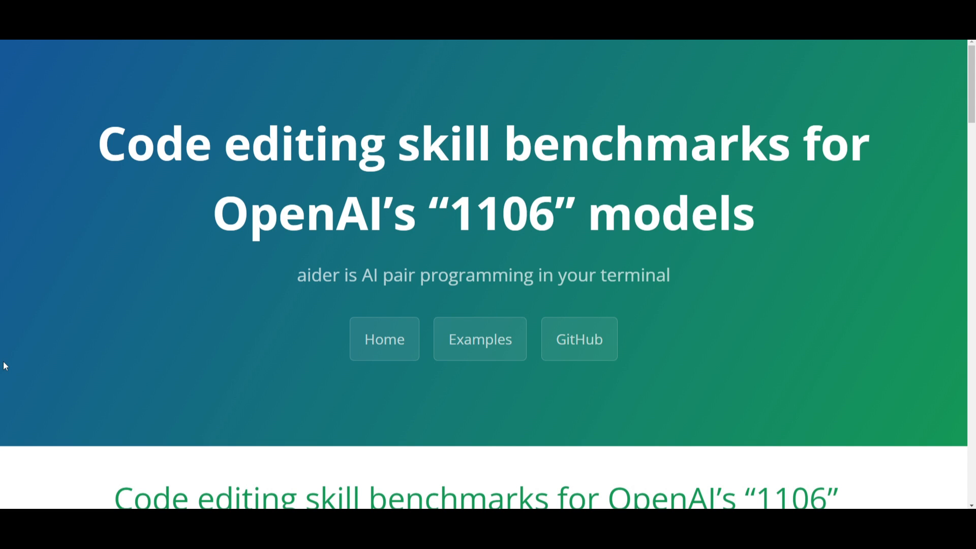
Open the code editing skill benchmarks page for OpenAI's 1106 models.
{"action": "left_click", "coordinate": [480, 338]}
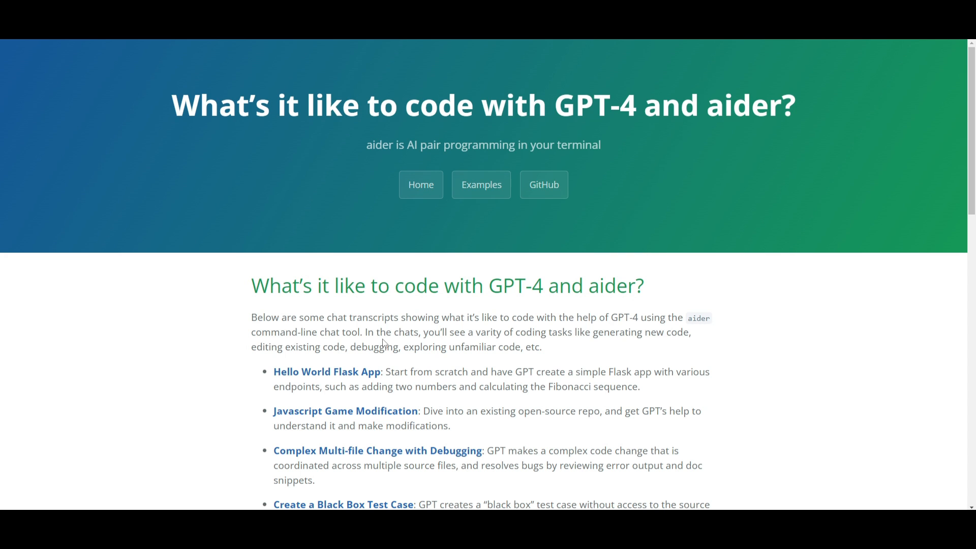
Scroll through the example chat transcript links, then open the Installing aider page.
{"action": "scroll", "scroll_direction": "down", "scroll_amount": 3}
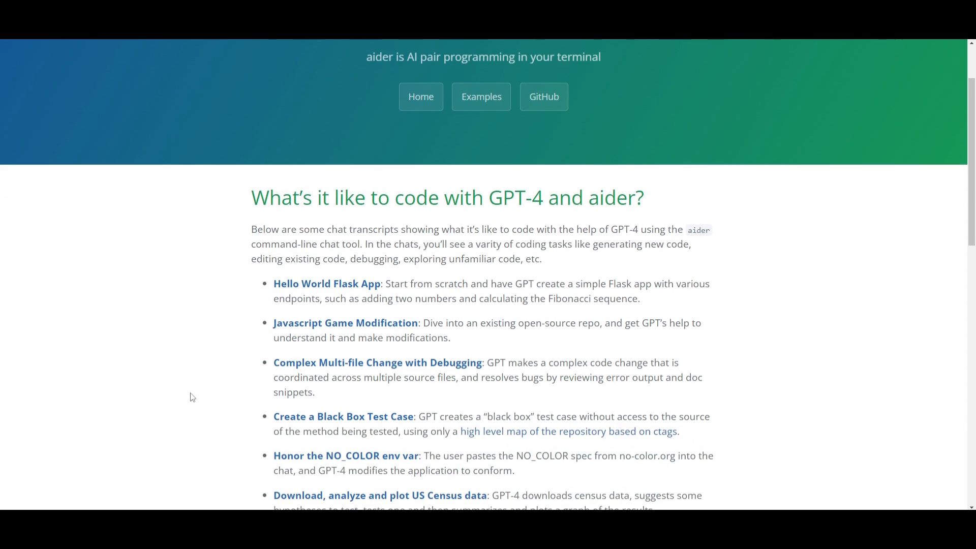
{"action": "scroll", "scroll_direction": "down", "scroll_amount": 3}
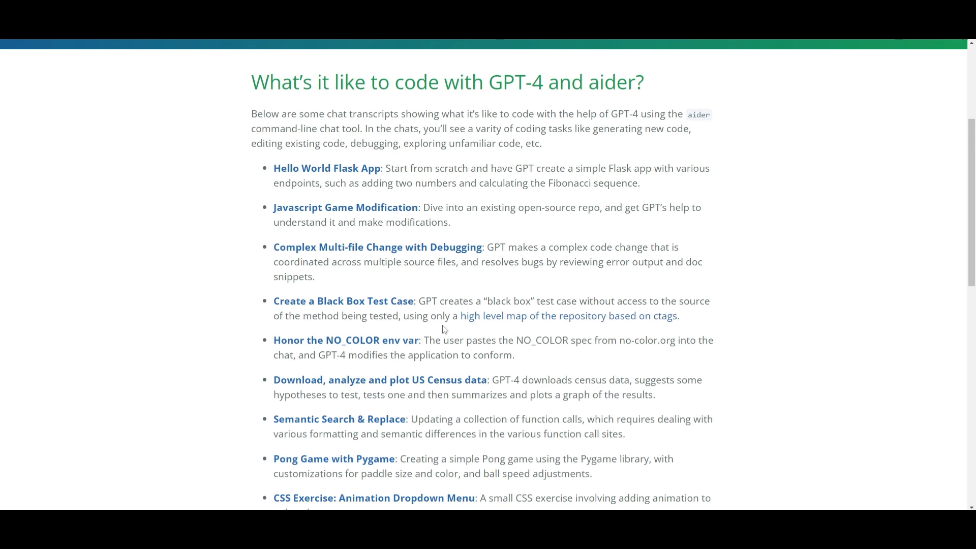
{"action": "mouse_move", "coordinate": [640, 203]}
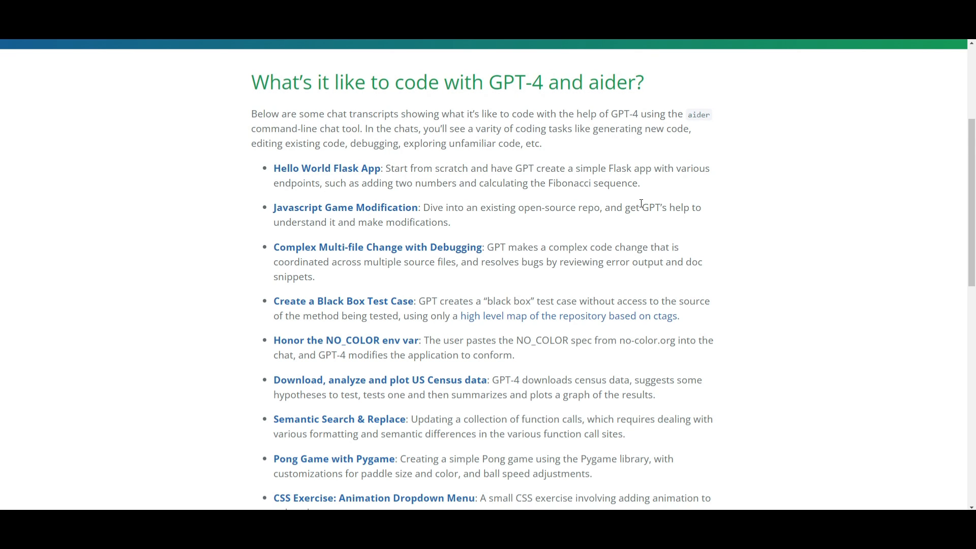
{"action": "scroll", "scroll_direction": "down", "scroll_amount": 3}
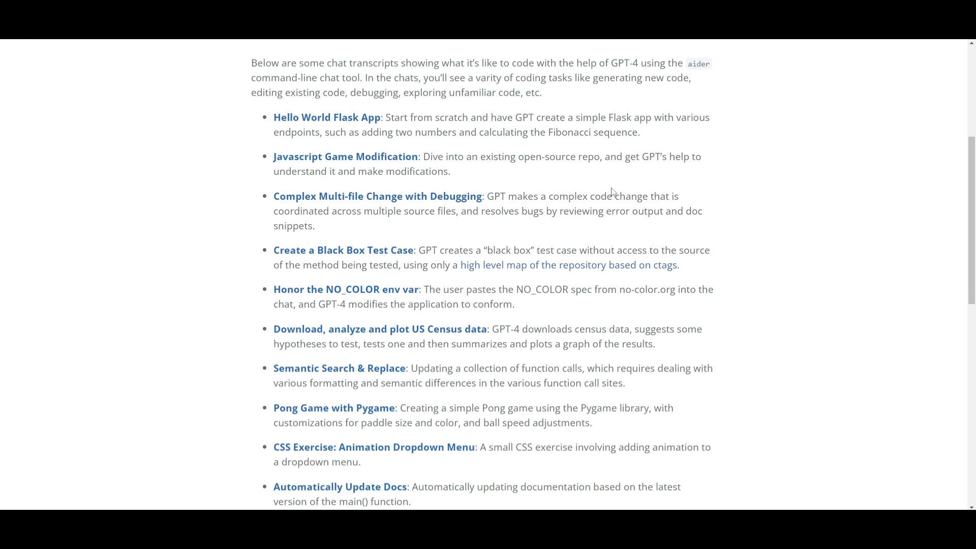
{"action": "mouse_move", "coordinate": [137, 266]}
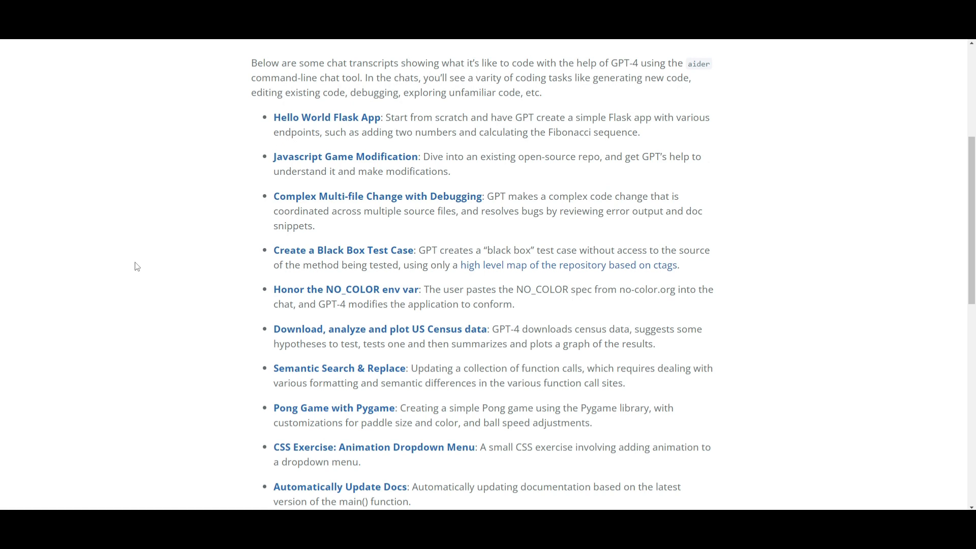
{"action": "mouse_move", "coordinate": [162, 240]}
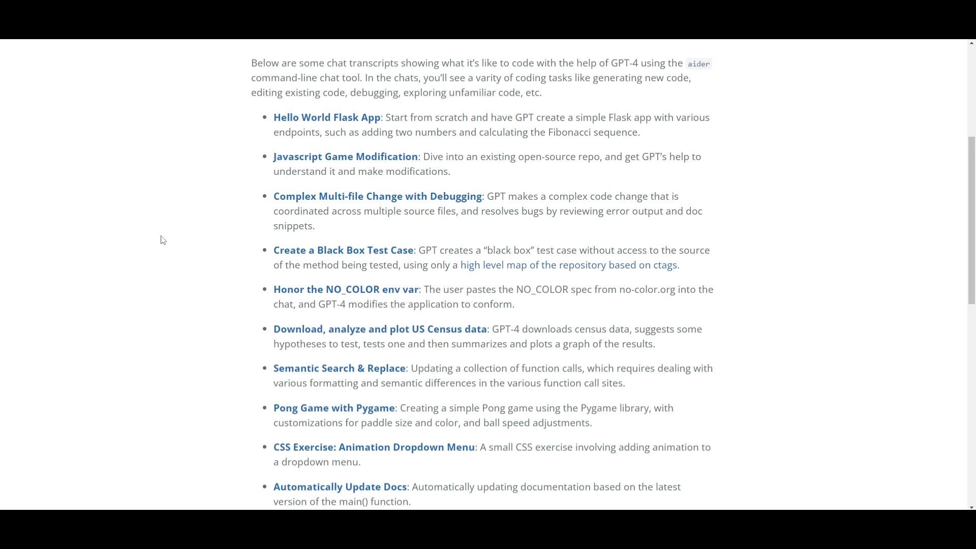
{"action": "mouse_move", "coordinate": [550, 285]}
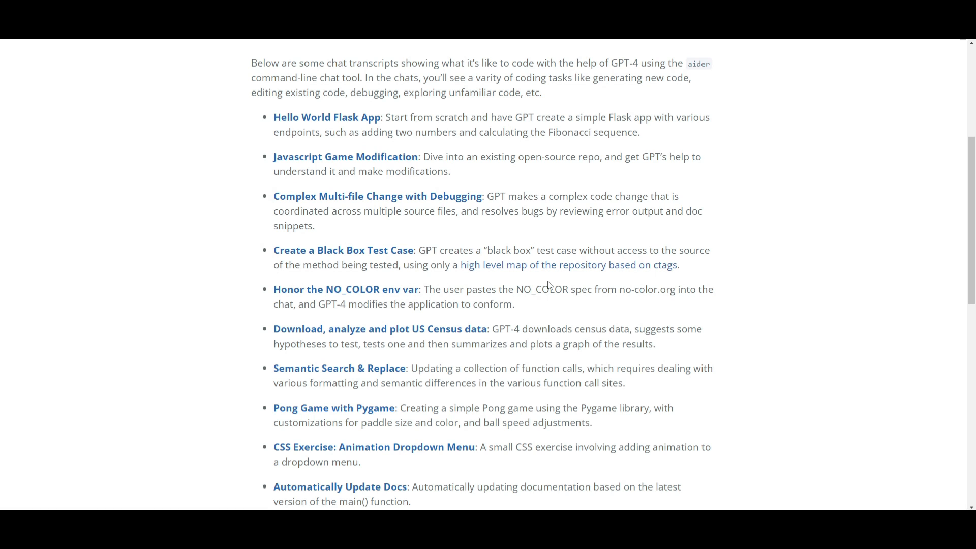
{"action": "mouse_move", "coordinate": [160, 152]}
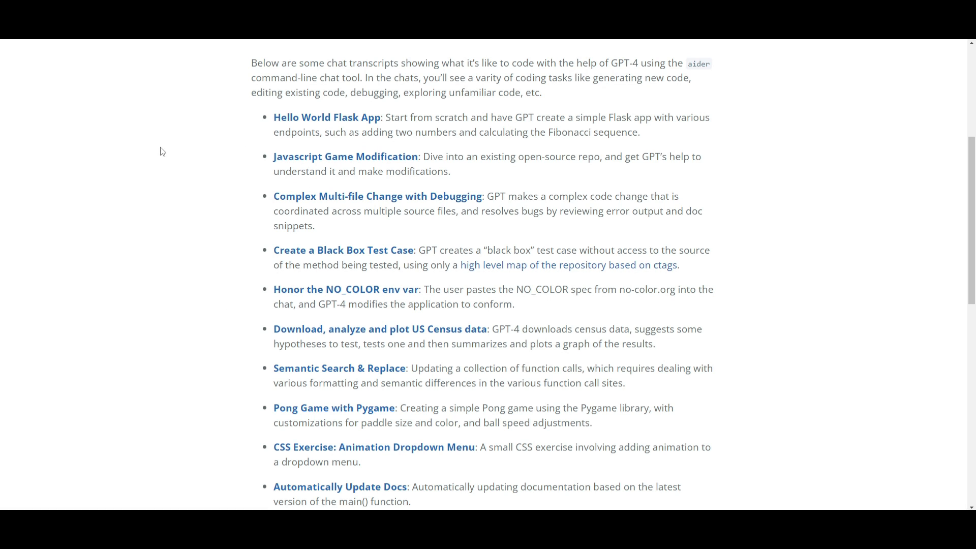
{"action": "mouse_move", "coordinate": [319, 123]}
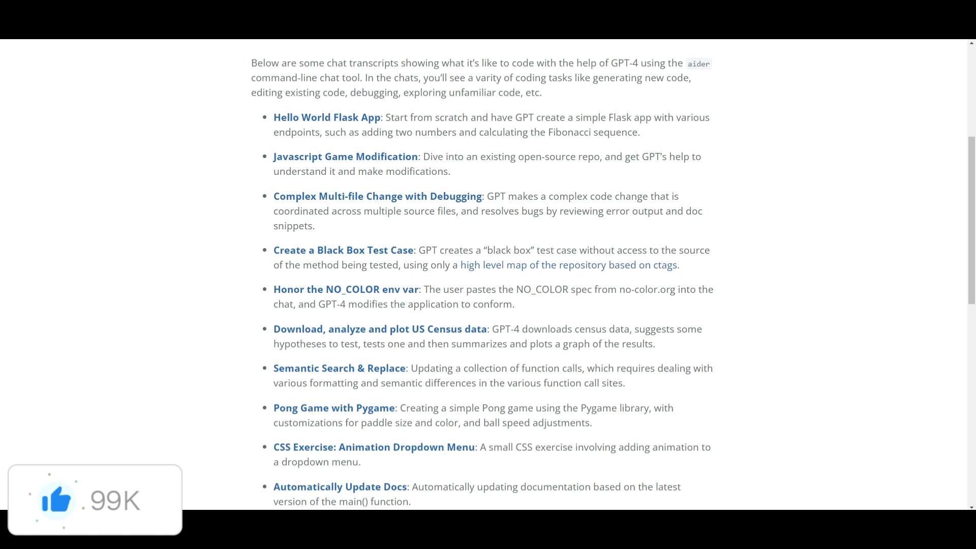
{"action": "left_click", "coordinate": [320, 316]}
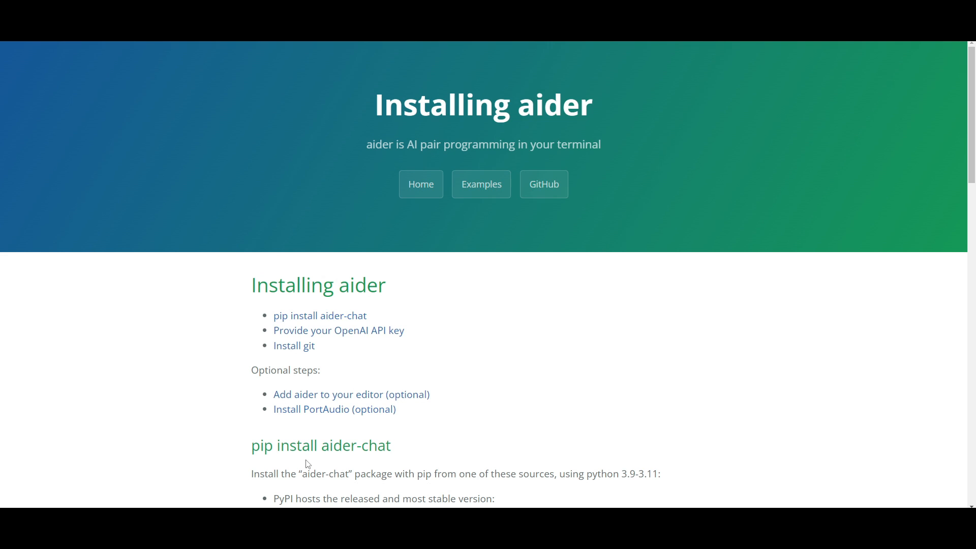
{"action": "mouse_move", "coordinate": [402, 368]}
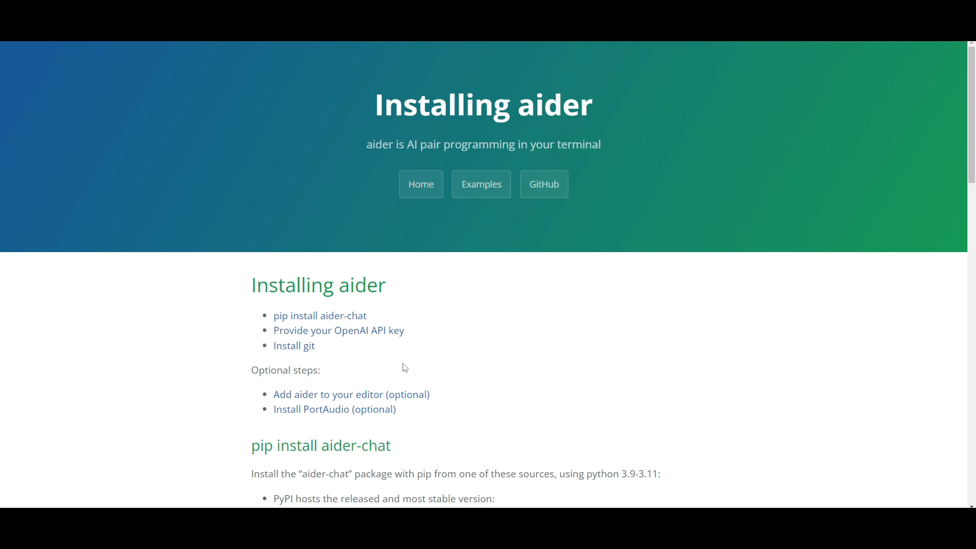
{"action": "mouse_move", "coordinate": [391, 367]}
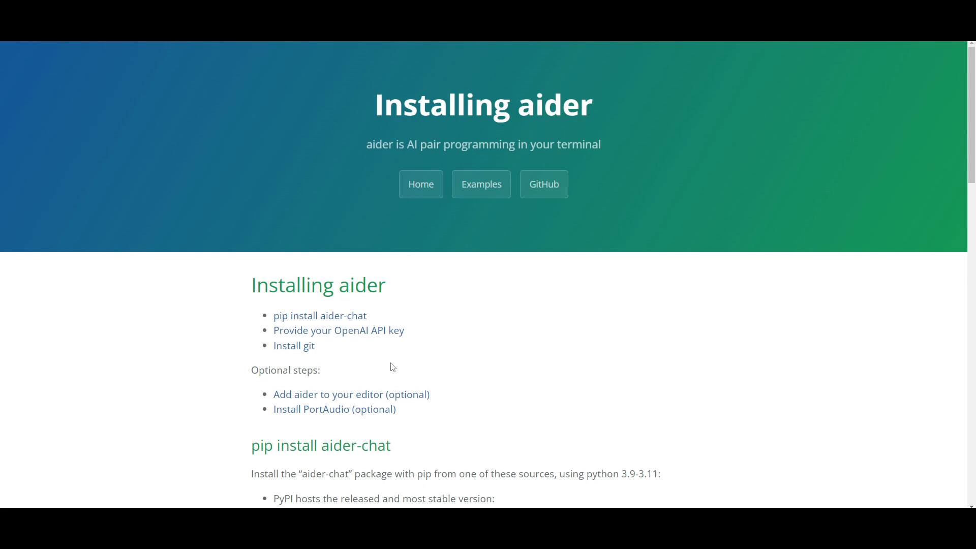
{"action": "mouse_move", "coordinate": [477, 336]}
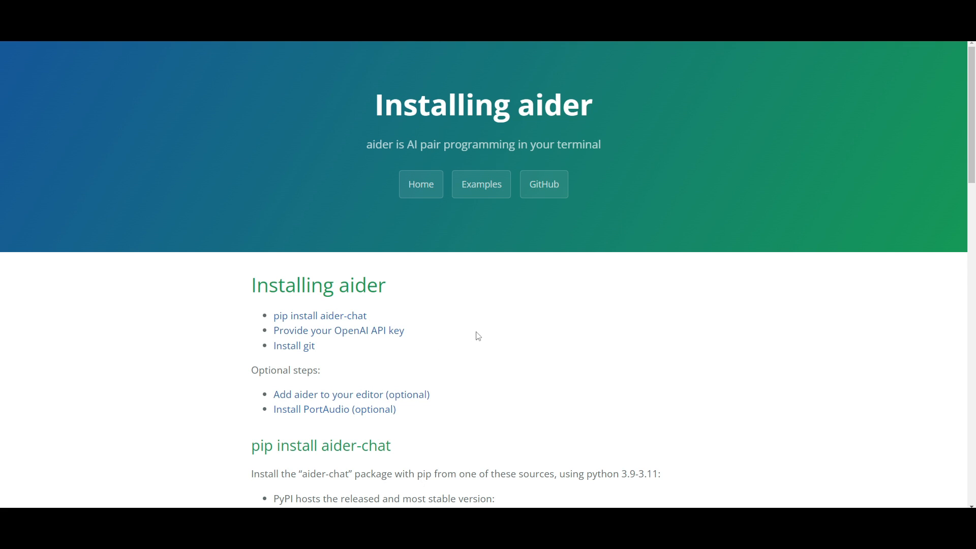
Follow the 'Install git' link to the git-scm.com Downloads page.
{"action": "left_click", "coordinate": [293, 346]}
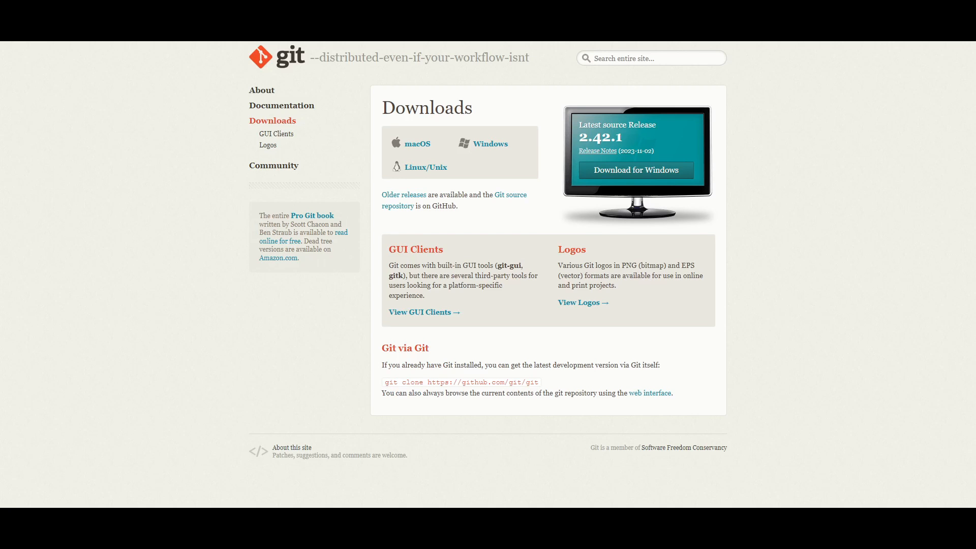
{"action": "mouse_move", "coordinate": [156, 232]}
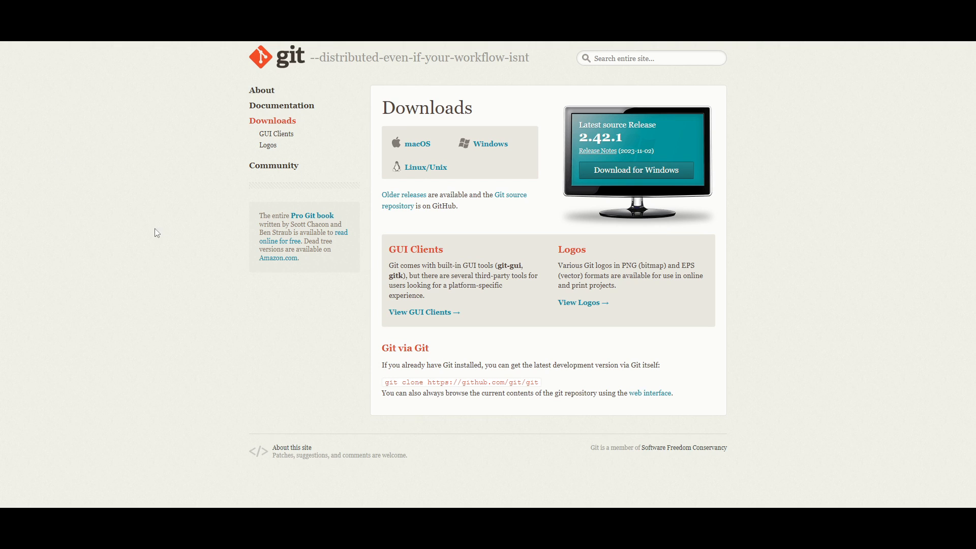
{"action": "mouse_move", "coordinate": [161, 234]}
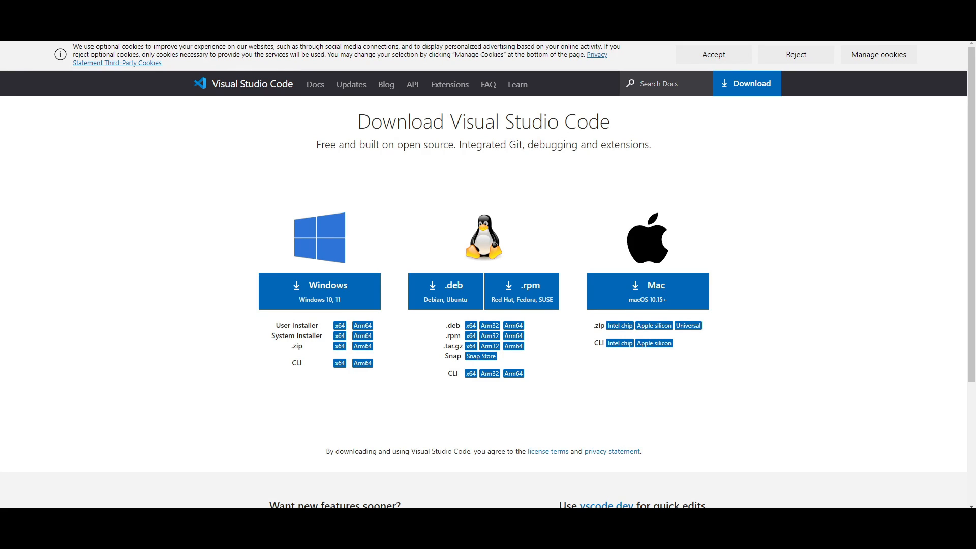
{"action": "mouse_move", "coordinate": [236, 147]}
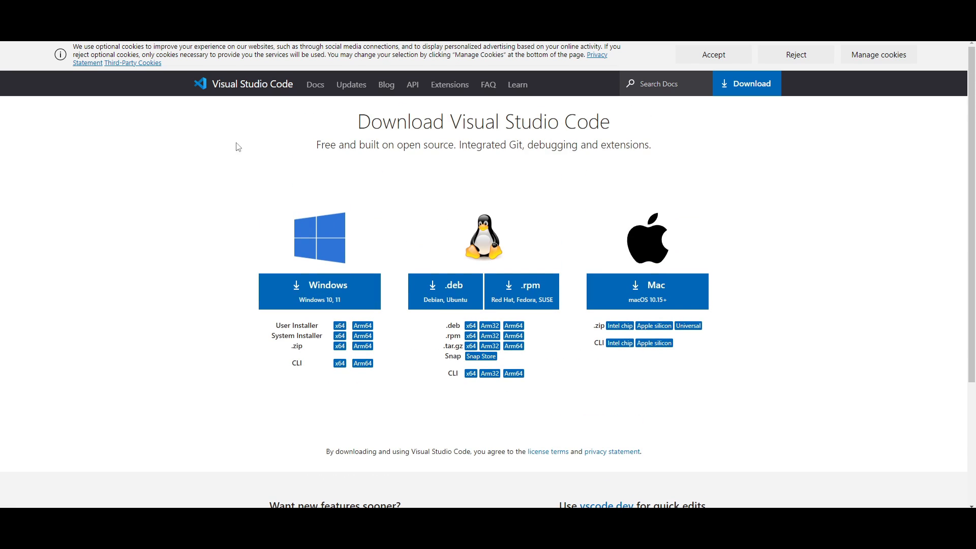
{"action": "mouse_move", "coordinate": [508, 213]}
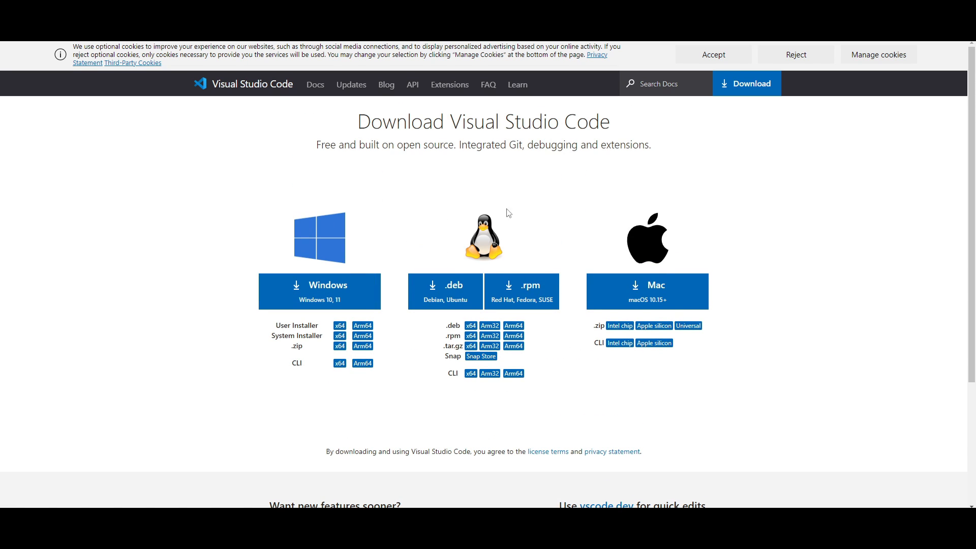
{"action": "mouse_move", "coordinate": [747, 273]}
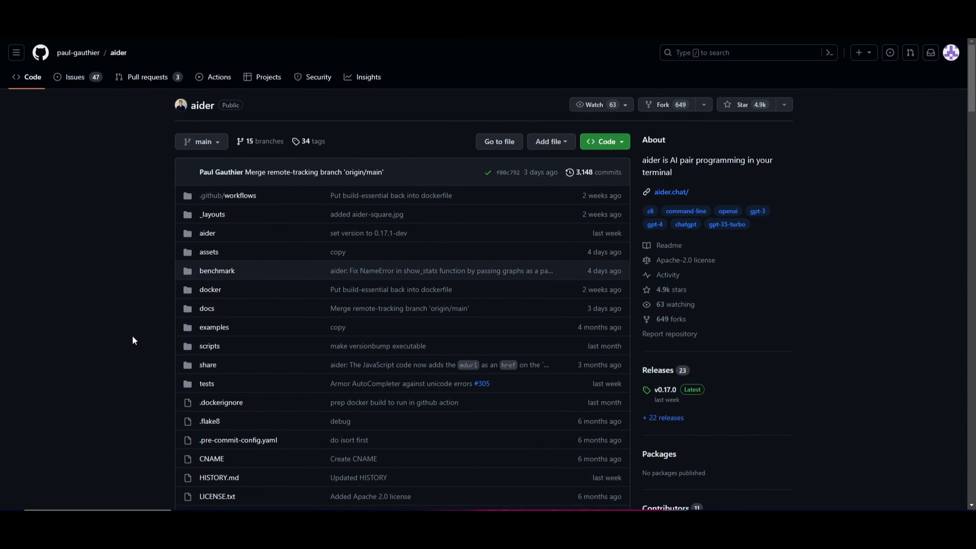
{"action": "mouse_move", "coordinate": [636, 147]}
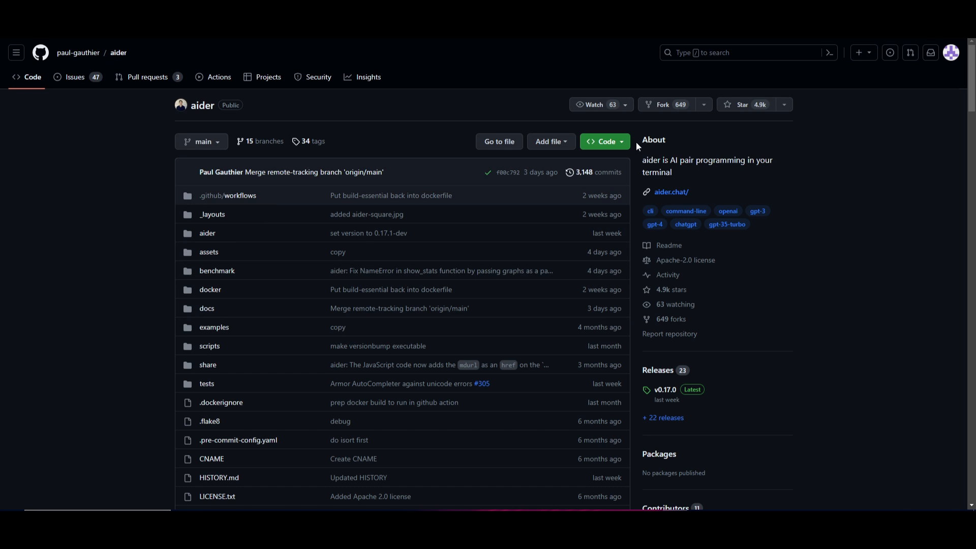
{"action": "mouse_move", "coordinate": [613, 148]}
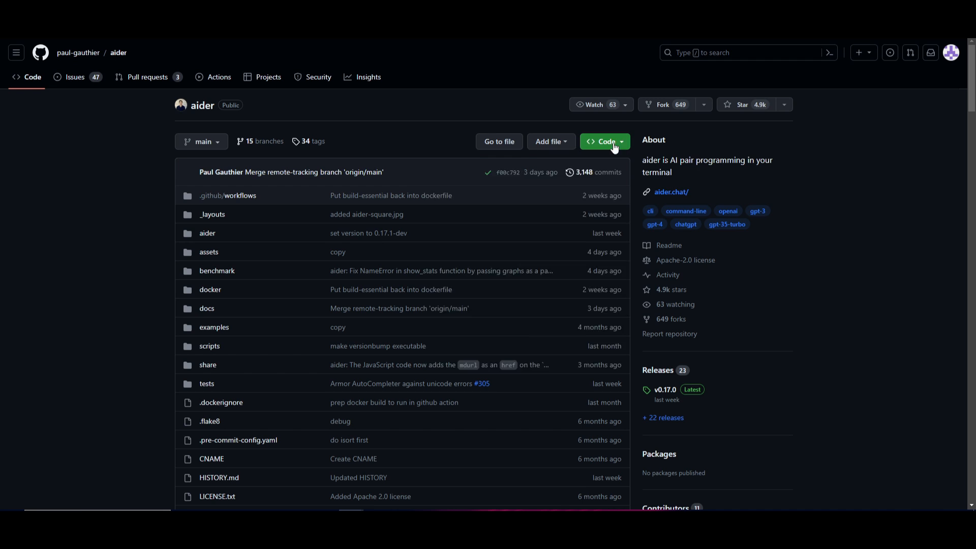
Copy the aider repo's HTTPS clone URL from the green Code panel.
{"action": "left_click", "coordinate": [604, 141]}
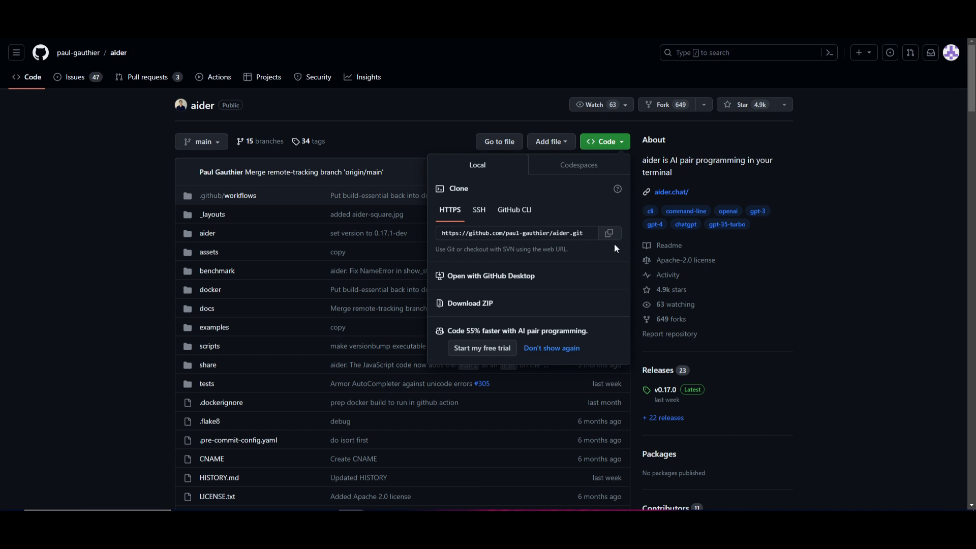
{"action": "left_click", "coordinate": [609, 233]}
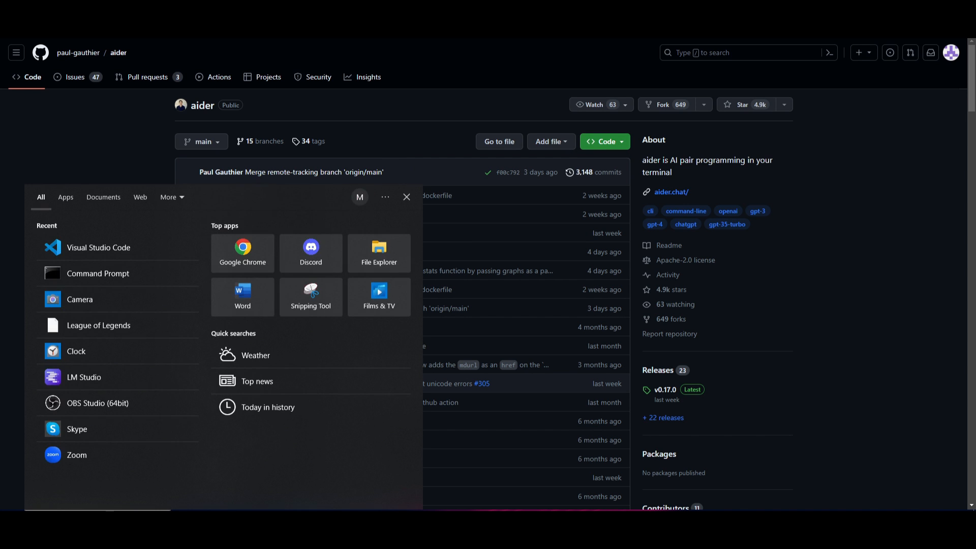
Open Command Prompt from Start and type 'cd aider' for the cloned folder.
{"action": "left_click", "coordinate": [97, 274]}
{"action": "type", "text": "git clone https://github.com/paul-gauthier/aider.git"}
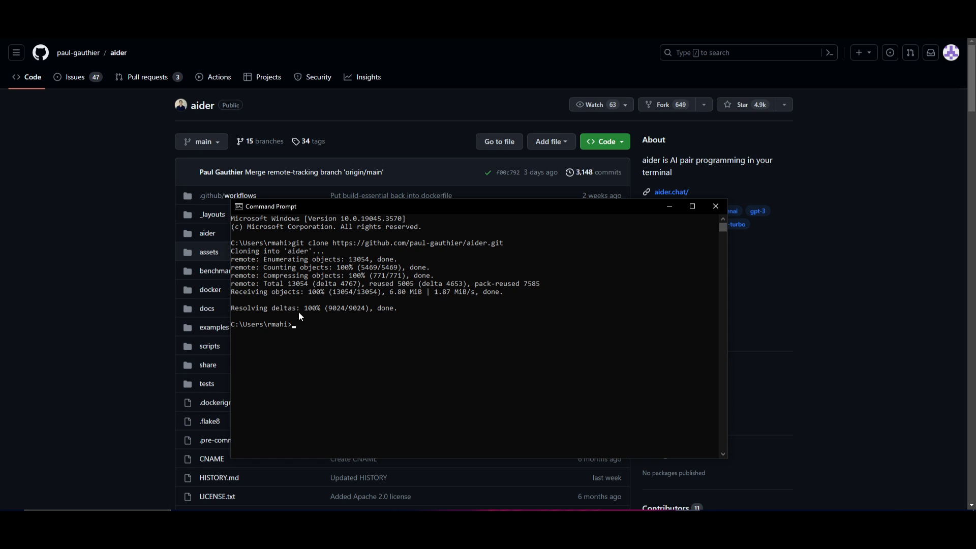
{"action": "type", "text": "cd"}
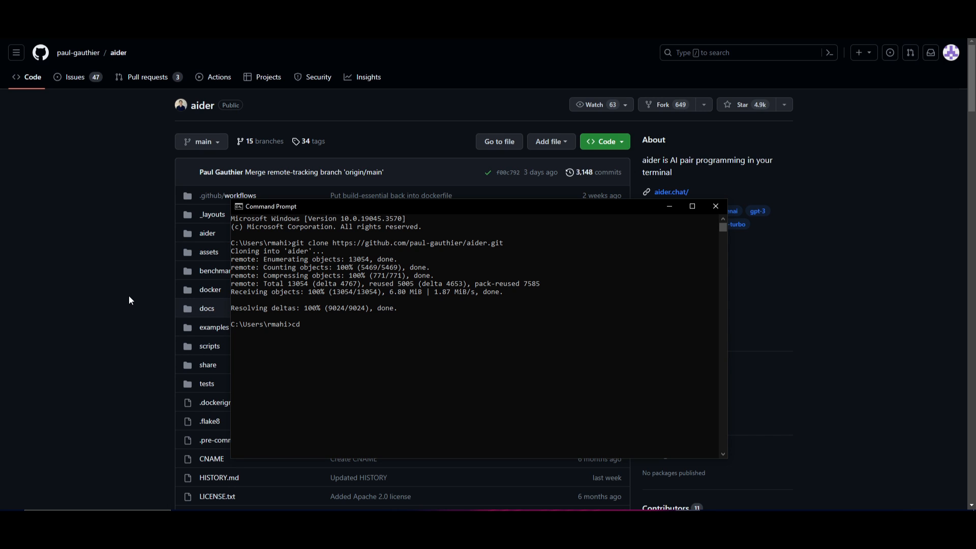
{"action": "type", "text": "aider"}
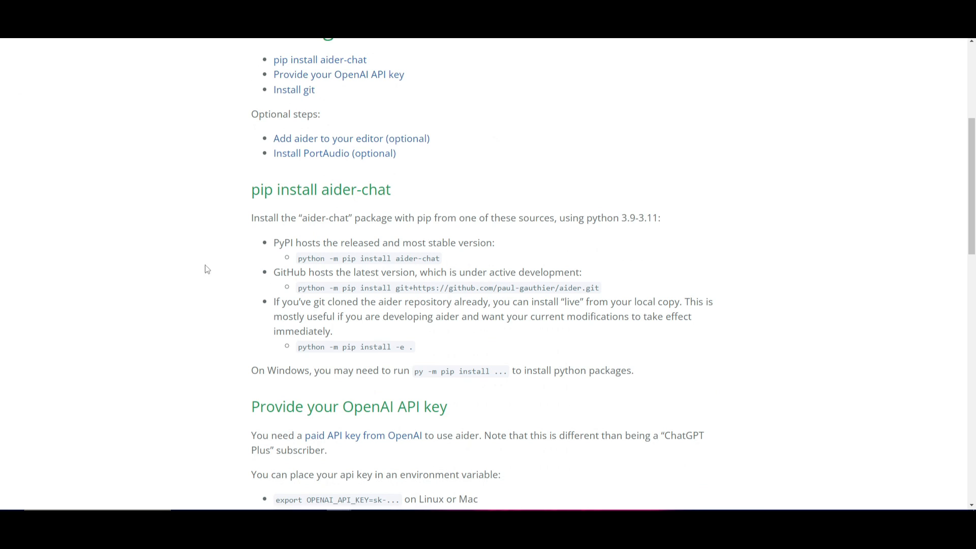
{"action": "mouse_move", "coordinate": [347, 232]}
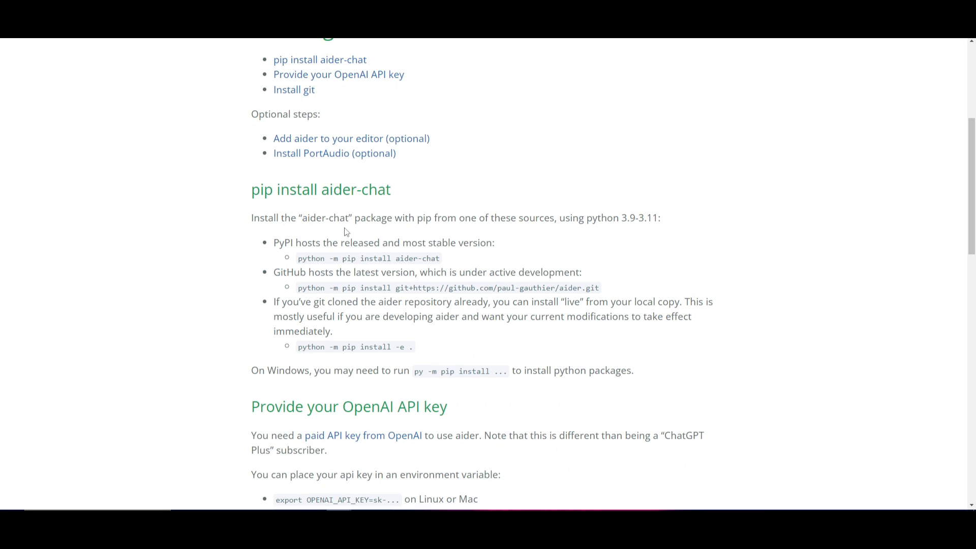
Select 'python -m pip install aider-chat' on the installation page.
{"action": "scroll", "scroll_direction": "up", "scroll_amount": 3}
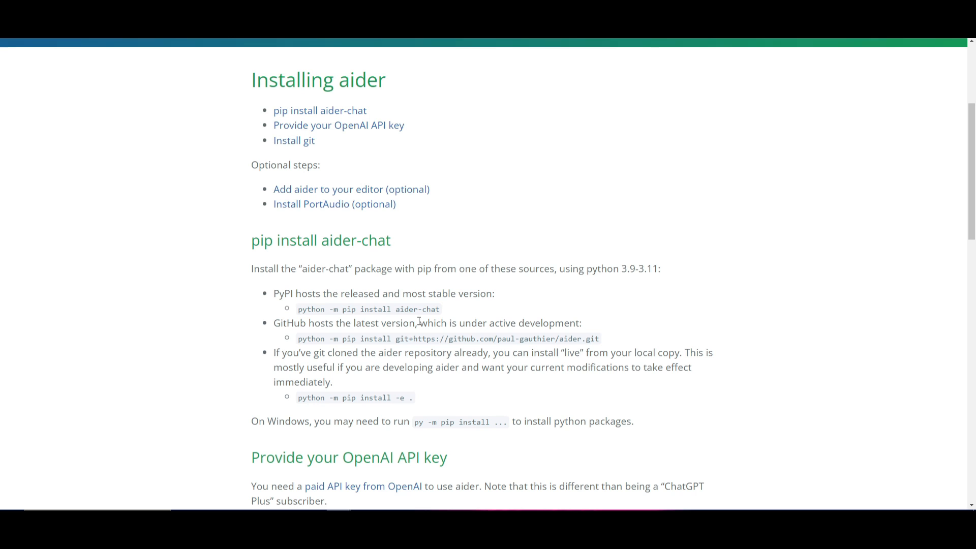
{"action": "mouse_move", "coordinate": [325, 397]}
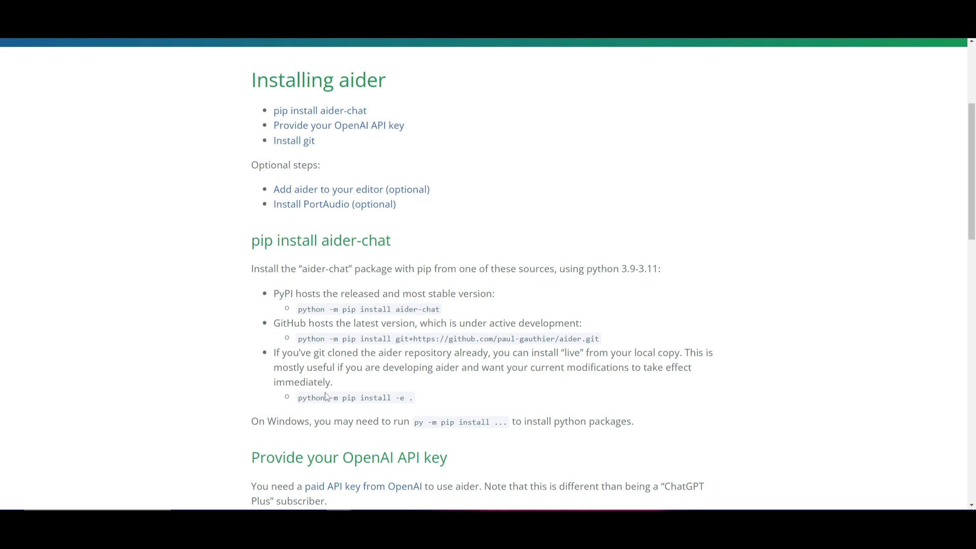
{"action": "mouse_move", "coordinate": [351, 395]}
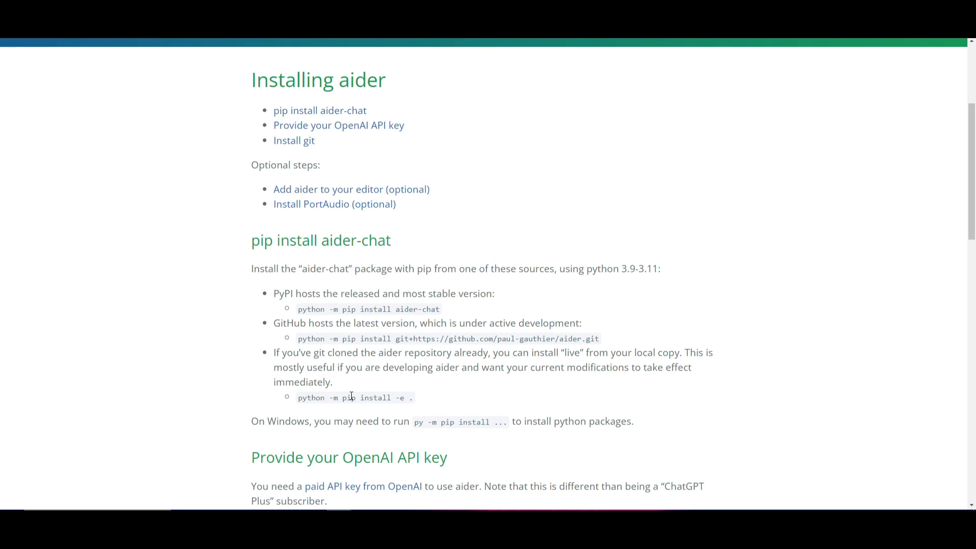
{"action": "mouse_move", "coordinate": [519, 367]}
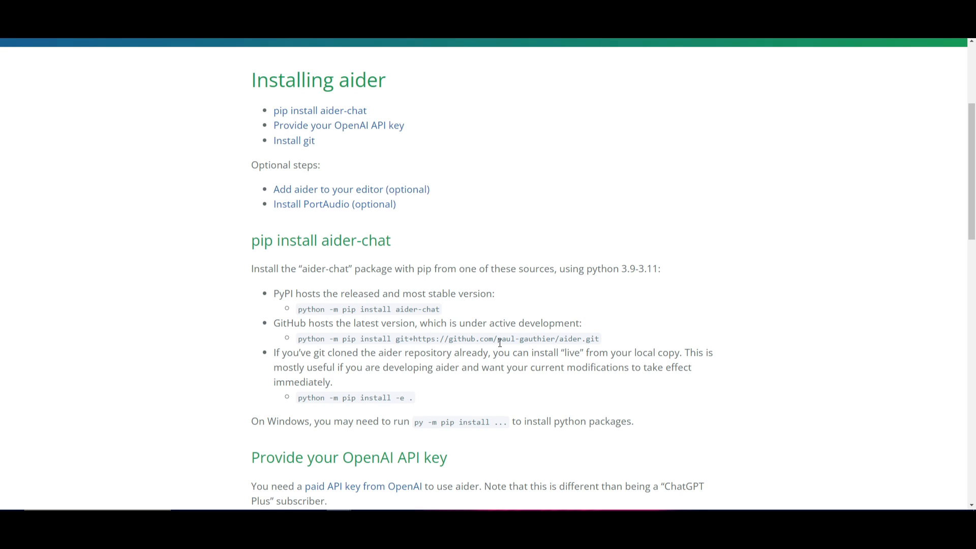
{"action": "mouse_move", "coordinate": [299, 305]}
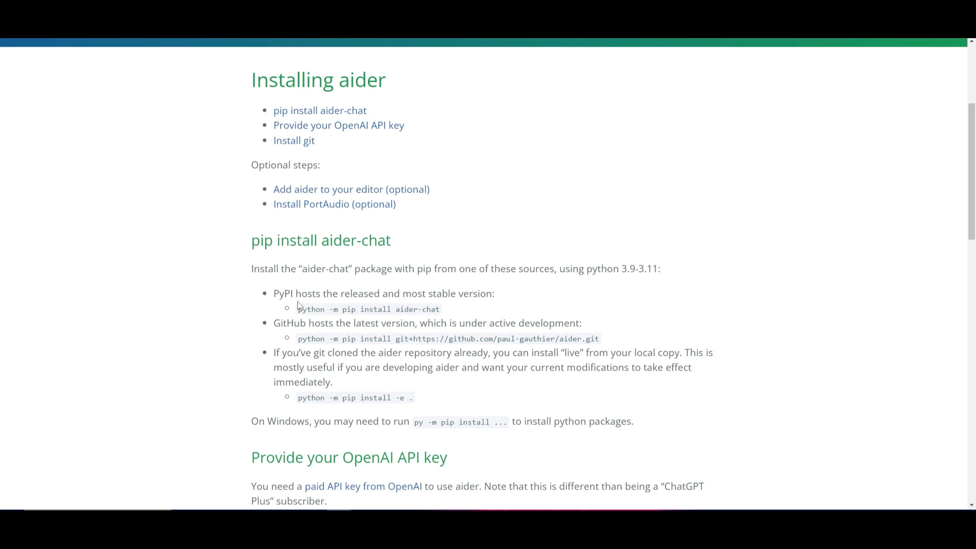
{"action": "double_click", "coordinate": [368, 309]}
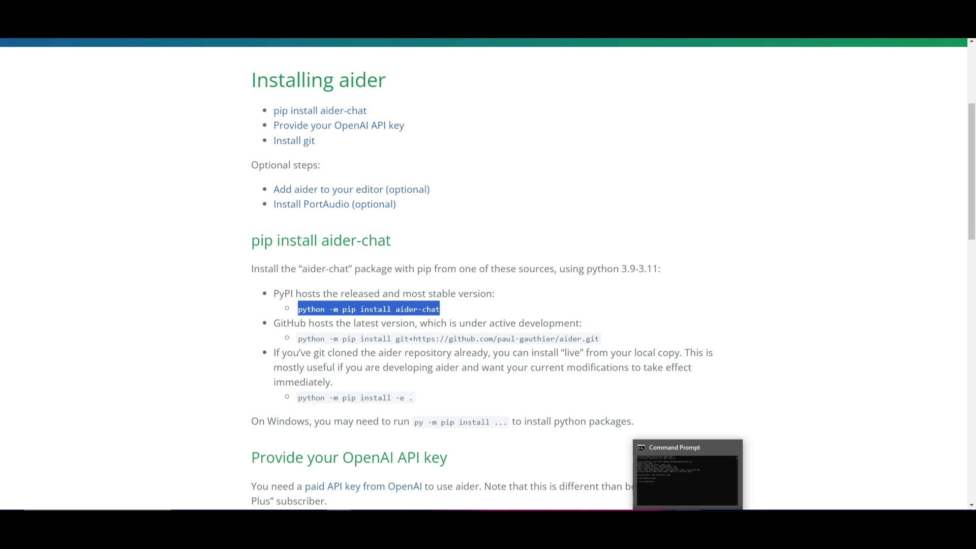
Run the aider-chat pip install in Command Prompt, move the window aside, and return to the guide.
{"action": "left_click", "coordinate": [687, 473]}
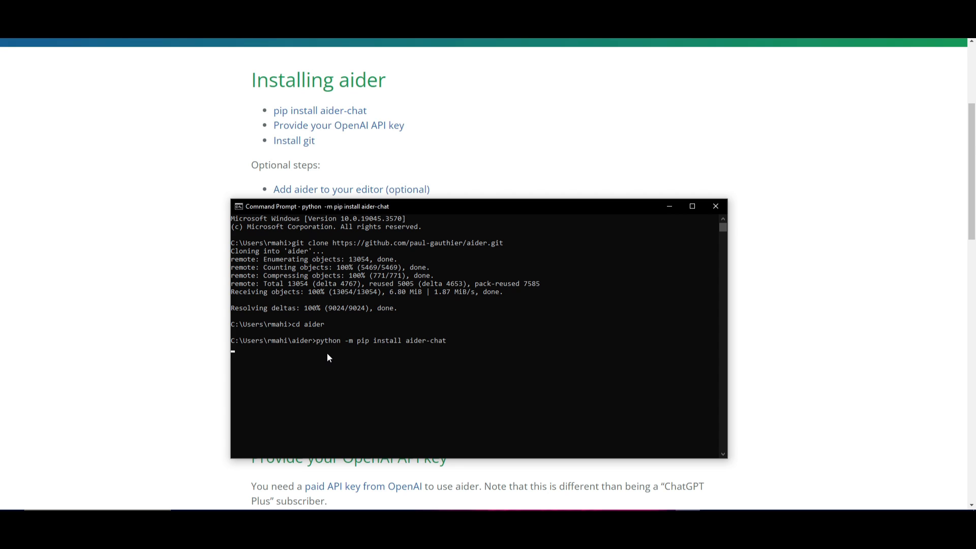
{"action": "mouse_move", "coordinate": [435, 363]}
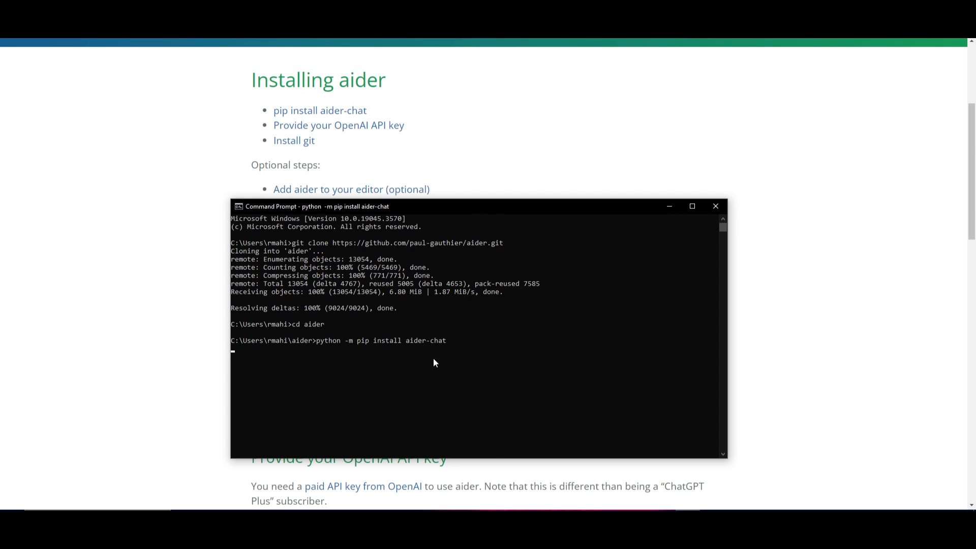
{"action": "mouse_move", "coordinate": [455, 242]}
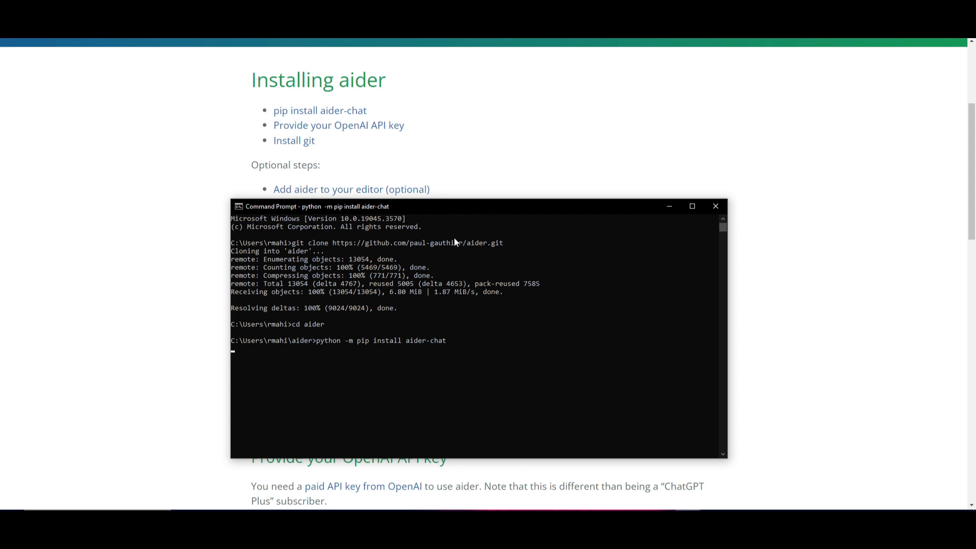
{"action": "mouse_move", "coordinate": [242, 352]}
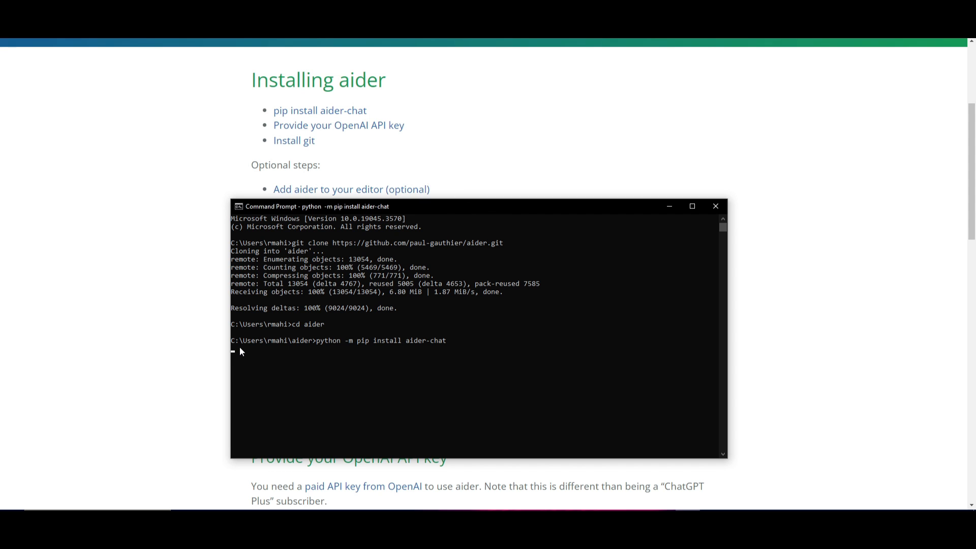
{"action": "left_click", "coordinate": [436, 340]}
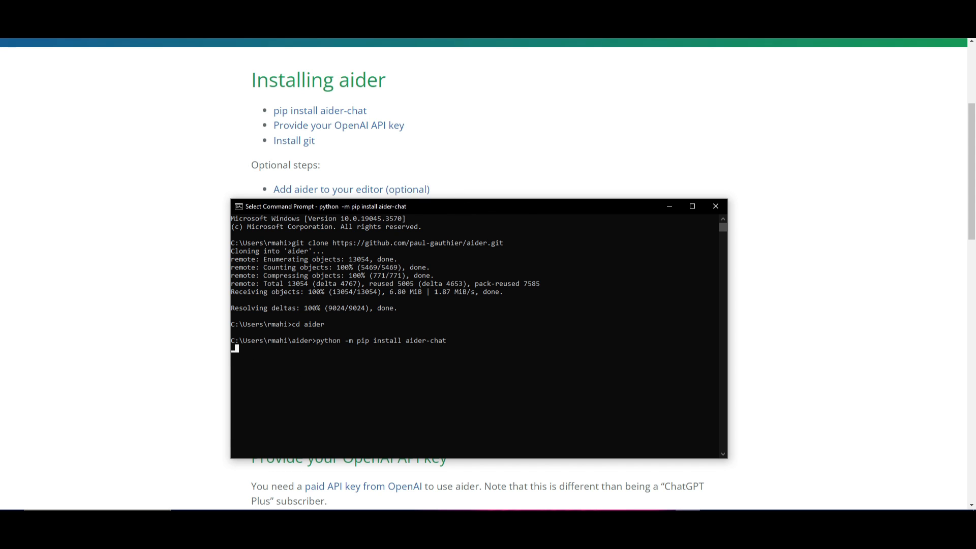
{"action": "scroll", "scroll_direction": "down", "scroll_amount": 3}
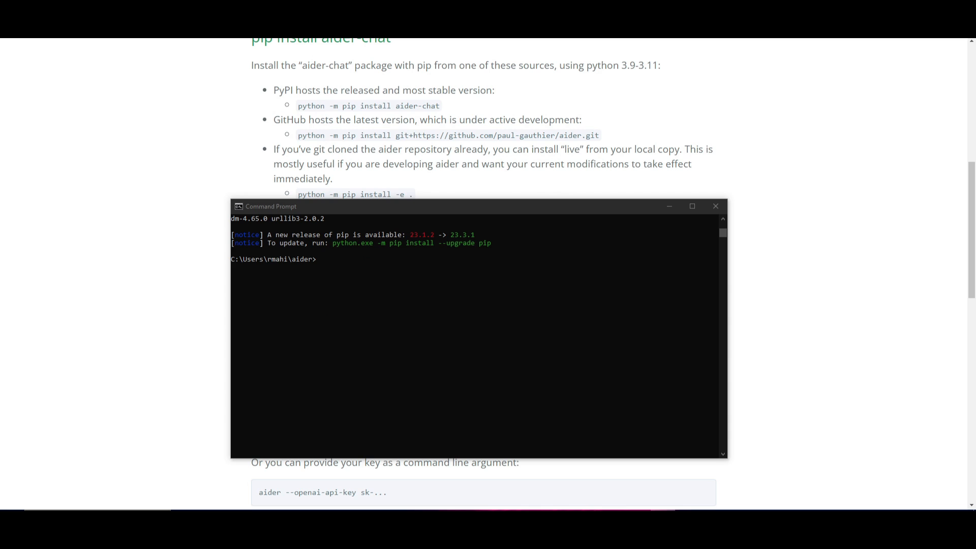
{"action": "mouse_move", "coordinate": [419, 278]}
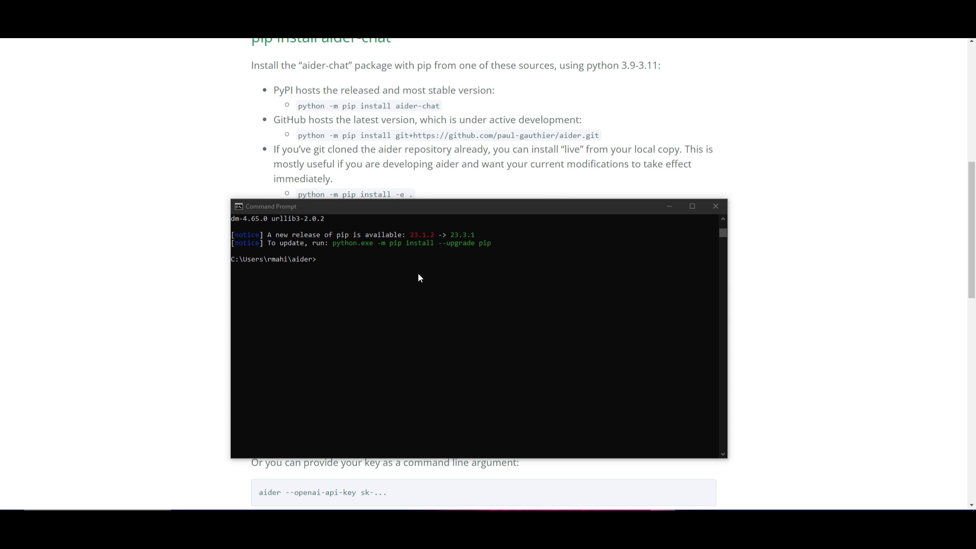
{"action": "left_click_drag", "start_coordinate": [417, 206], "coordinate": [580, 112]}
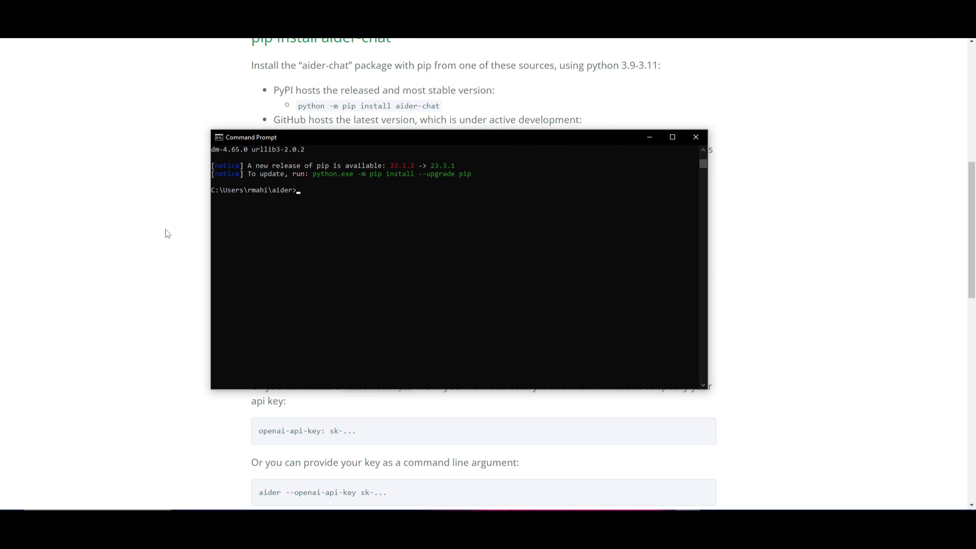
{"action": "left_click", "coordinate": [695, 136]}
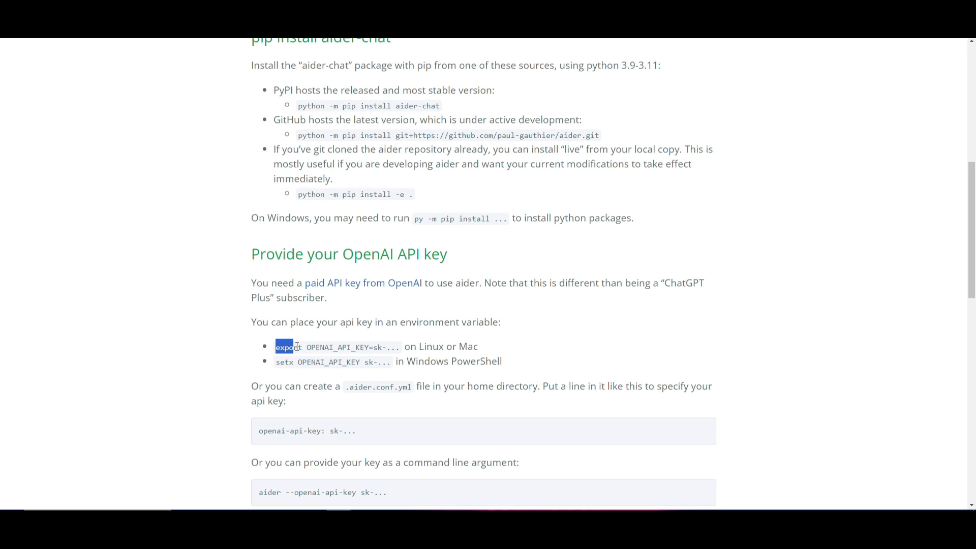
Clear the text selection and scroll past the API key and git steps to PortAudio.
{"action": "left_click", "coordinate": [343, 346]}
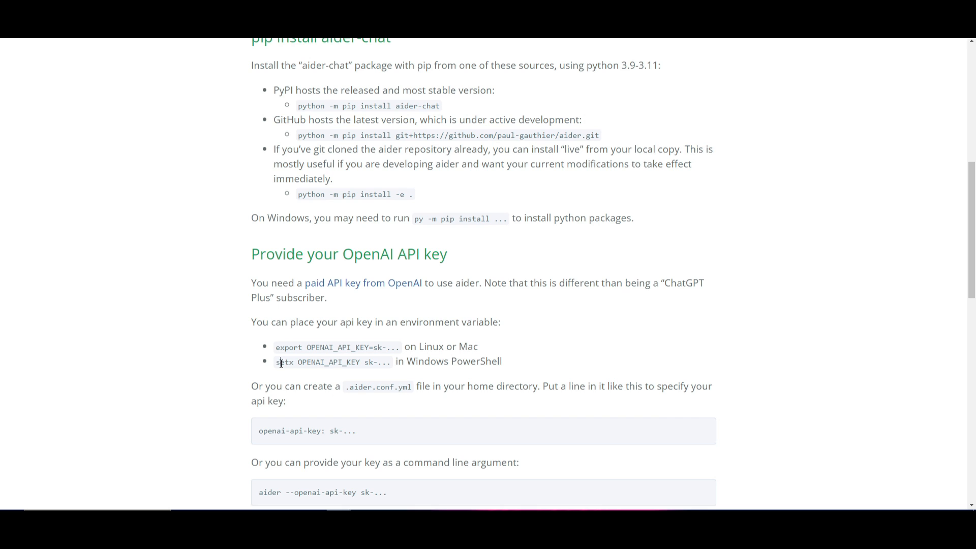
{"action": "scroll", "scroll_direction": "down", "scroll_amount": 3}
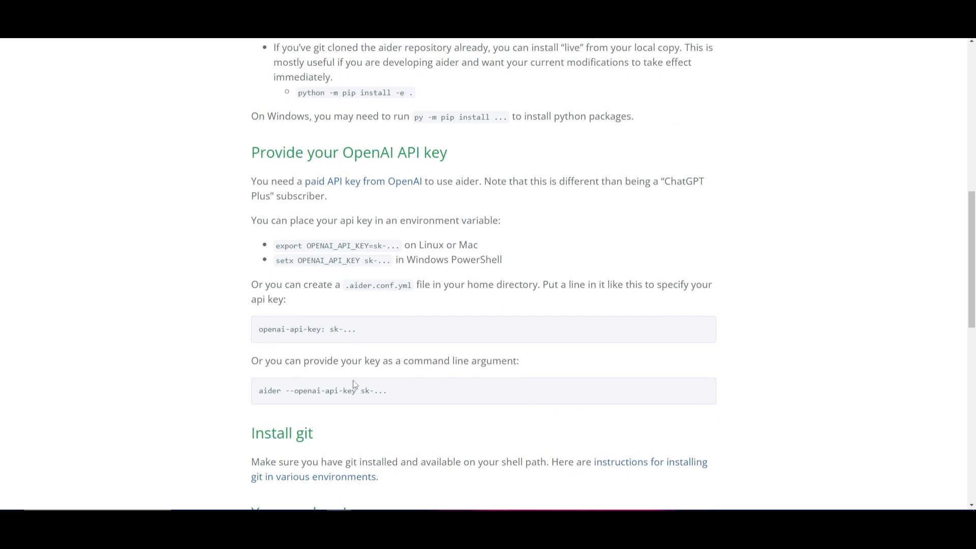
{"action": "mouse_move", "coordinate": [169, 319]}
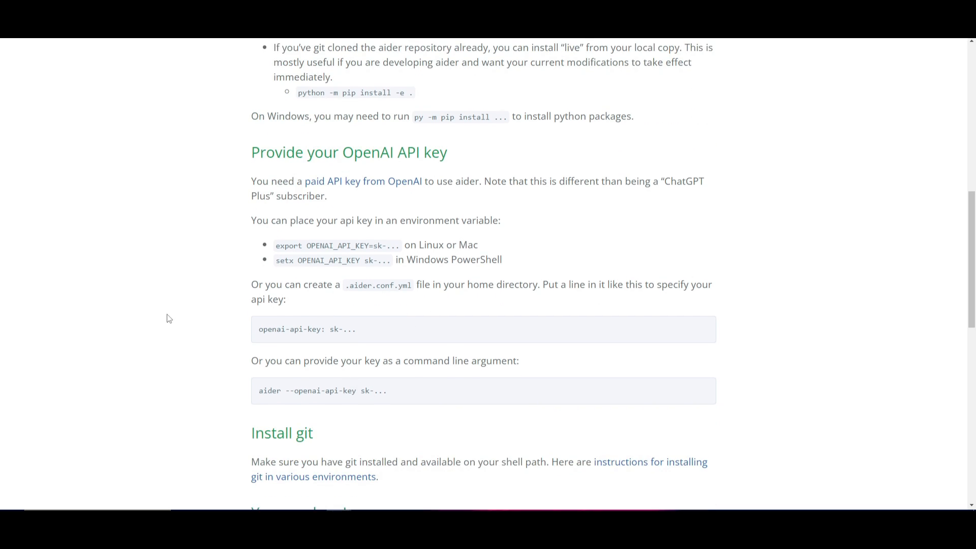
{"action": "mouse_move", "coordinate": [732, 310]}
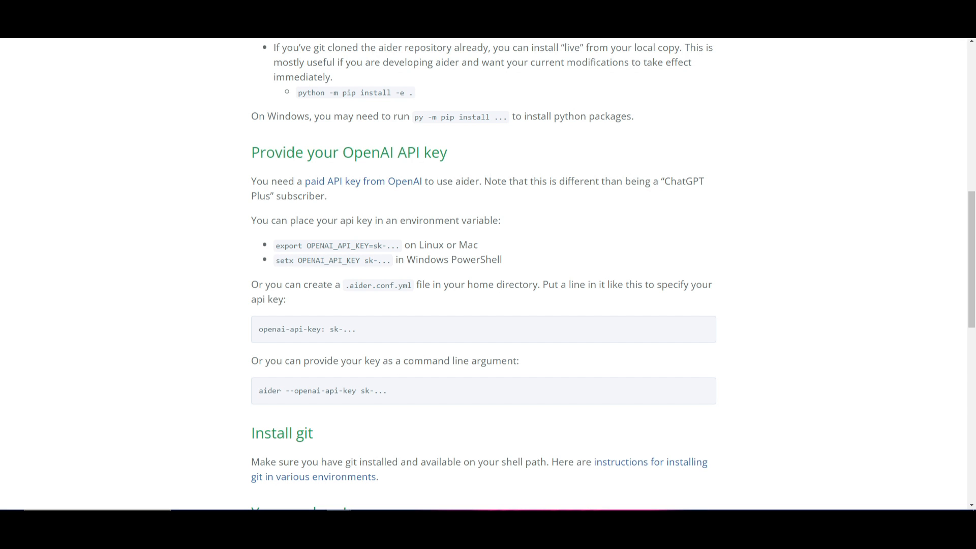
{"action": "scroll", "scroll_direction": "down", "scroll_amount": 3}
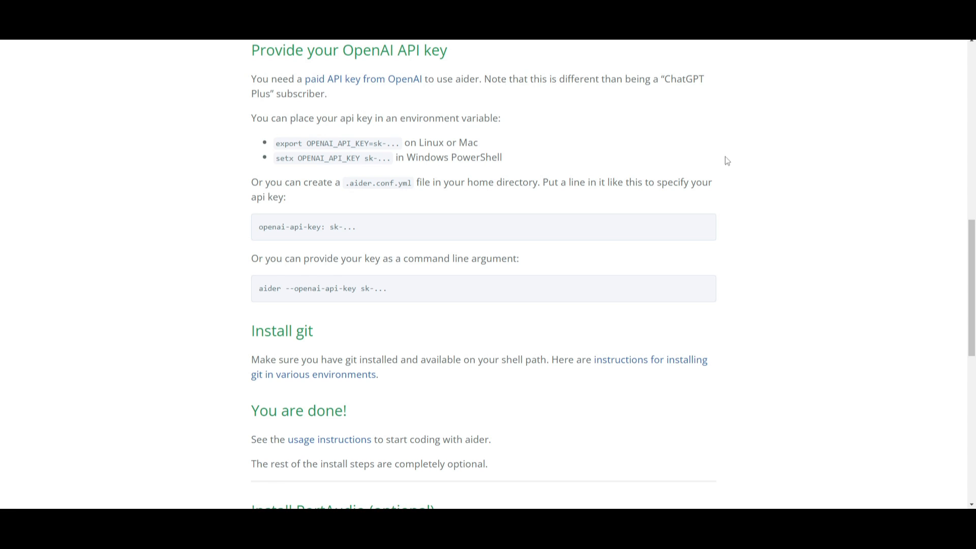
{"action": "mouse_move", "coordinate": [447, 176]}
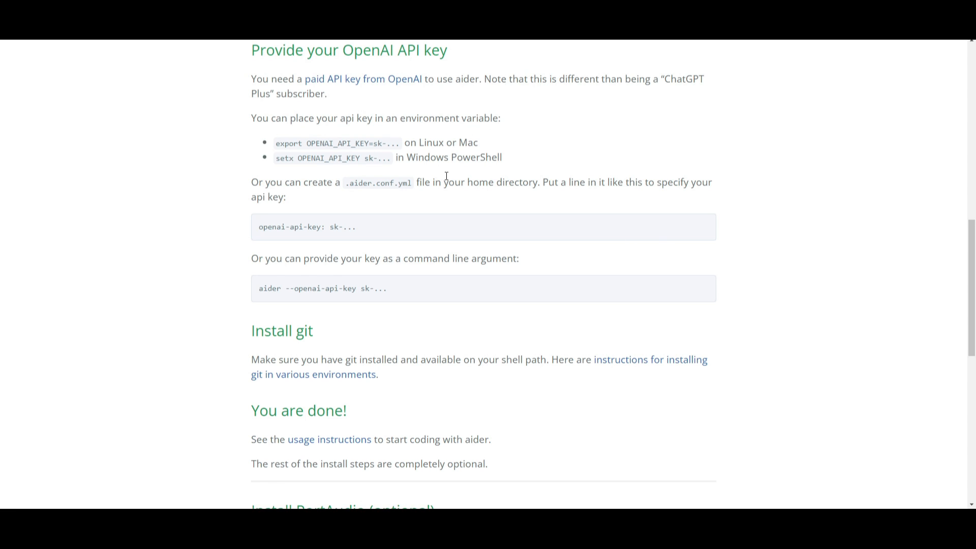
{"action": "mouse_move", "coordinate": [331, 187]}
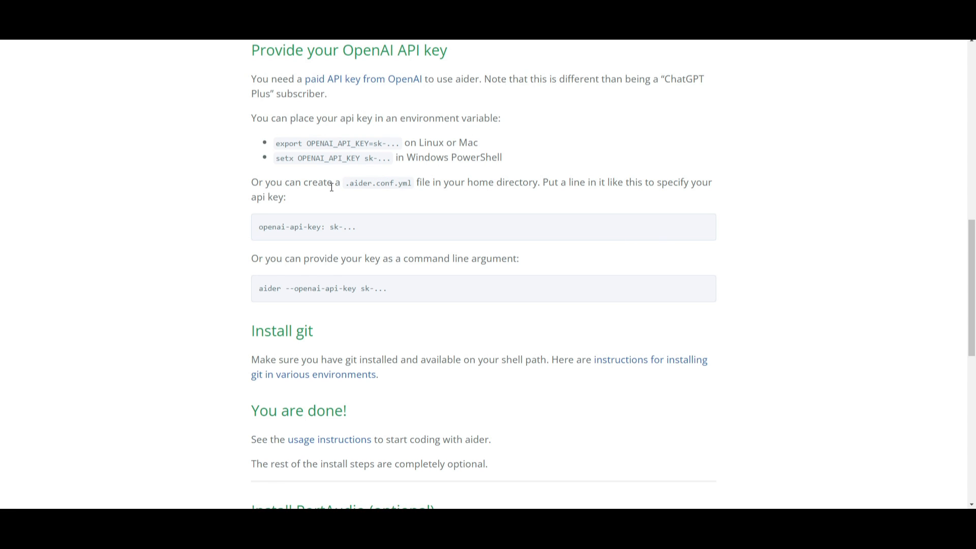
{"action": "mouse_move", "coordinate": [542, 176]}
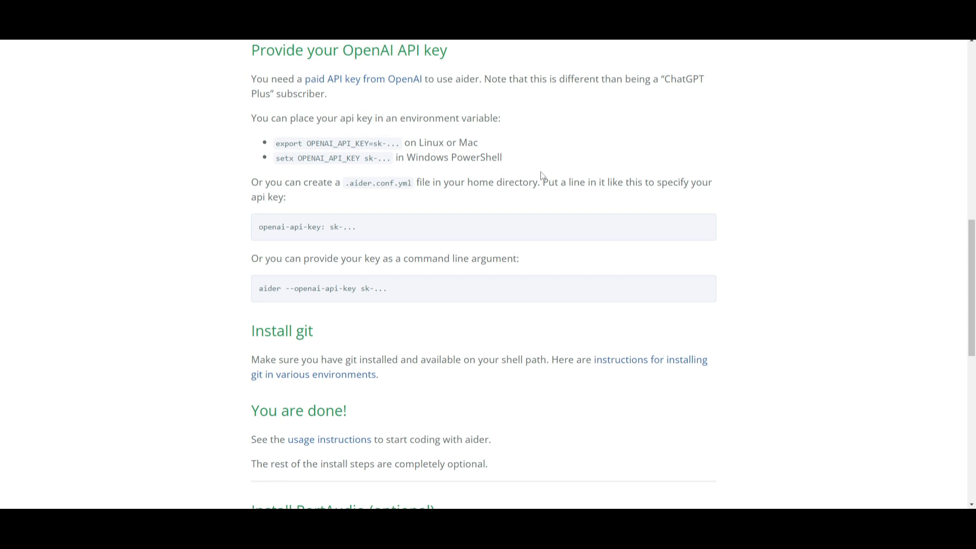
{"action": "mouse_move", "coordinate": [619, 219]}
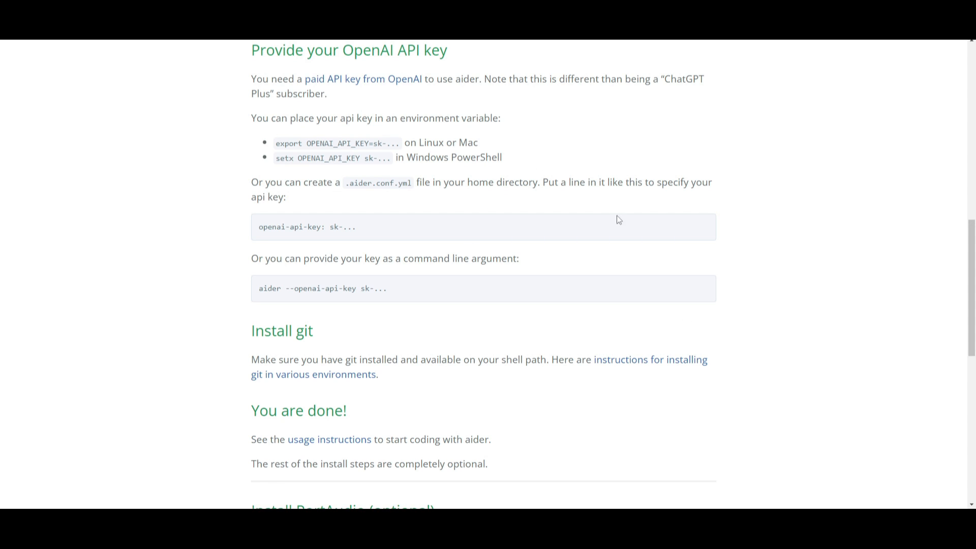
{"action": "mouse_move", "coordinate": [492, 195]}
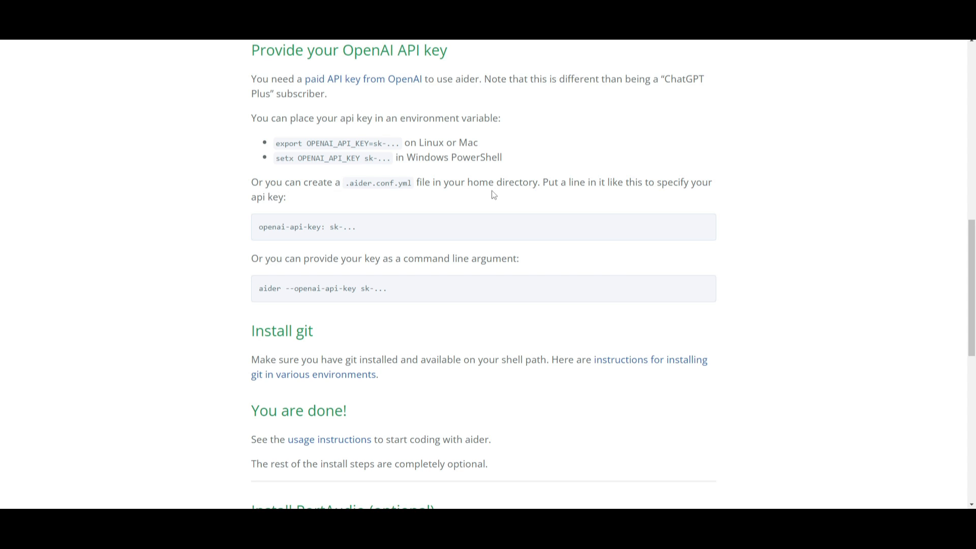
{"action": "mouse_move", "coordinate": [195, 153]}
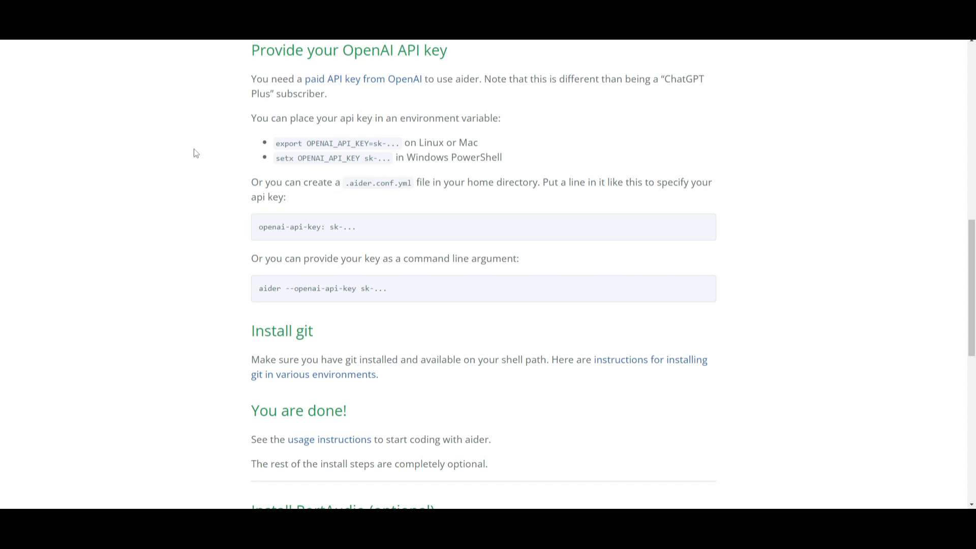
{"action": "scroll", "scroll_direction": "down", "scroll_amount": 3}
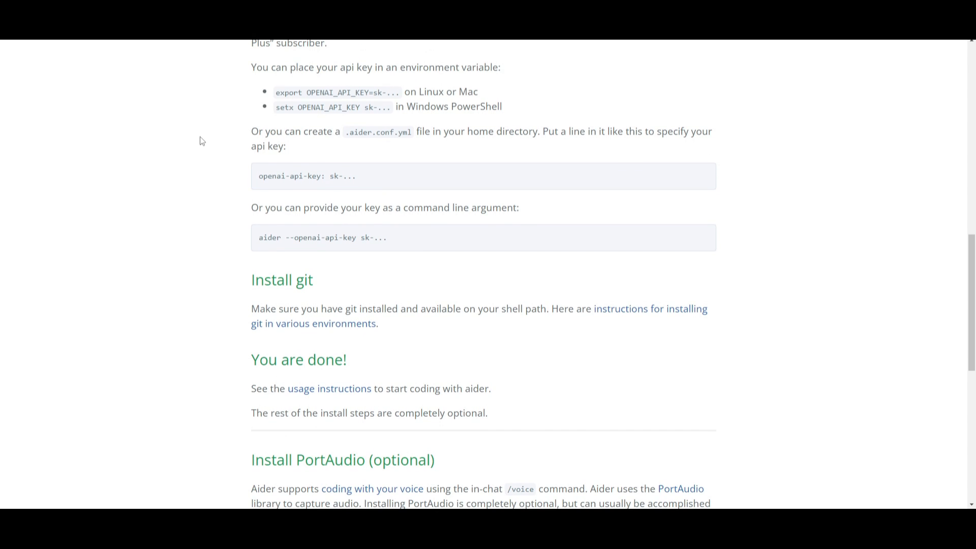
Open the usage instructions link and scroll through Usage, In-chat commands and Tips.
{"action": "right_click", "coordinate": [330, 389]}
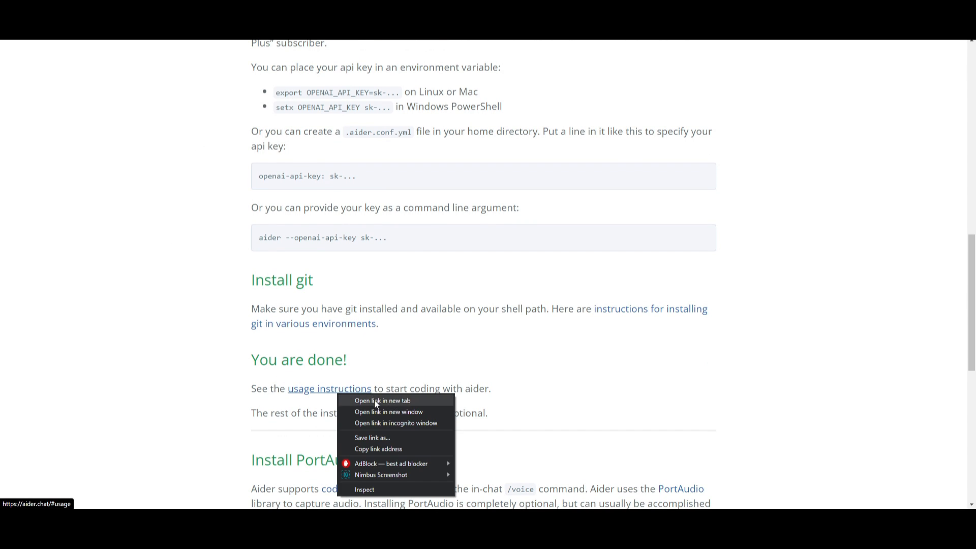
{"action": "left_click", "coordinate": [382, 400]}
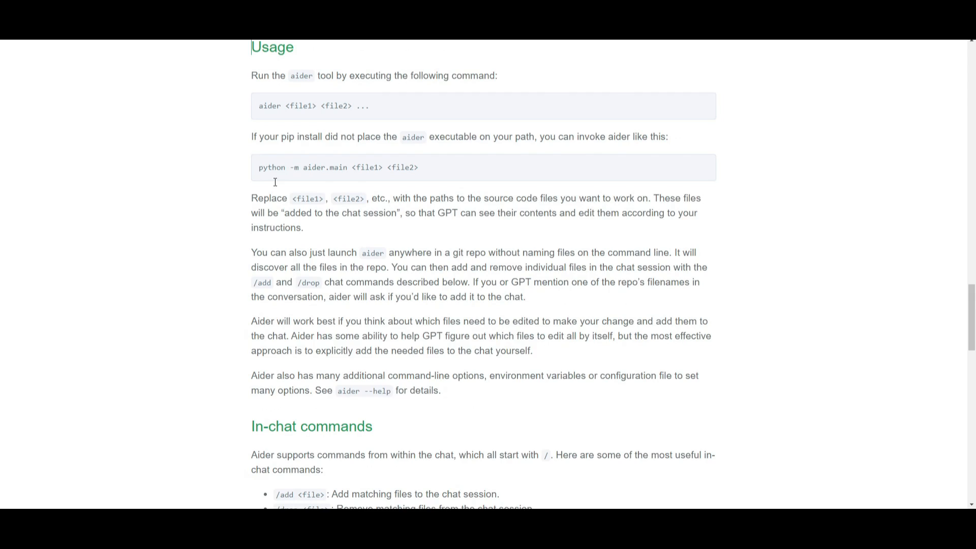
{"action": "scroll", "scroll_direction": "down", "scroll_amount": 3}
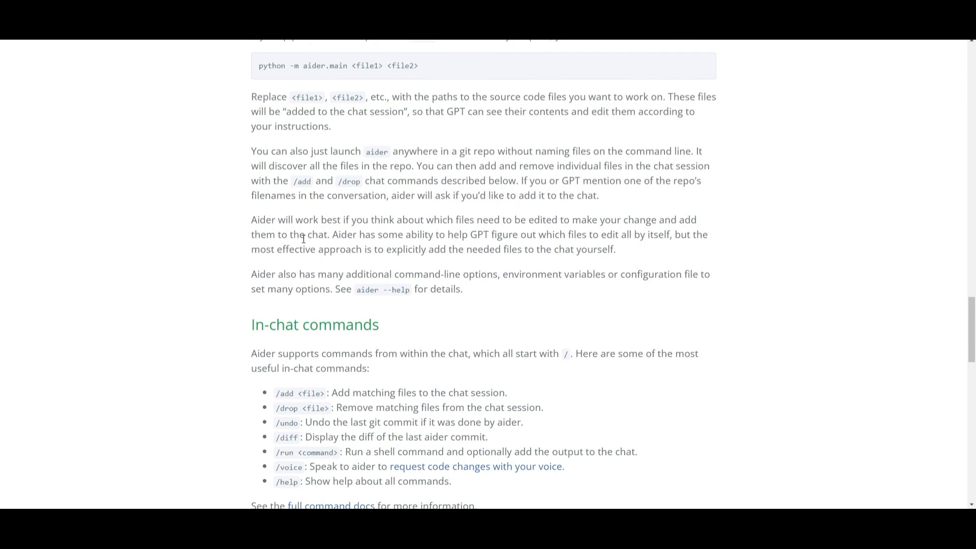
{"action": "scroll", "scroll_direction": "down", "scroll_amount": 3}
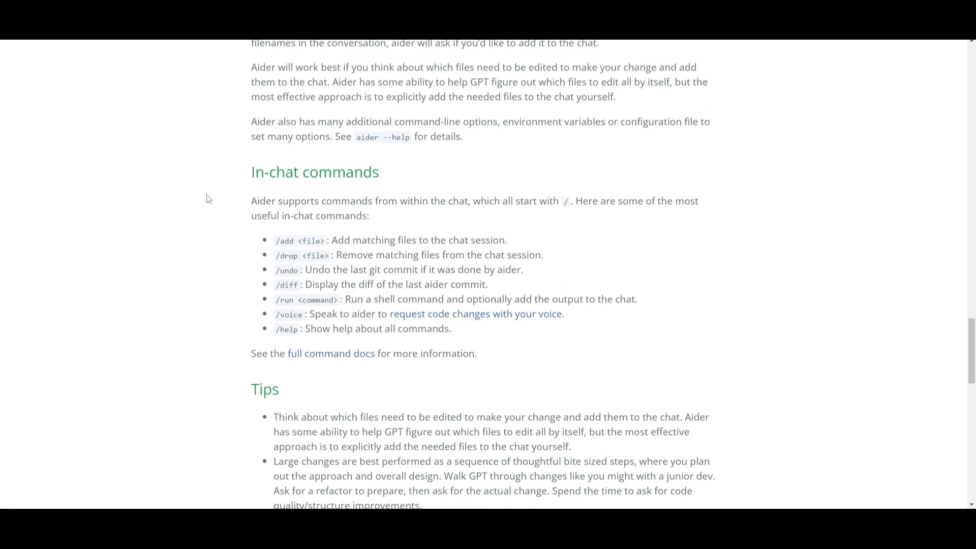
{"action": "mouse_move", "coordinate": [396, 301]}
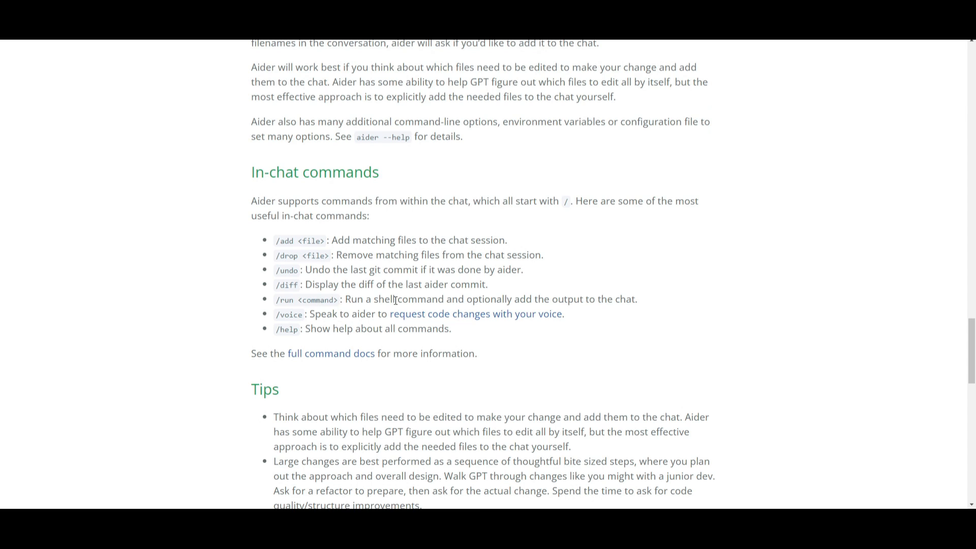
{"action": "scroll", "scroll_direction": "down", "scroll_amount": 3}
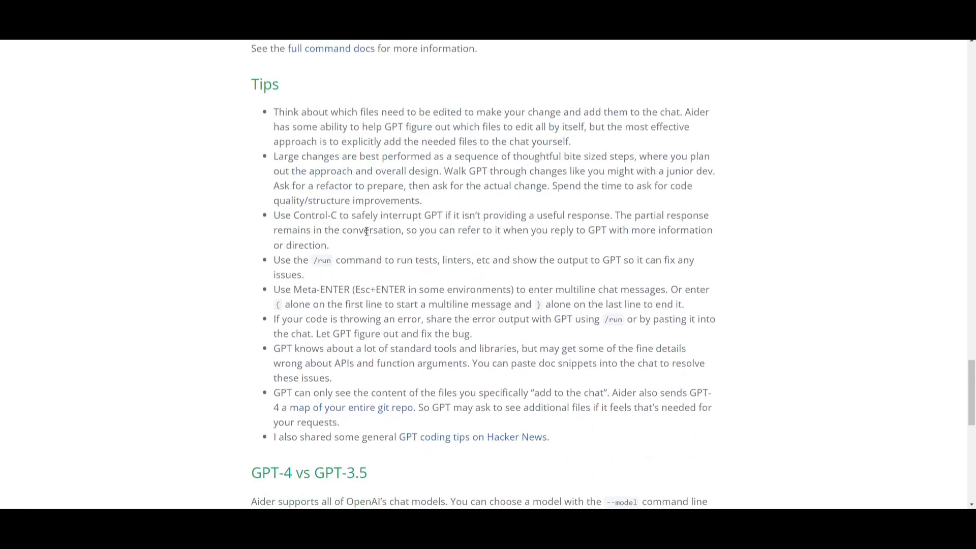
{"action": "scroll", "scroll_direction": "up", "scroll_amount": 3}
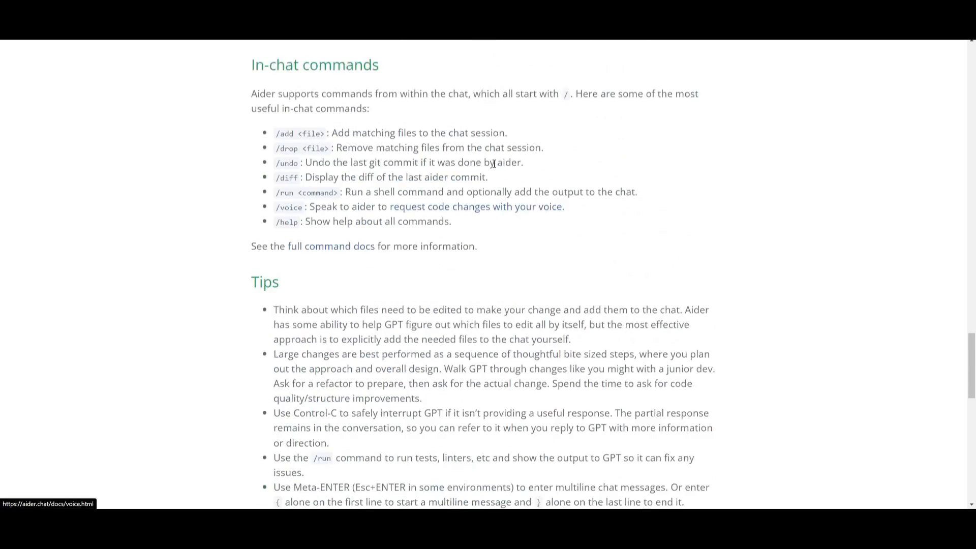
{"action": "scroll", "scroll_direction": "up", "scroll_amount": 3}
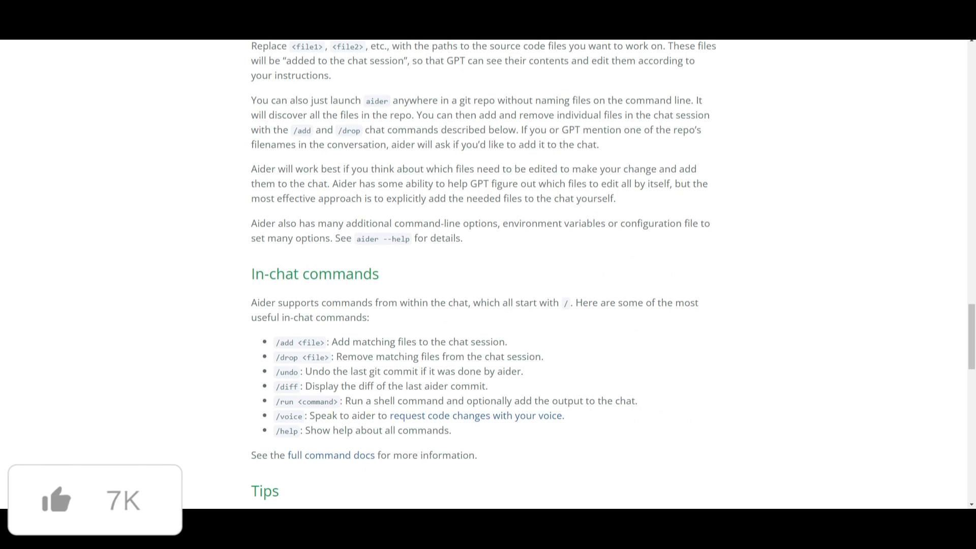
Scroll up and select the 'aider --model gpt-4-1106-preview' command, then bring the README forward.
{"action": "scroll", "scroll_direction": "up", "scroll_amount": 3}
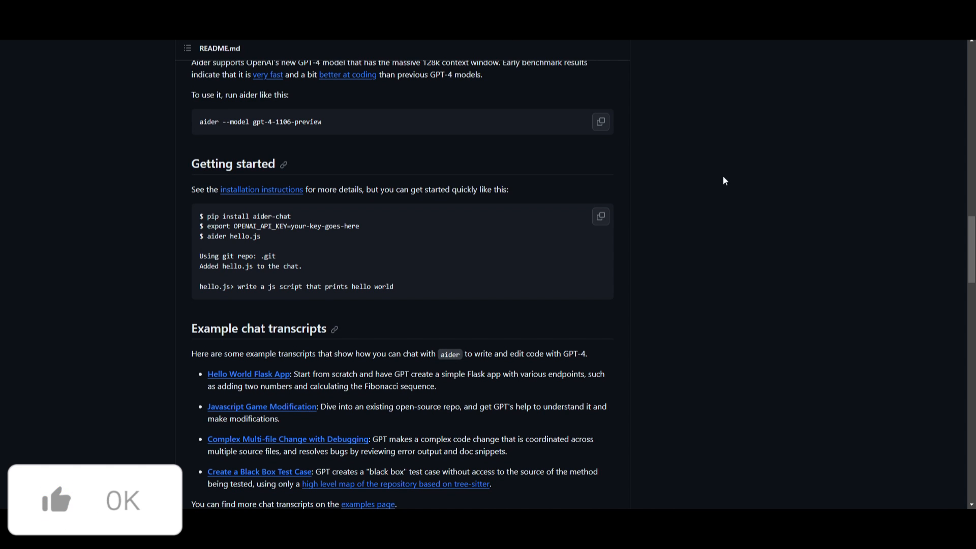
{"action": "scroll", "scroll_direction": "up", "scroll_amount": 3}
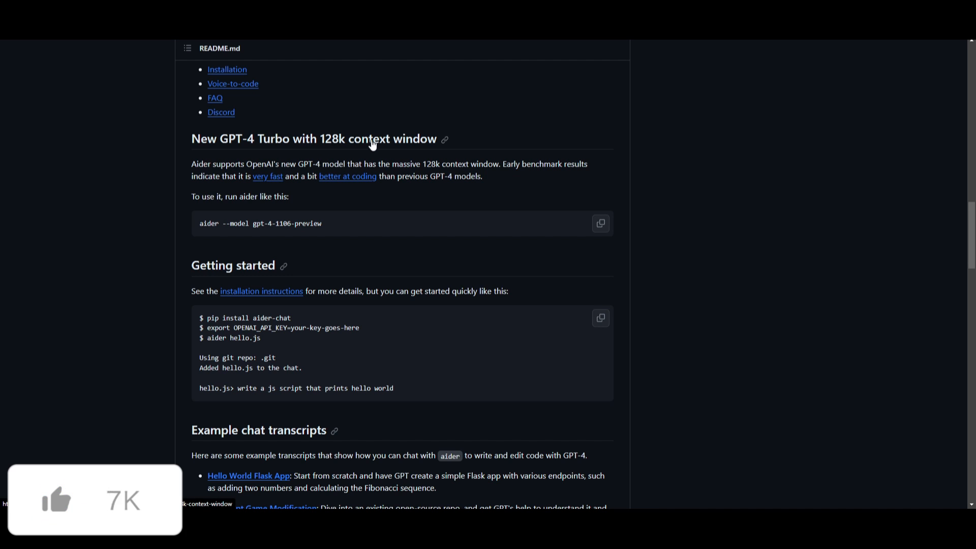
{"action": "mouse_move", "coordinate": [322, 238]}
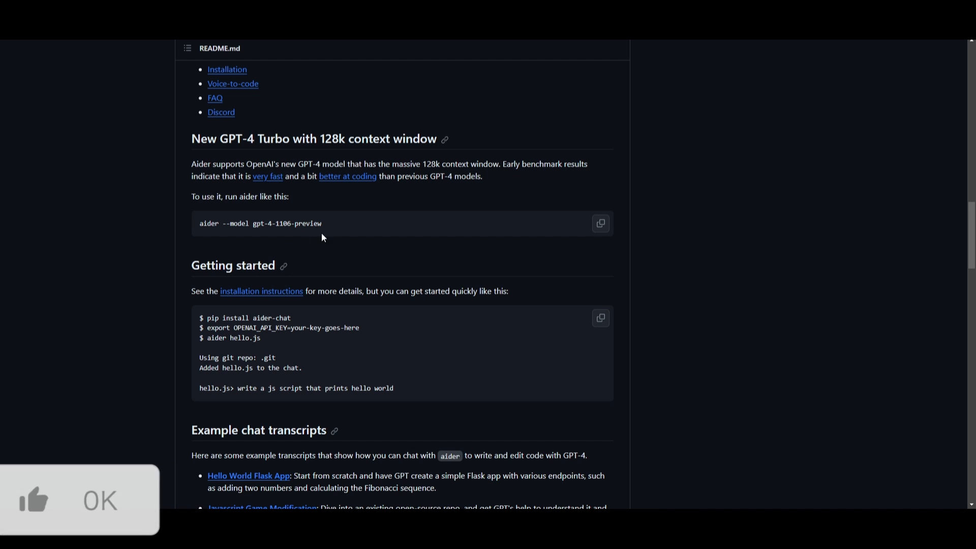
{"action": "triple_click", "coordinate": [260, 224]}
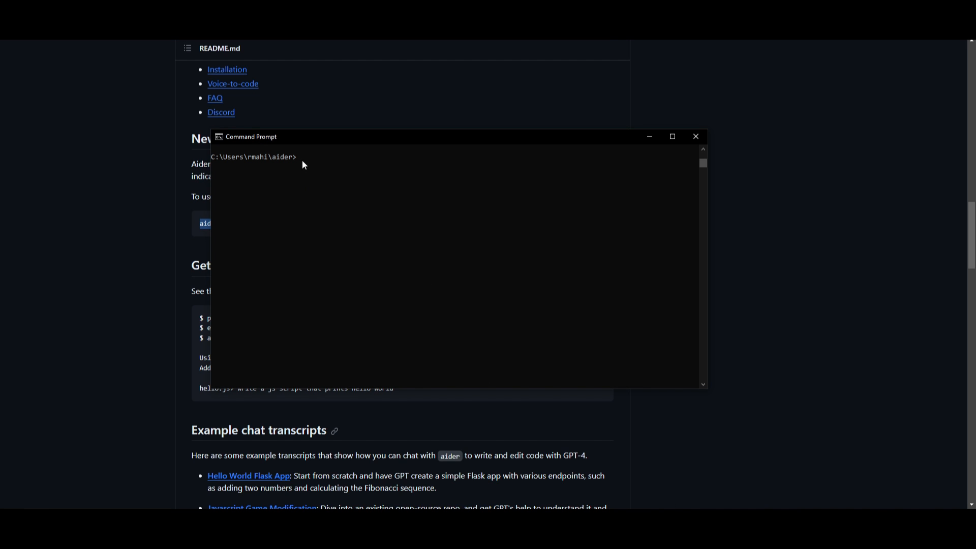
{"action": "left_click", "coordinate": [696, 137]}
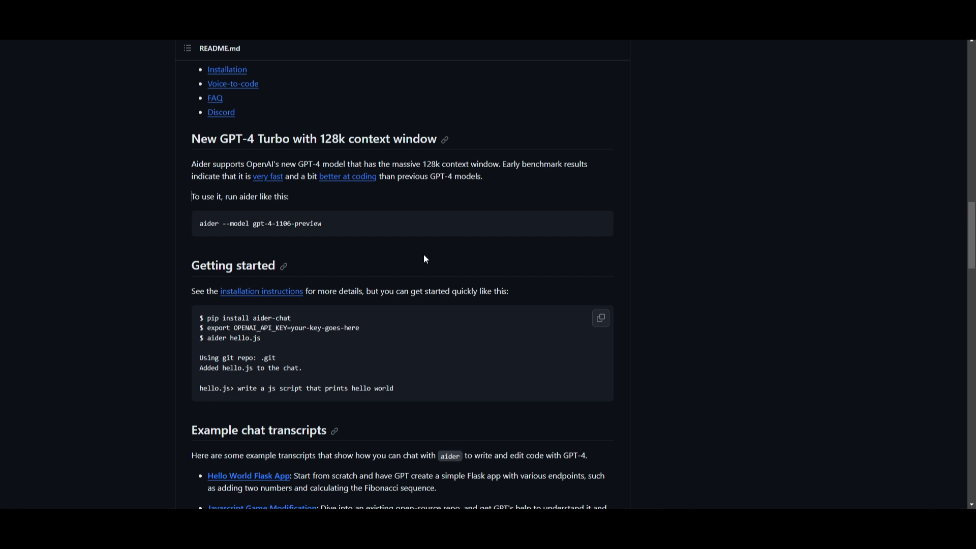
{"action": "mouse_move", "coordinate": [613, 180]}
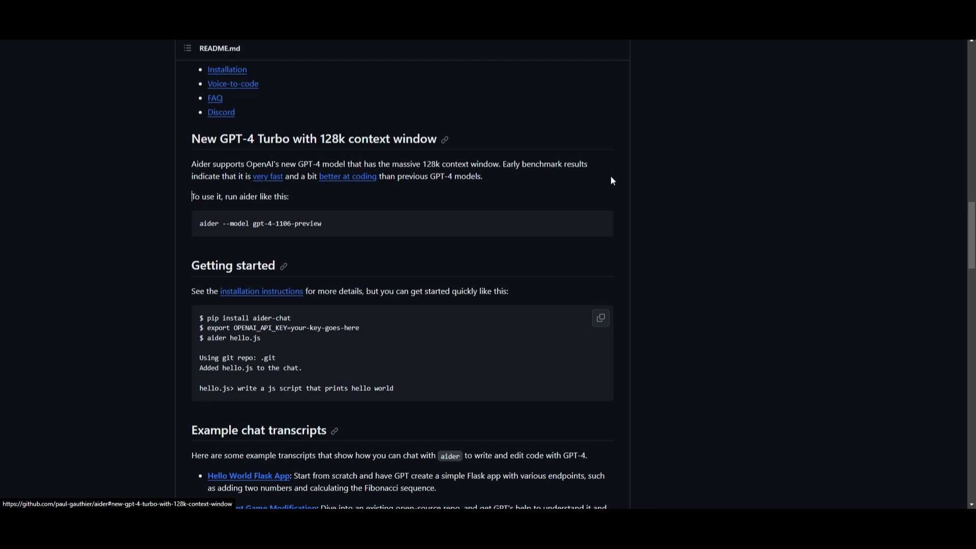
{"action": "mouse_move", "coordinate": [370, 128]}
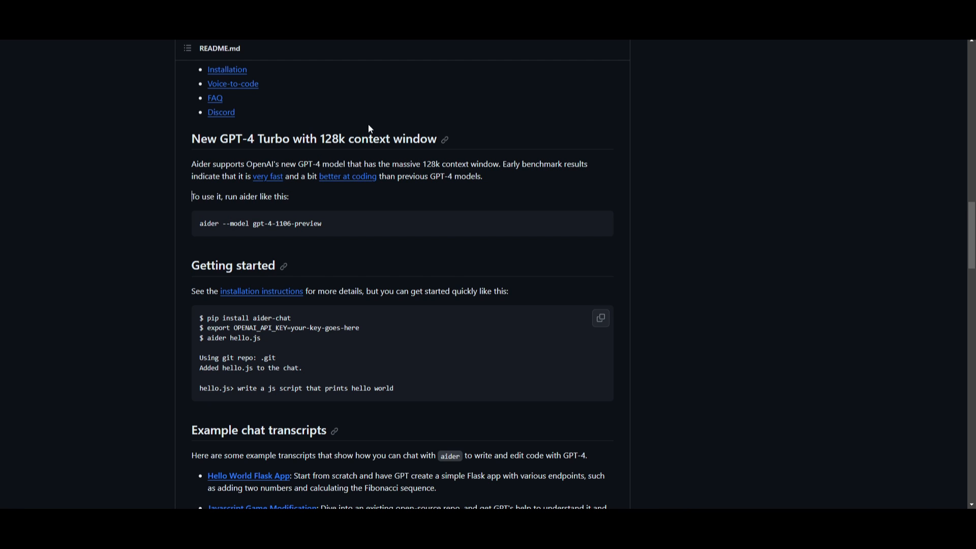
{"action": "mouse_move", "coordinate": [648, 245]}
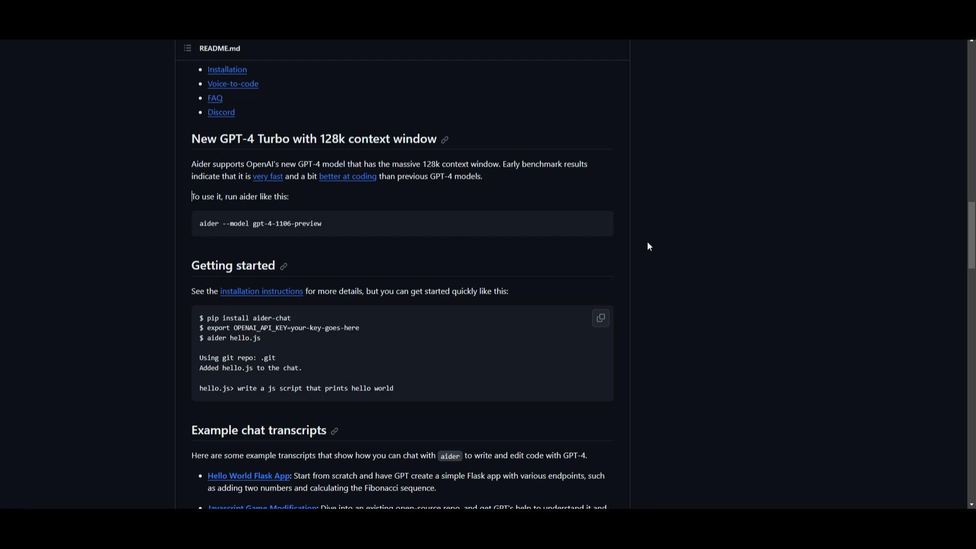
{"action": "mouse_move", "coordinate": [122, 179]}
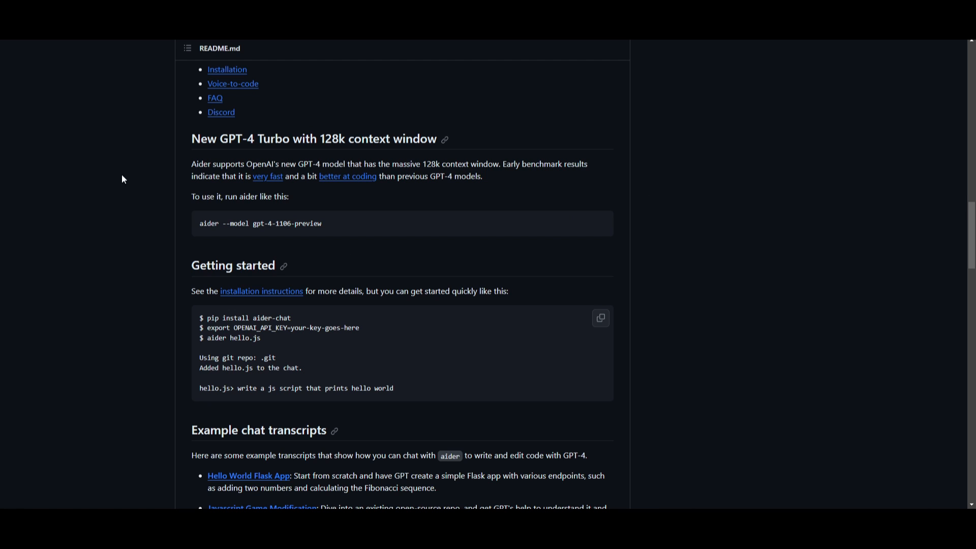
{"action": "mouse_move", "coordinate": [291, 382]}
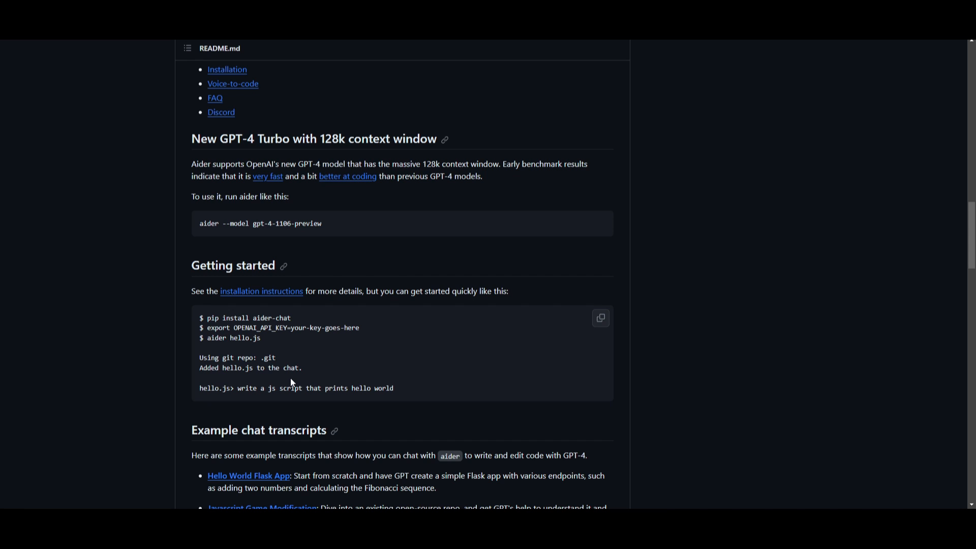
{"action": "scroll", "scroll_direction": "up", "scroll_amount": 3}
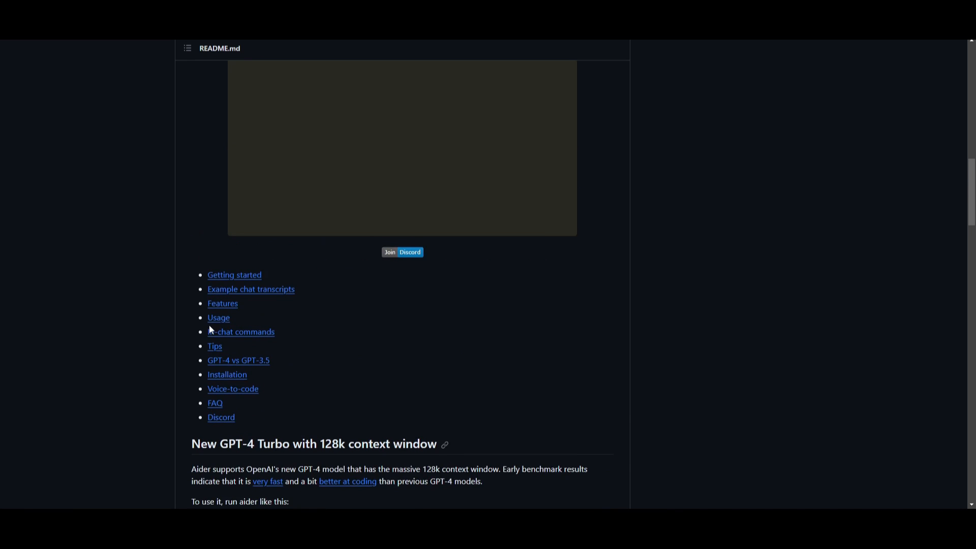
{"action": "scroll", "scroll_direction": "up", "scroll_amount": 3}
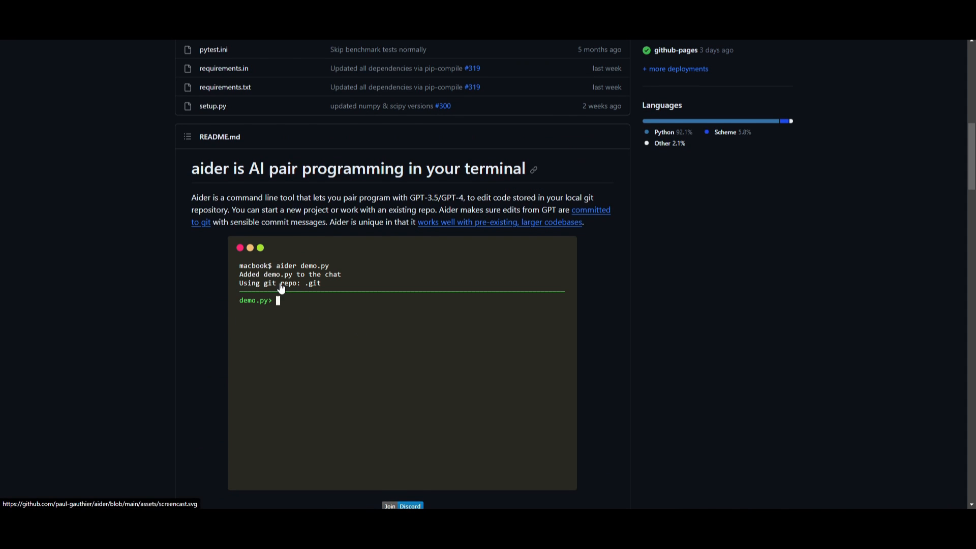
{"action": "type", "text": "add a name param to the `greeting` function."}
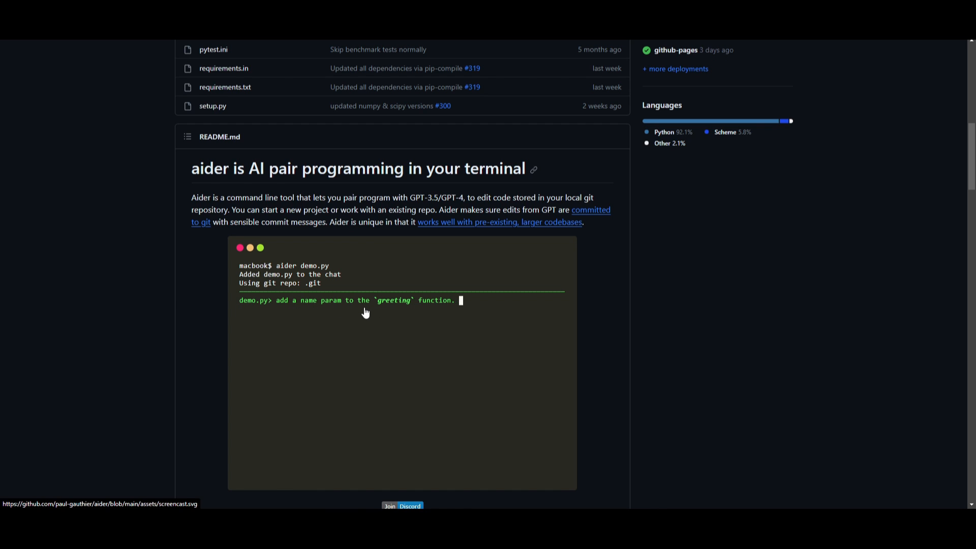
{"action": "type", "text": "add all the types."}
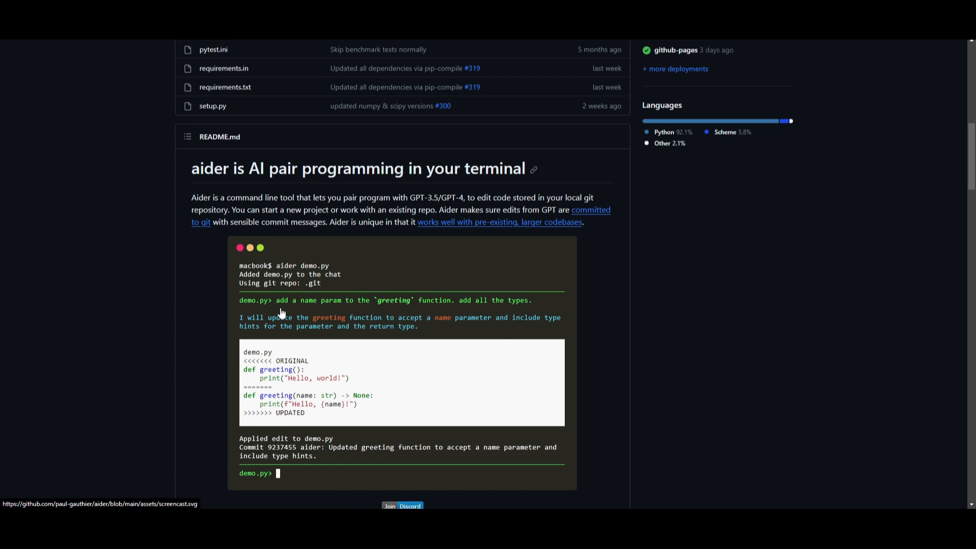
{"action": "scroll", "scroll_direction": "down", "scroll_amount": 3}
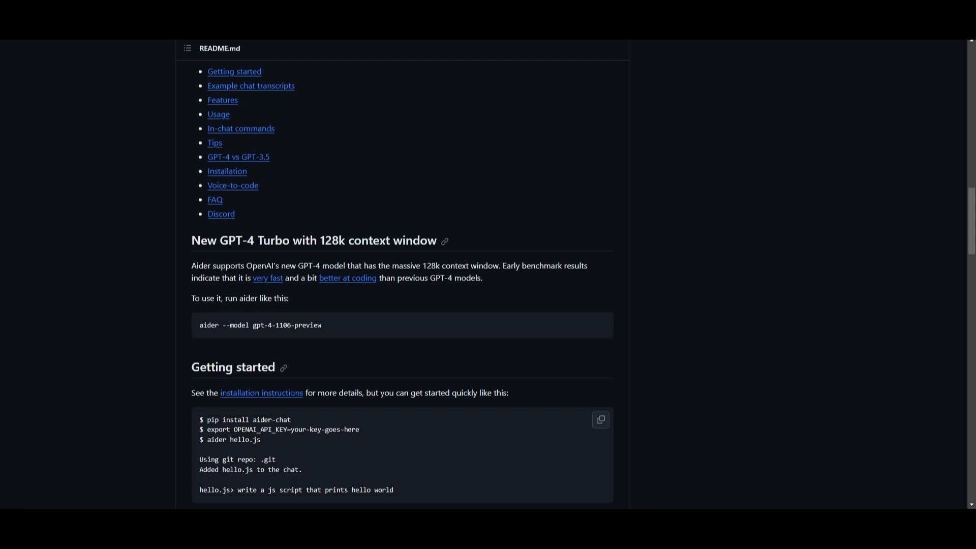
{"action": "mouse_move", "coordinate": [766, 177]}
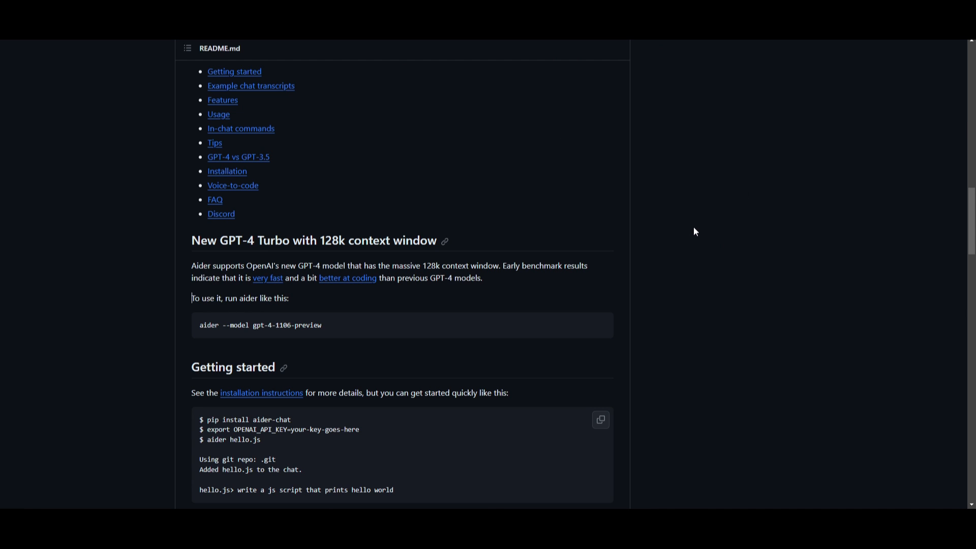
{"action": "mouse_move", "coordinate": [680, 229]}
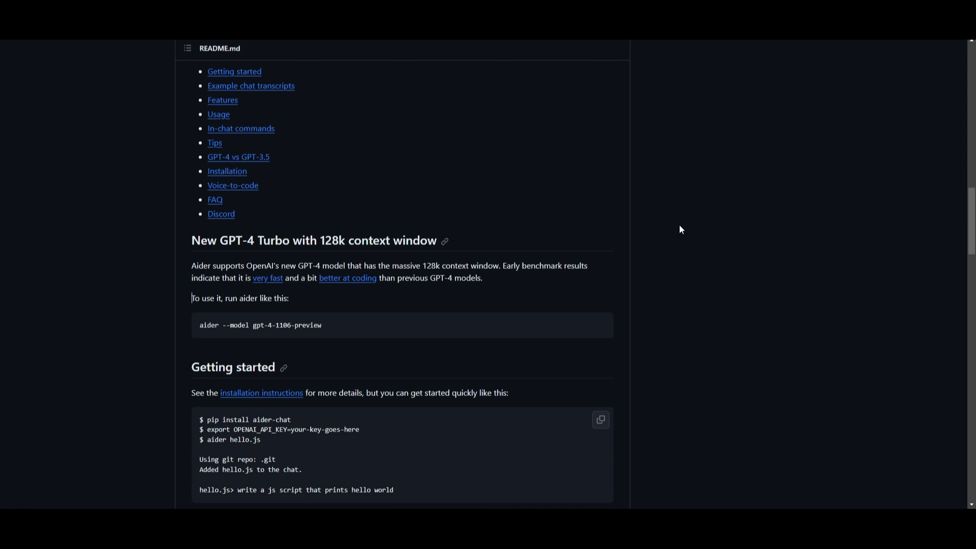
{"action": "mouse_move", "coordinate": [207, 107]}
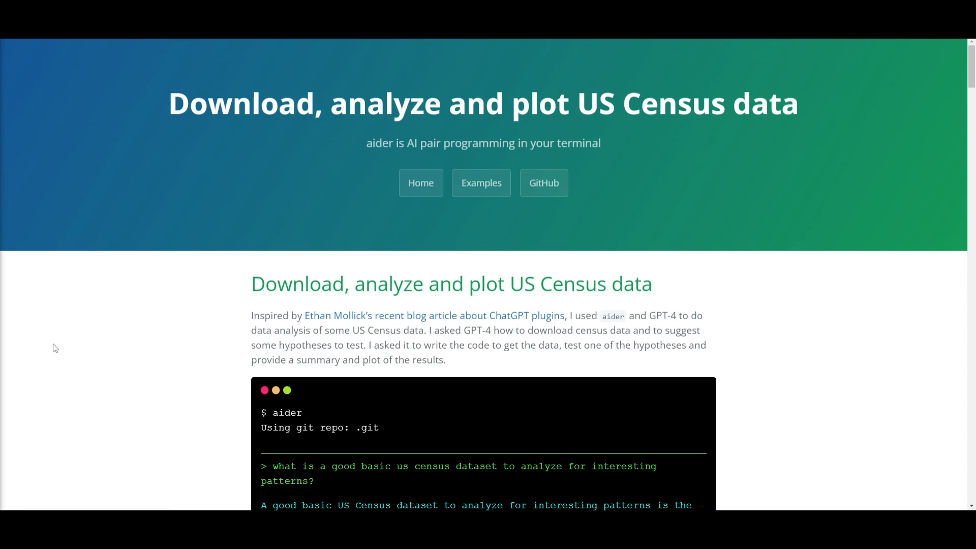
{"action": "mouse_move", "coordinate": [569, 187]}
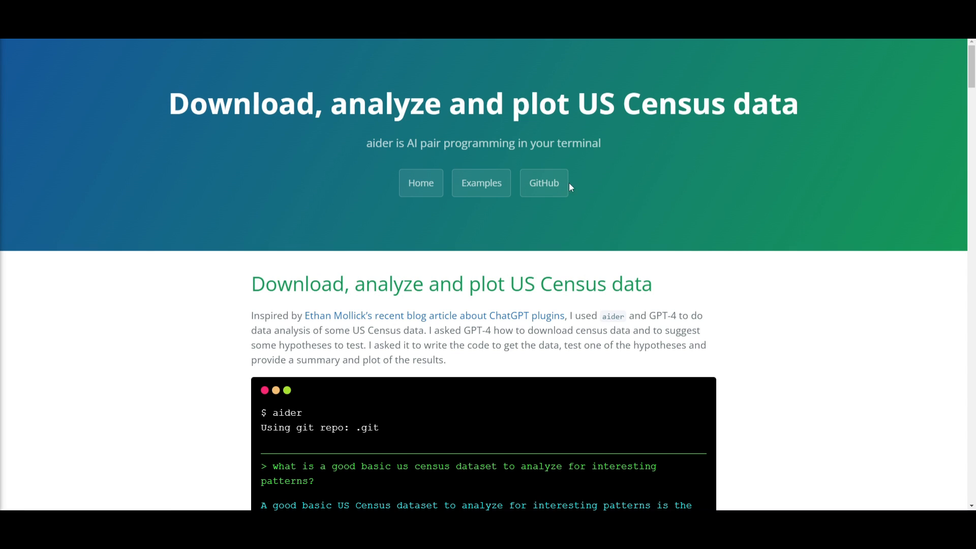
{"action": "mouse_move", "coordinate": [508, 97]}
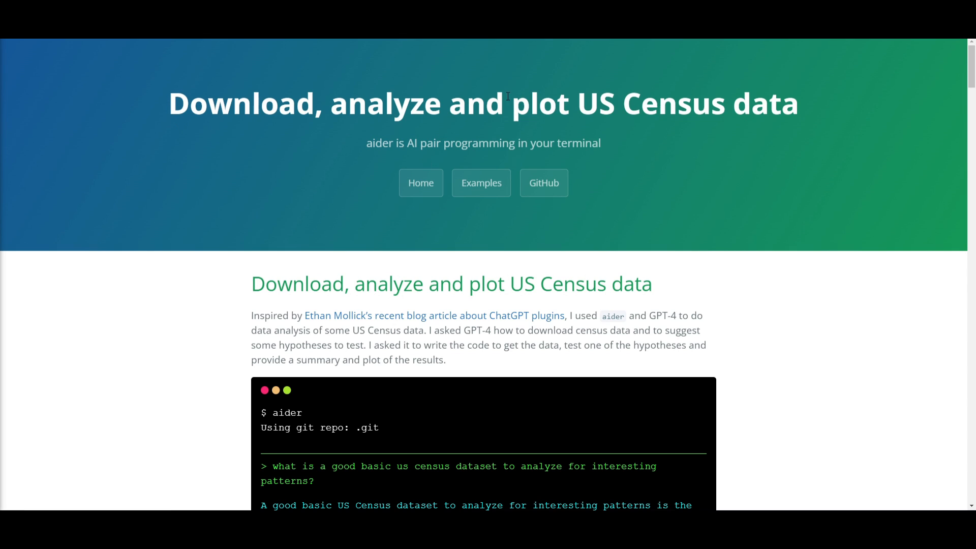
{"action": "mouse_move", "coordinate": [875, 270]}
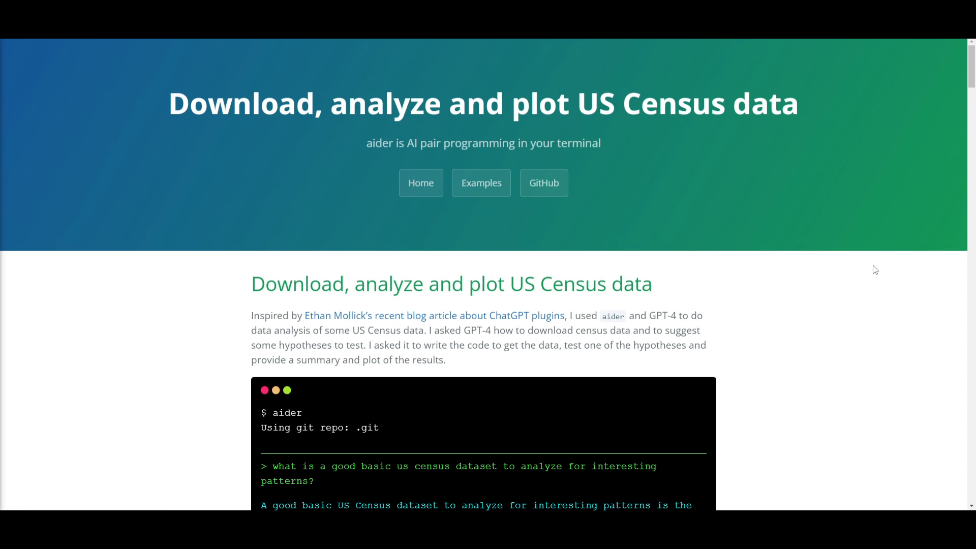
Scroll the census transcript past the getdata.py Census ACS edits to the summary-table request.
{"action": "scroll", "scroll_direction": "down", "scroll_amount": 3}
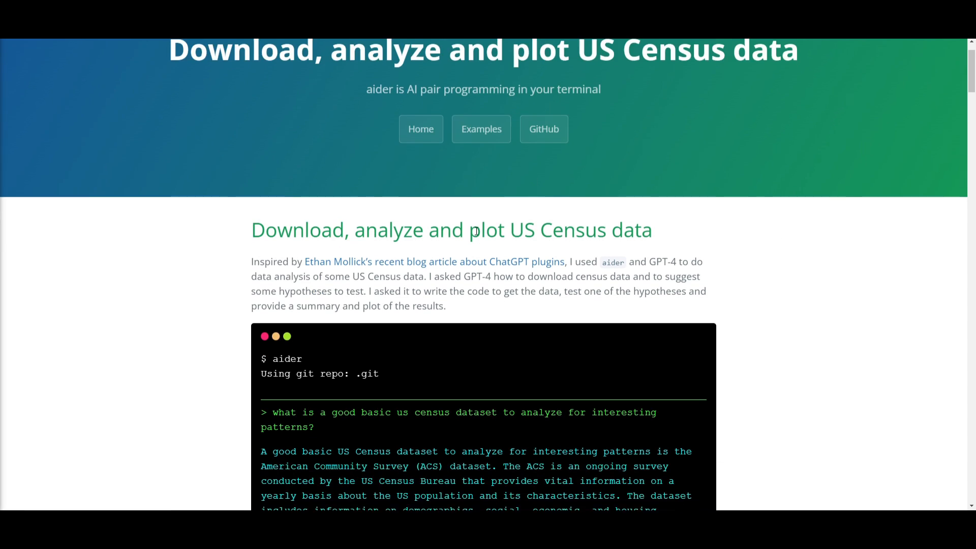
{"action": "scroll", "scroll_direction": "down", "scroll_amount": 3}
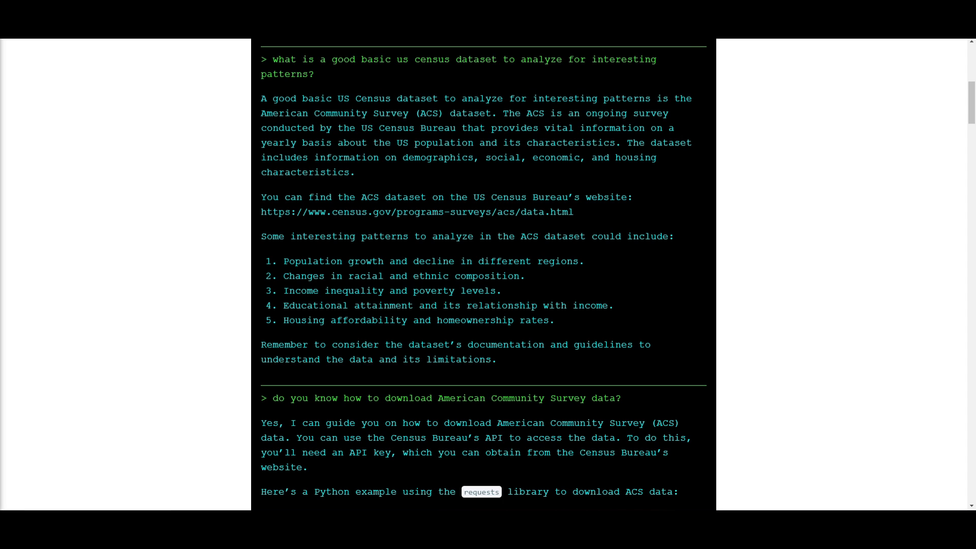
{"action": "scroll", "scroll_direction": "down", "scroll_amount": 3}
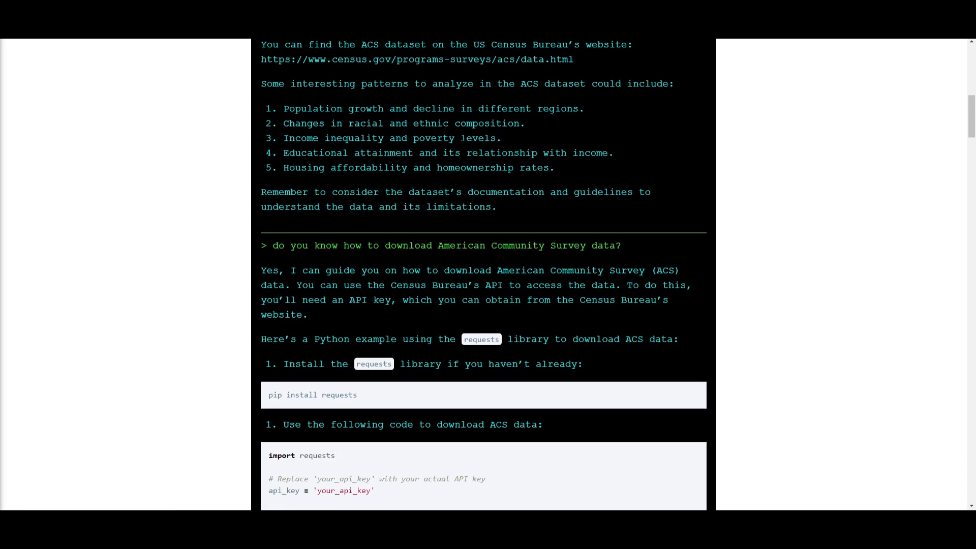
{"action": "scroll", "scroll_direction": "down", "scroll_amount": 3}
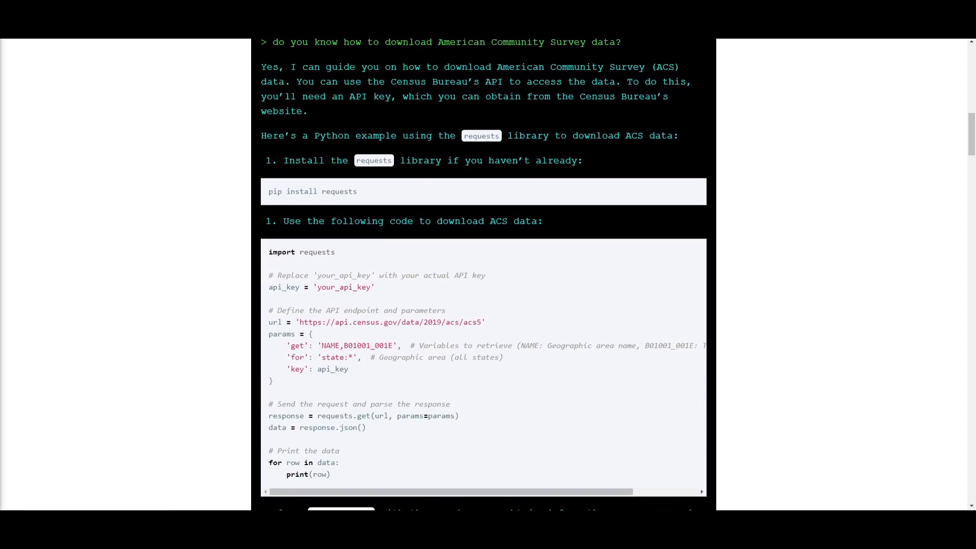
{"action": "scroll", "scroll_direction": "down", "scroll_amount": 3}
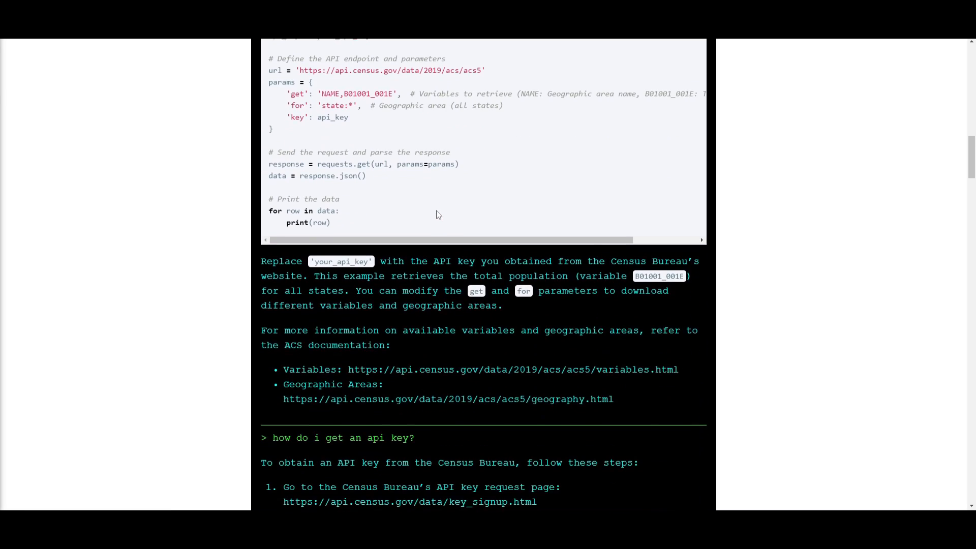
{"action": "scroll", "scroll_direction": "down", "scroll_amount": 3}
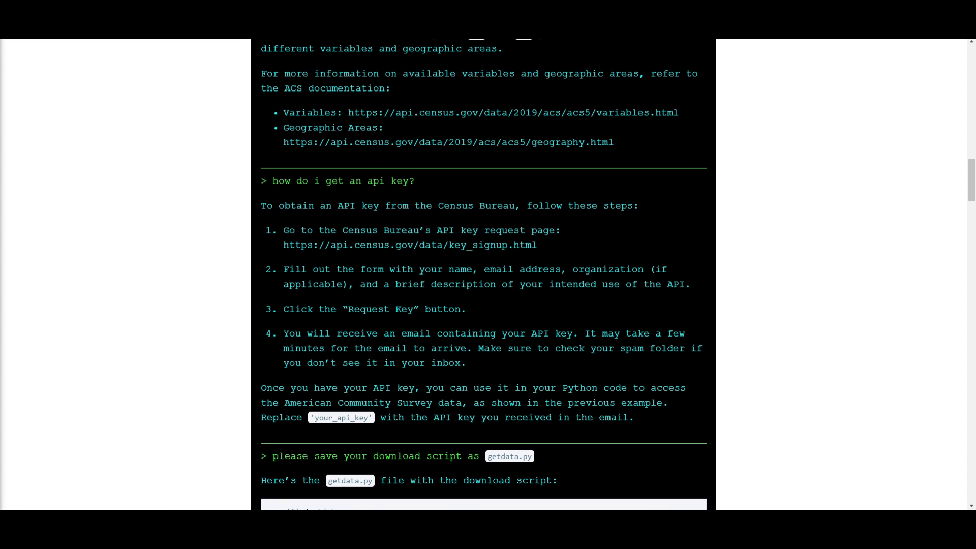
{"action": "scroll", "scroll_direction": "down", "scroll_amount": 3}
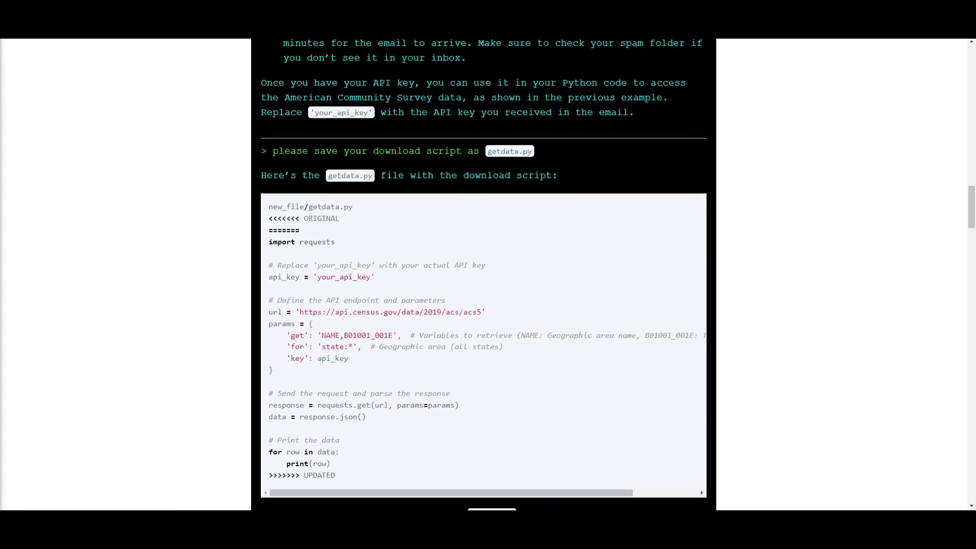
{"action": "scroll", "scroll_direction": "down", "scroll_amount": 3}
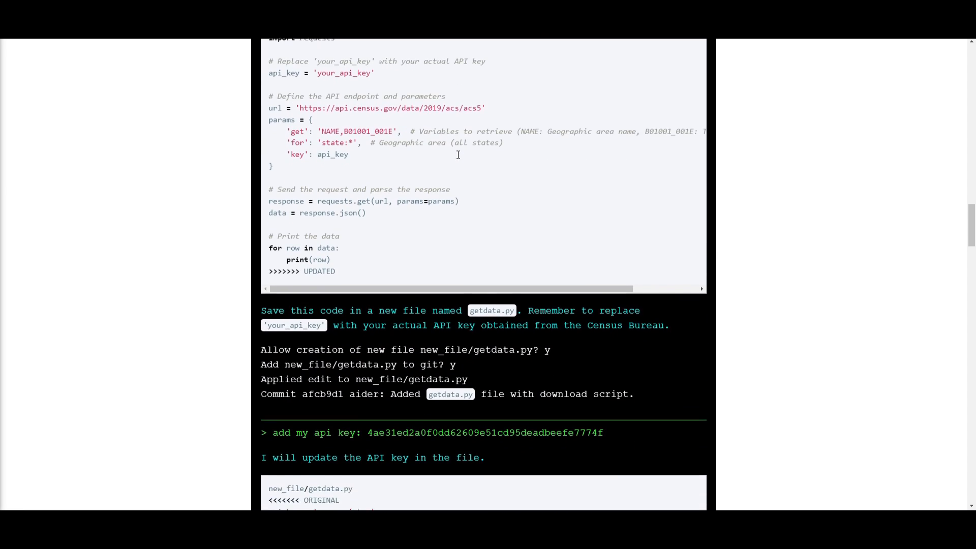
{"action": "scroll", "scroll_direction": "down", "scroll_amount": 3}
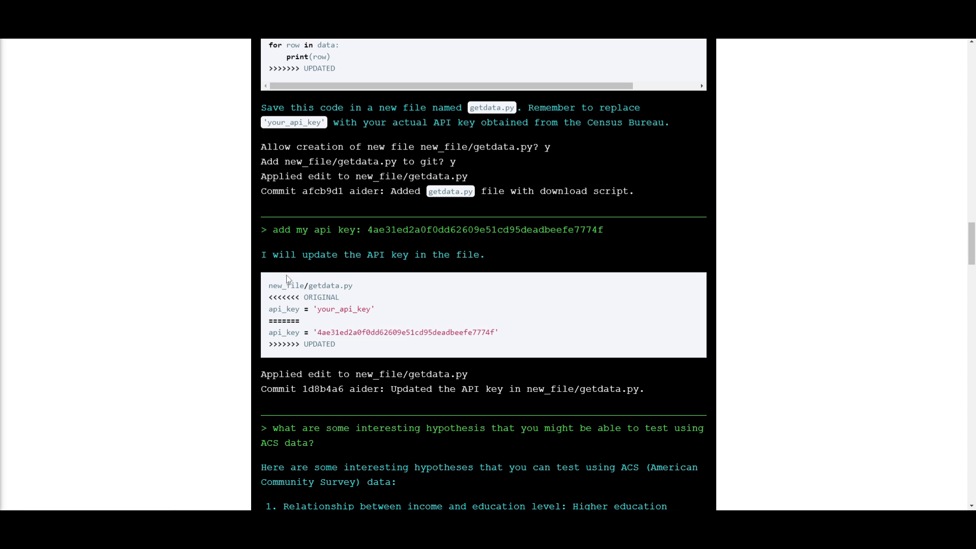
{"action": "mouse_move", "coordinate": [286, 221]}
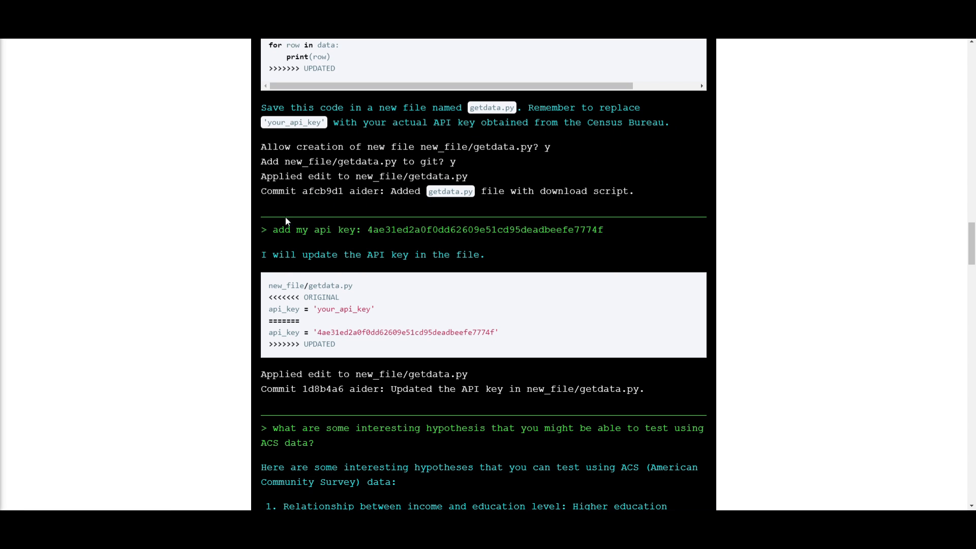
{"action": "scroll", "scroll_direction": "down", "scroll_amount": 3}
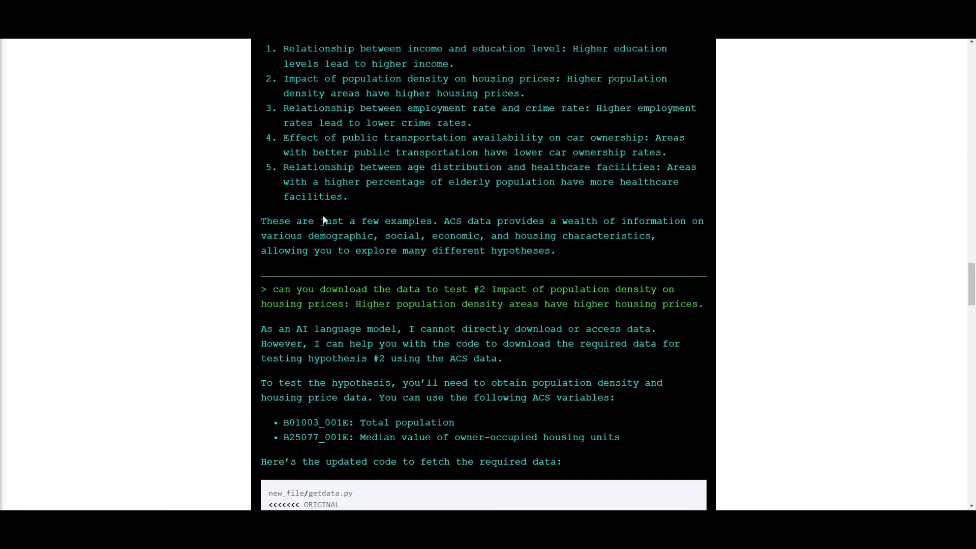
{"action": "scroll", "scroll_direction": "down", "scroll_amount": 3}
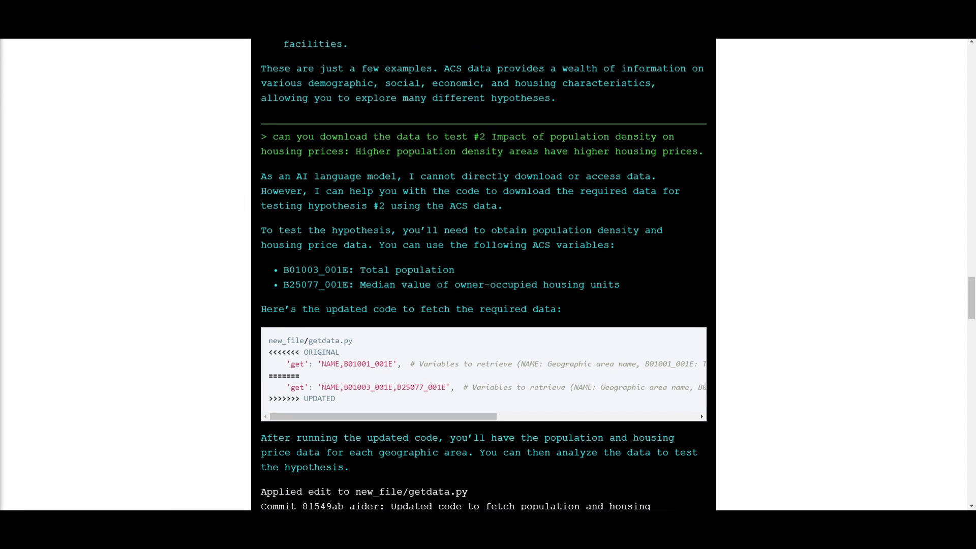
{"action": "scroll", "scroll_direction": "down", "scroll_amount": 3}
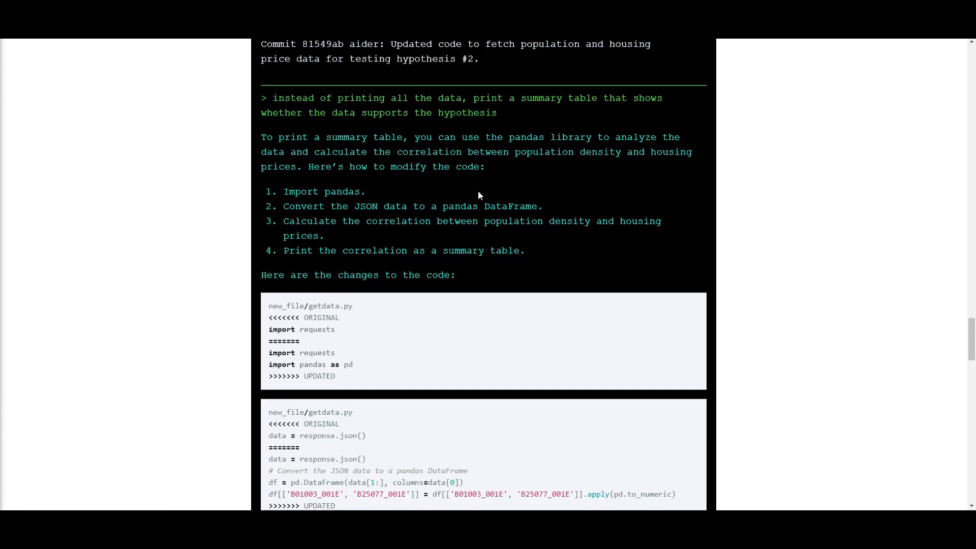
Scroll to the population density versus housing prices scatter plot ending the census example.
{"action": "scroll", "scroll_direction": "down", "scroll_amount": 3}
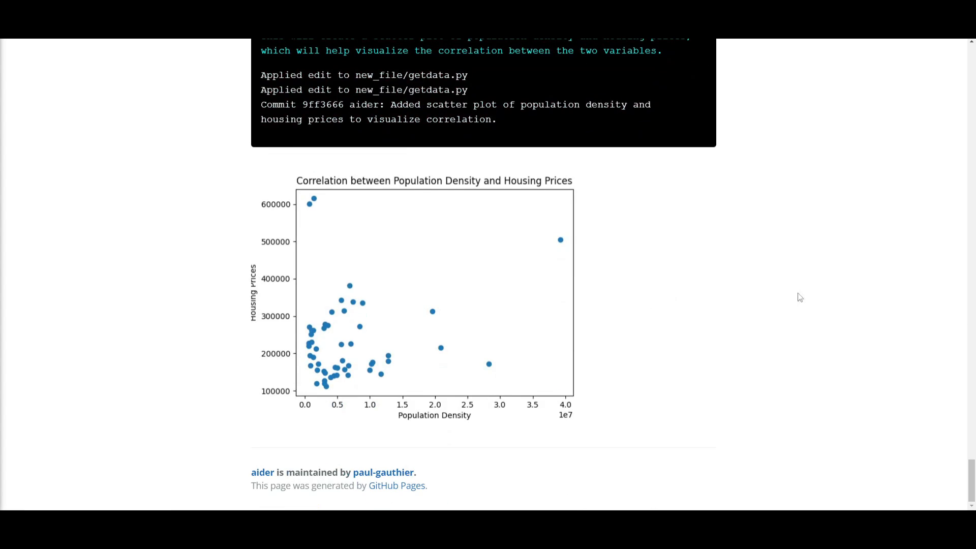
{"action": "mouse_move", "coordinate": [398, 293]}
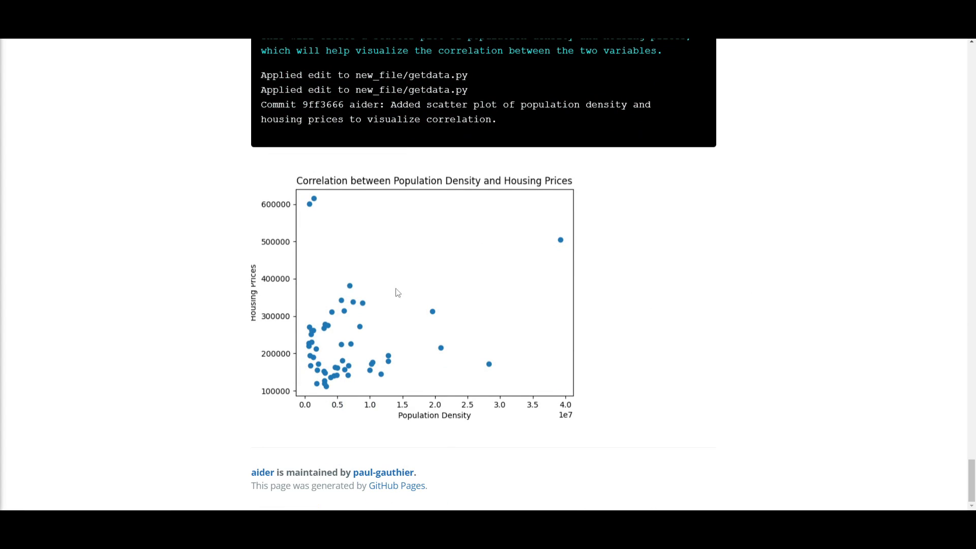
{"action": "mouse_move", "coordinate": [503, 285]}
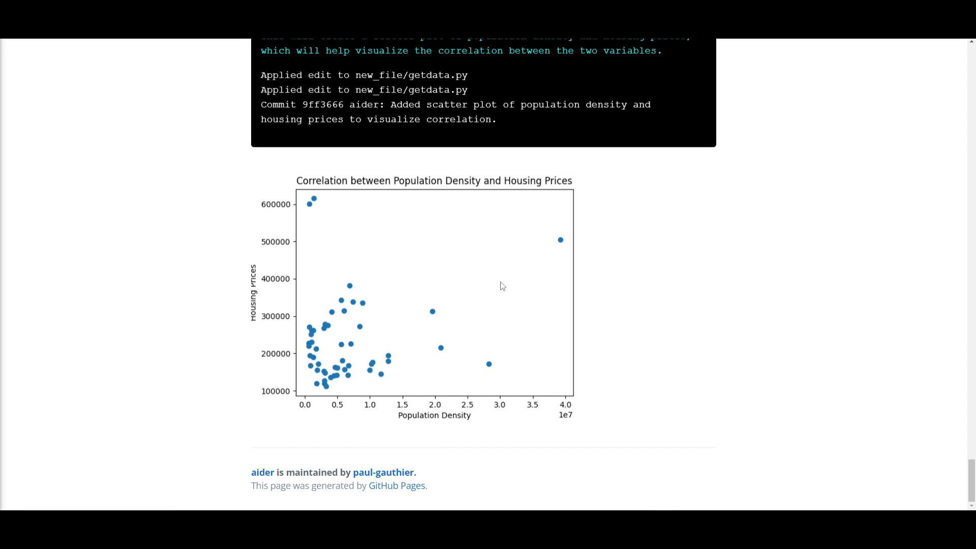
{"action": "mouse_move", "coordinate": [517, 287]}
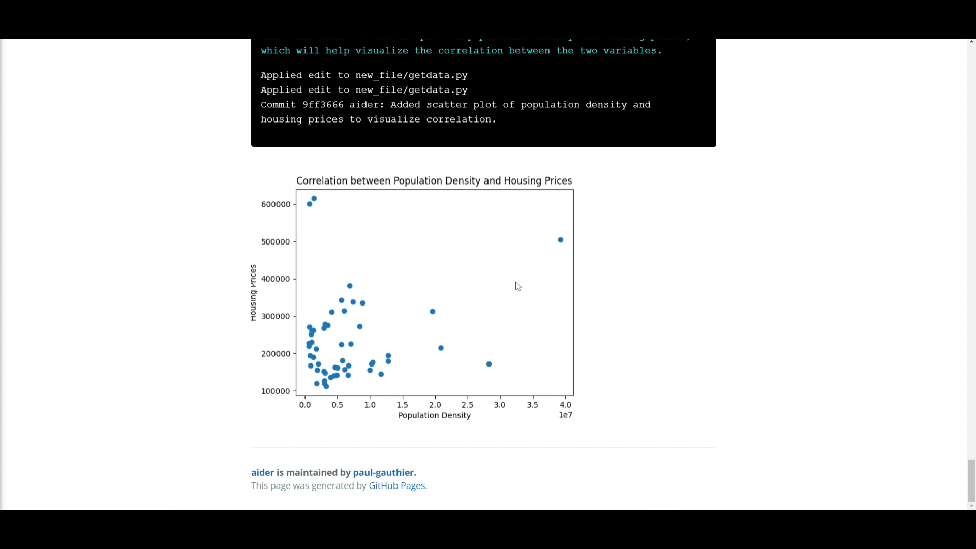
{"action": "mouse_move", "coordinate": [522, 304]}
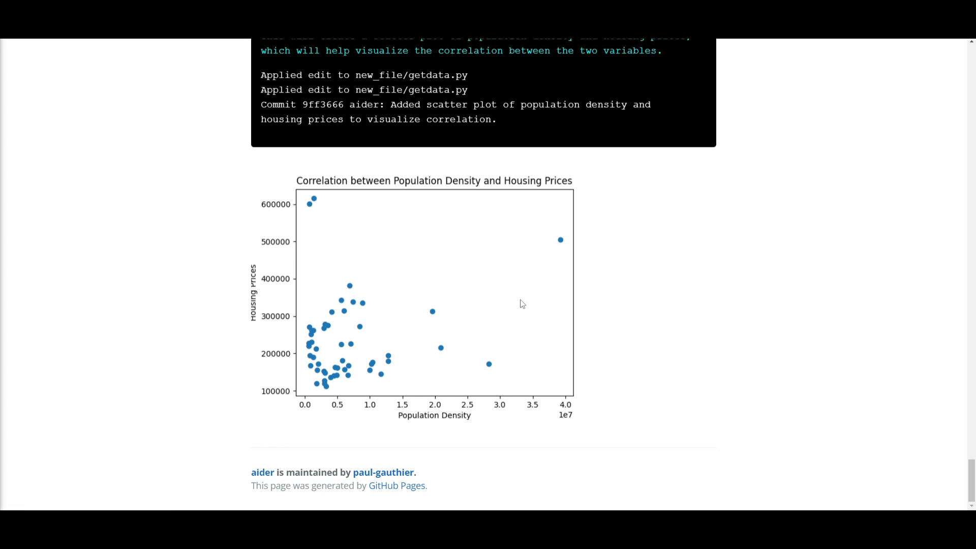
{"action": "mouse_move", "coordinate": [481, 395]}
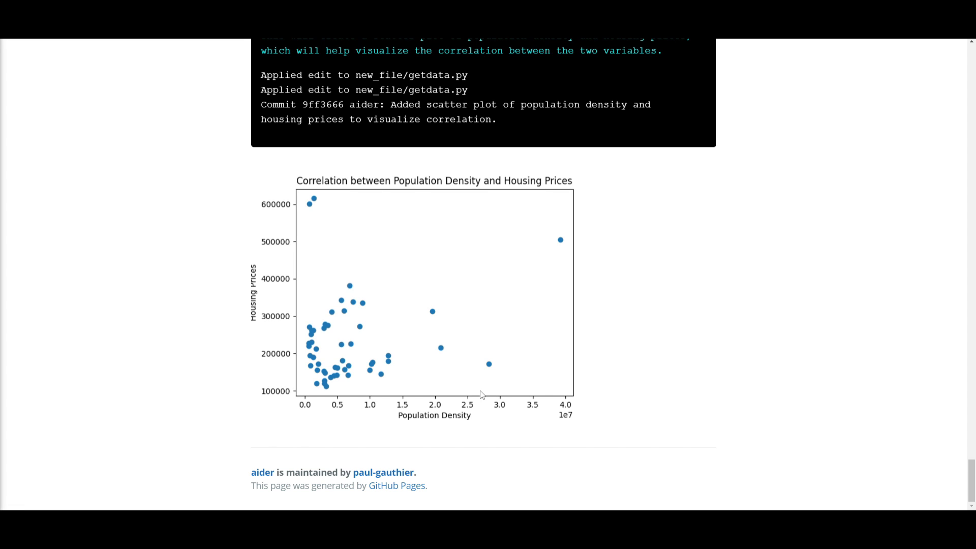
{"action": "mouse_move", "coordinate": [493, 364]}
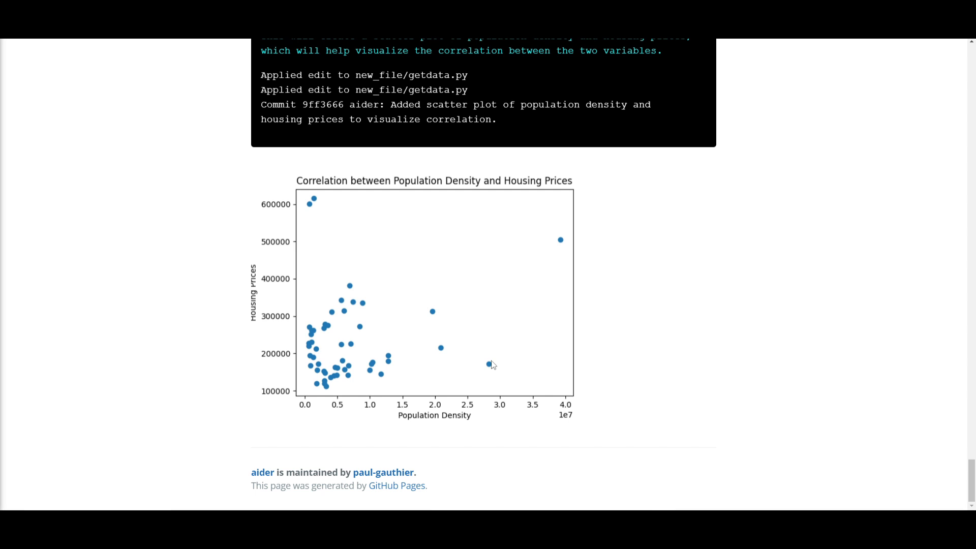
{"action": "mouse_move", "coordinate": [346, 318]}
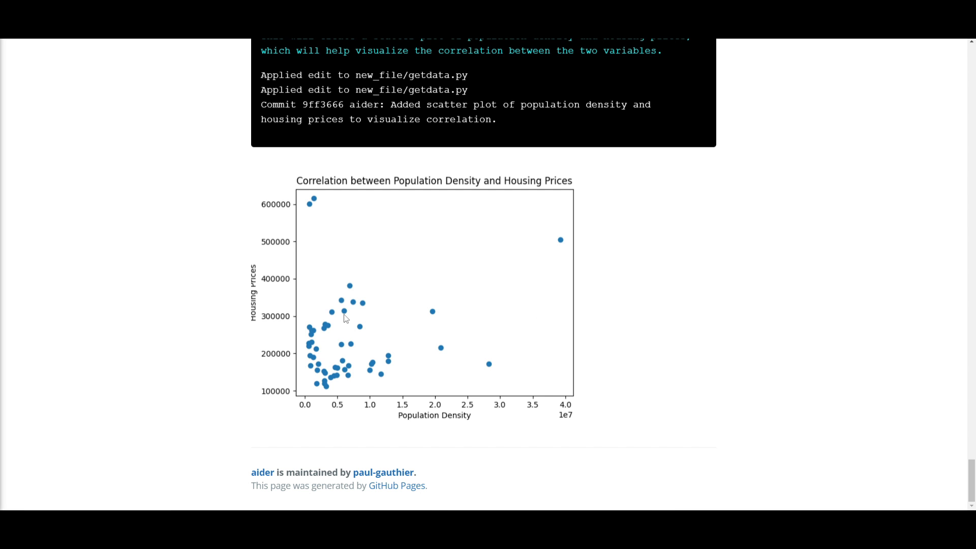
{"action": "scroll", "scroll_direction": "up", "scroll_amount": 3}
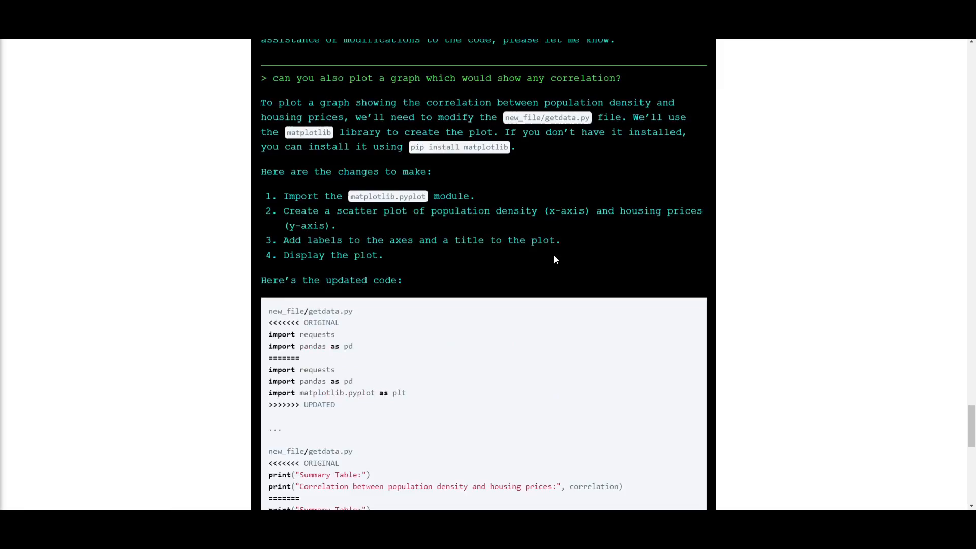
{"action": "scroll", "scroll_direction": "down", "scroll_amount": 3}
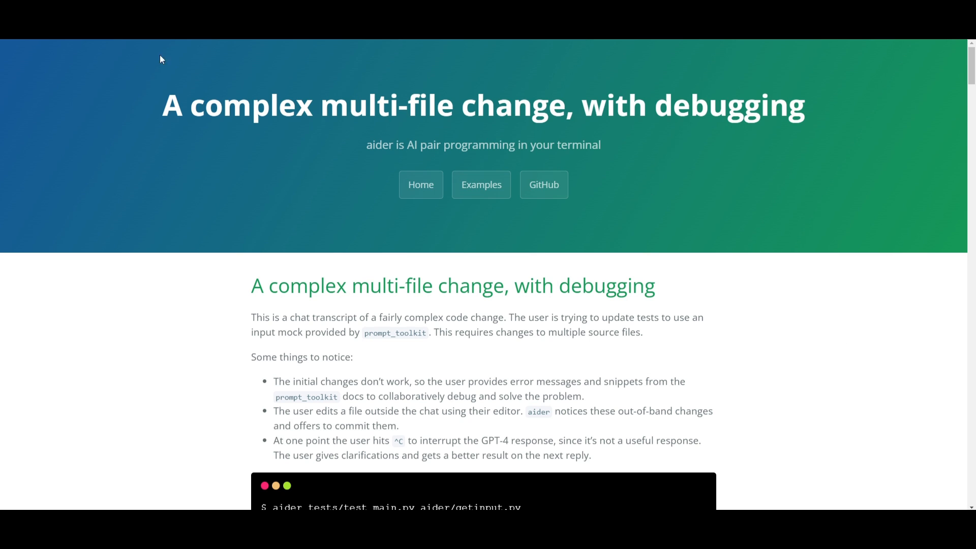
{"action": "mouse_move", "coordinate": [858, 129]}
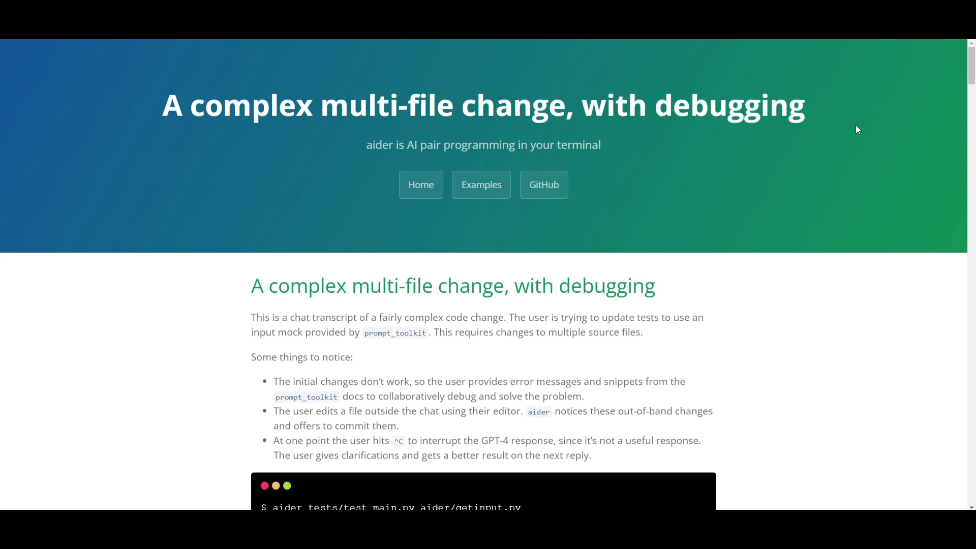
Scroll through the test_main.py edits and commits to '/add aider/main.py' and the TypeError.
{"action": "scroll", "scroll_direction": "down", "scroll_amount": 3}
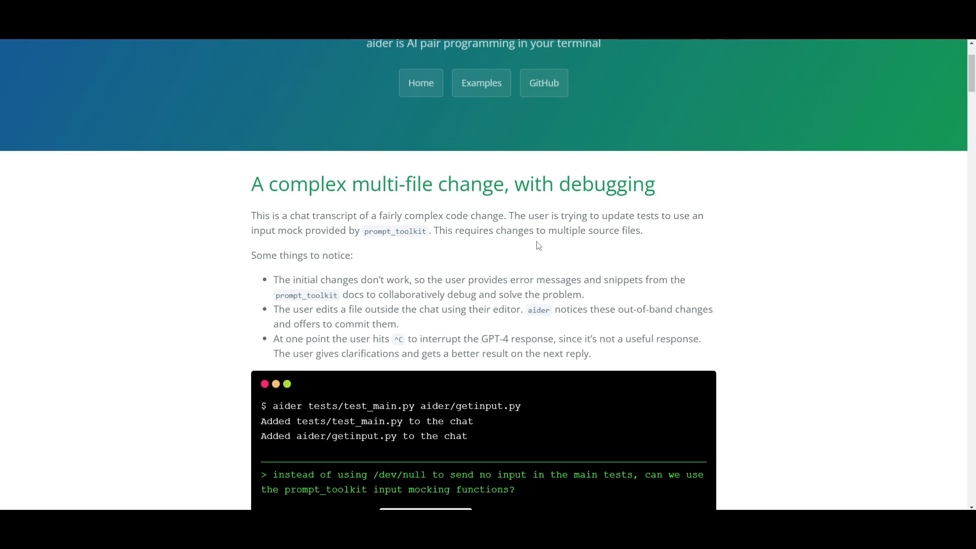
{"action": "scroll", "scroll_direction": "down", "scroll_amount": 3}
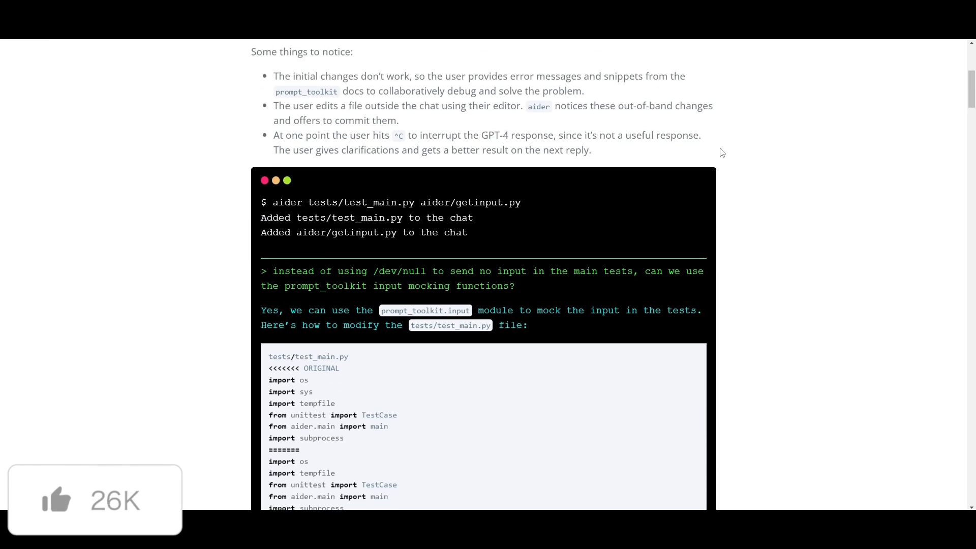
{"action": "scroll", "scroll_direction": "down", "scroll_amount": 3}
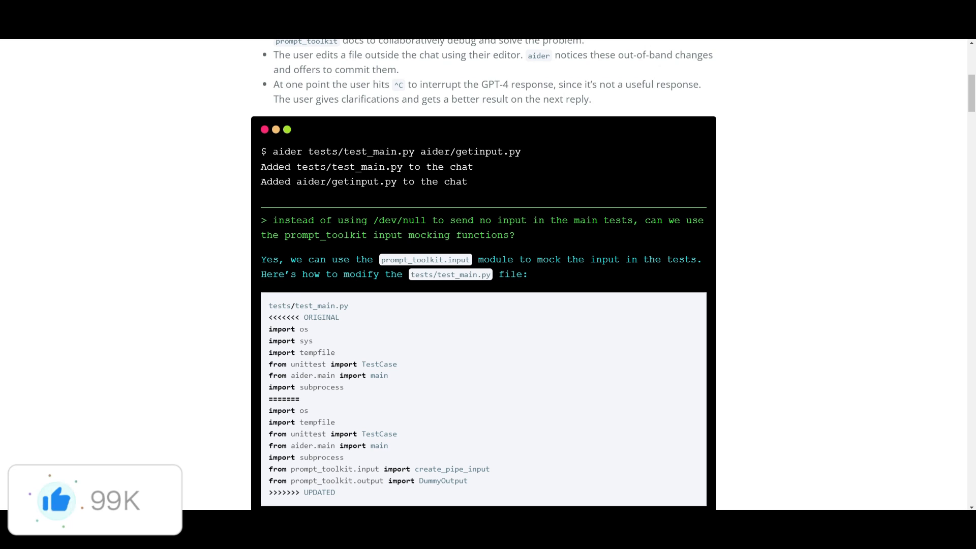
{"action": "scroll", "scroll_direction": "down", "scroll_amount": 3}
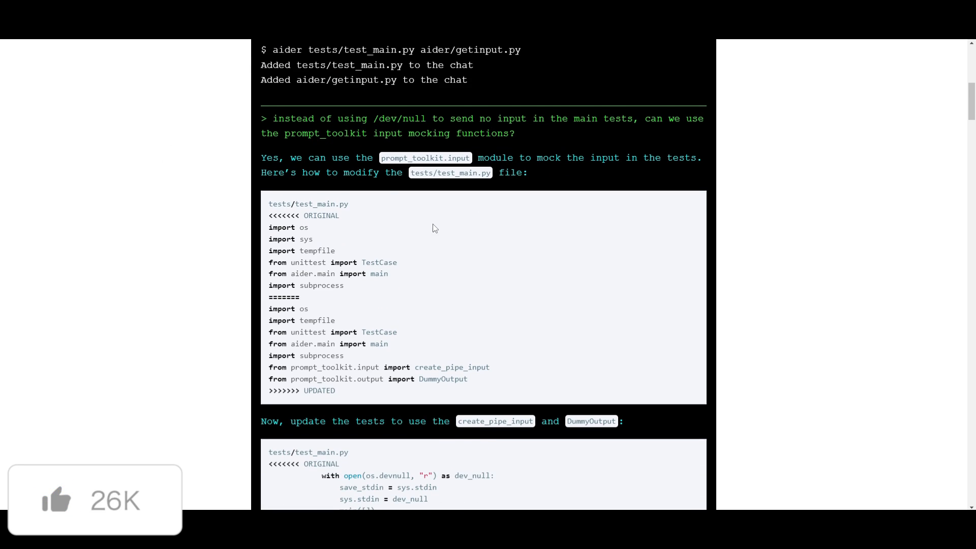
{"action": "scroll", "scroll_direction": "down", "scroll_amount": 3}
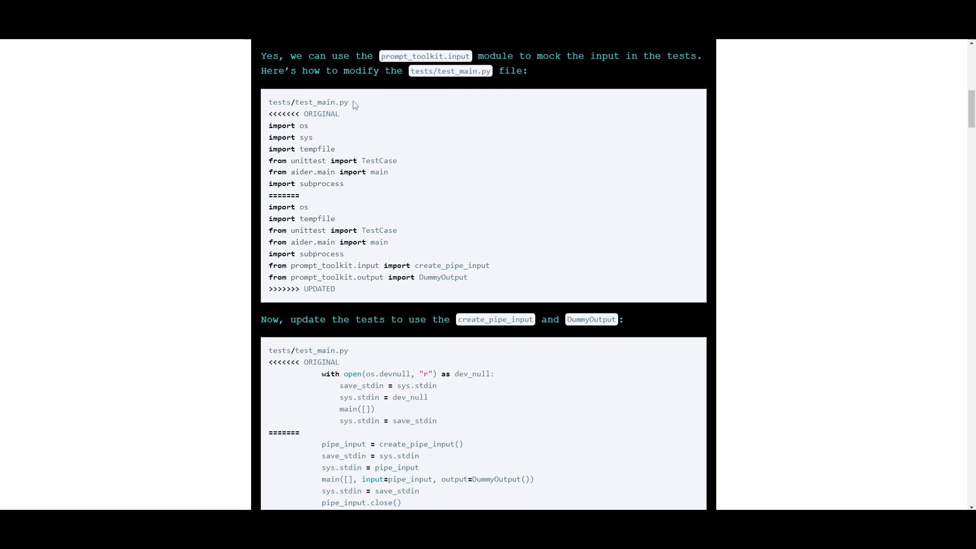
{"action": "mouse_move", "coordinate": [276, 232]}
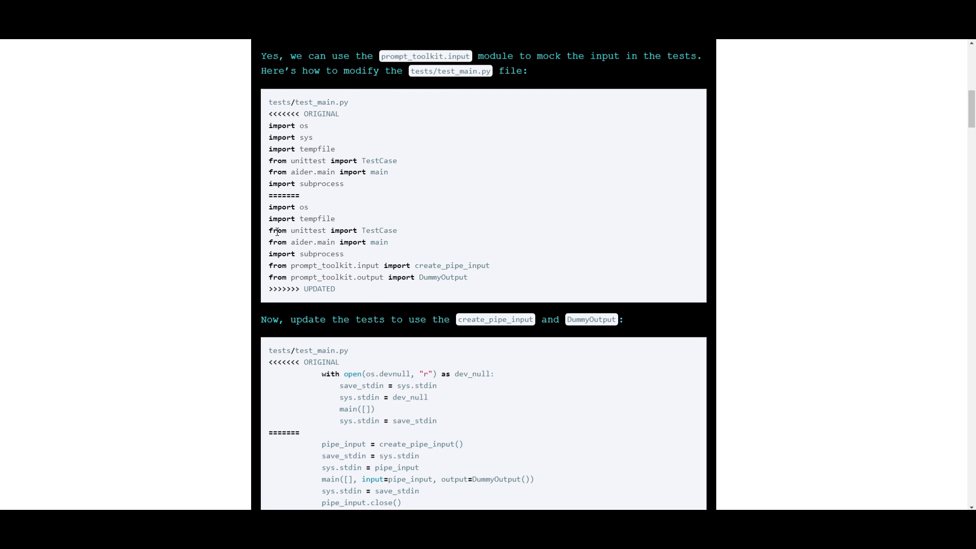
{"action": "scroll", "scroll_direction": "down", "scroll_amount": 3}
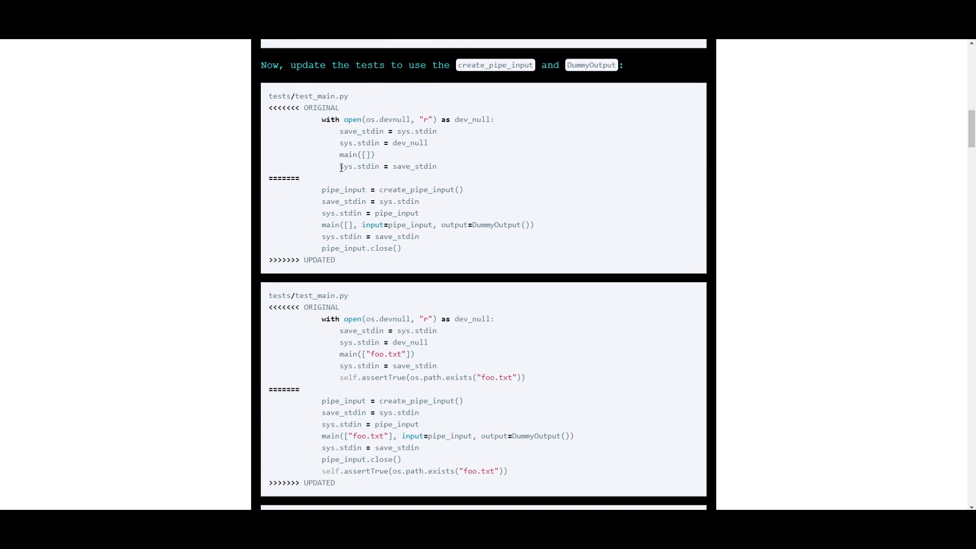
{"action": "scroll", "scroll_direction": "up", "scroll_amount": 3}
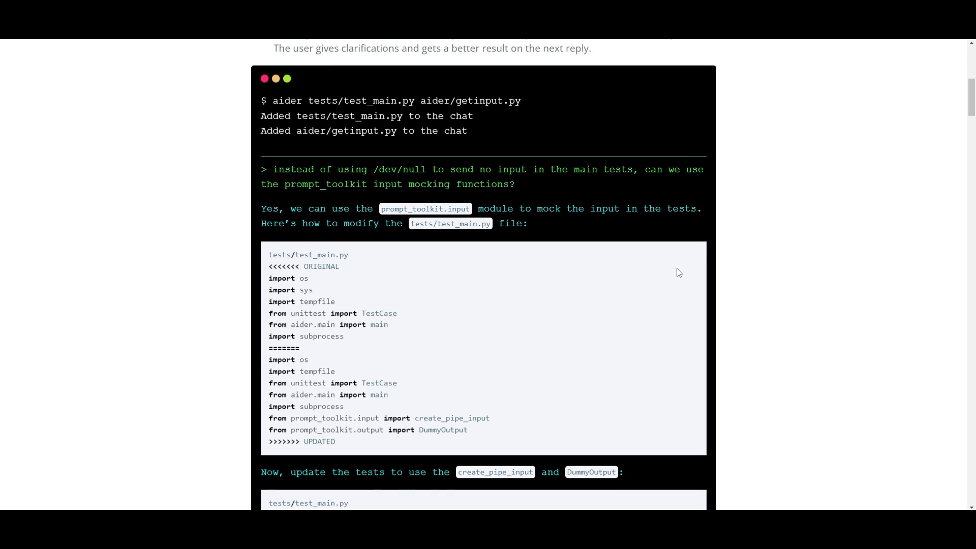
{"action": "scroll", "scroll_direction": "down", "scroll_amount": 3}
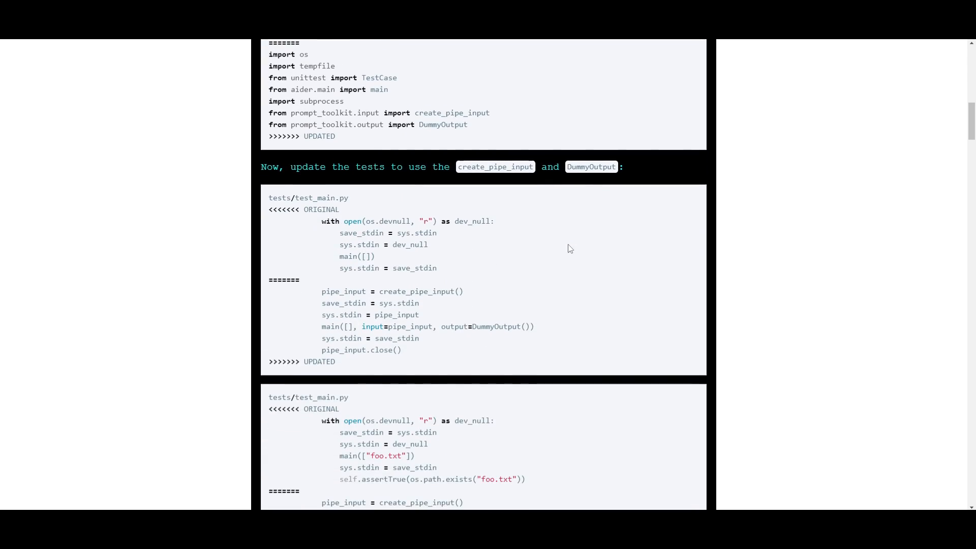
{"action": "mouse_move", "coordinate": [563, 225]}
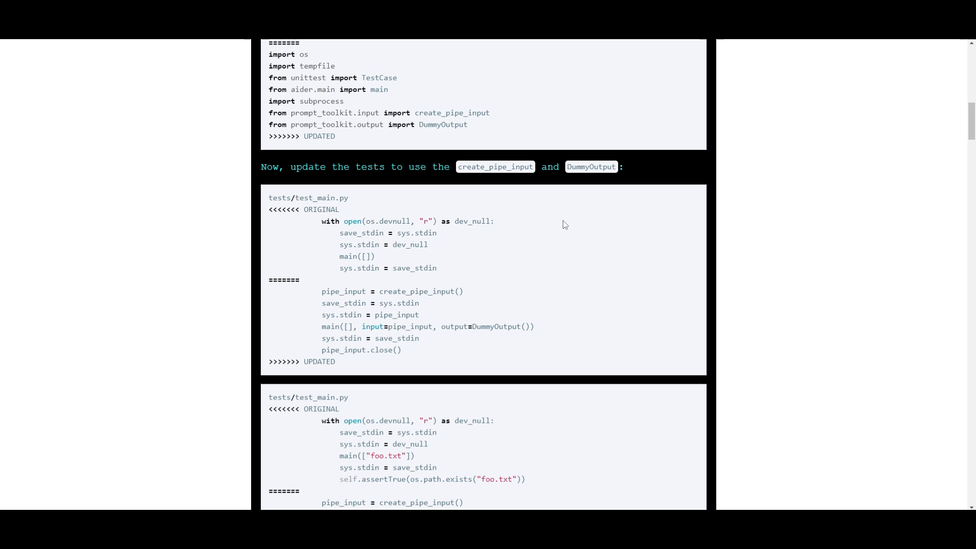
{"action": "mouse_move", "coordinate": [528, 239]}
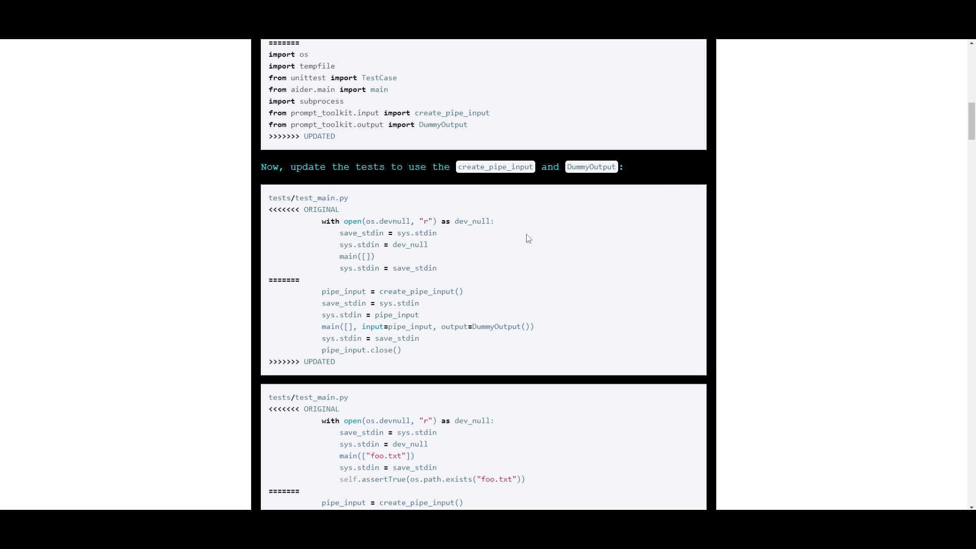
{"action": "scroll", "scroll_direction": "down", "scroll_amount": 3}
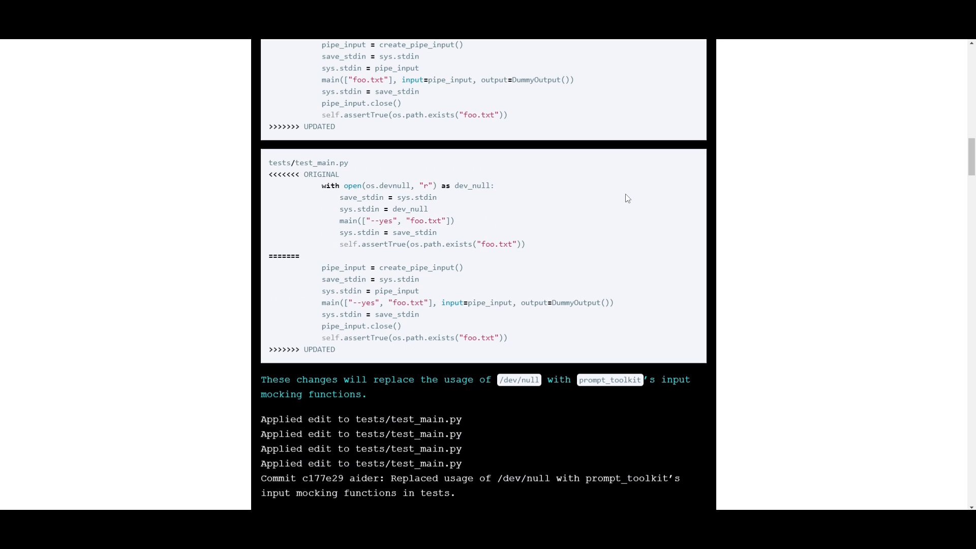
{"action": "mouse_move", "coordinate": [440, 119]}
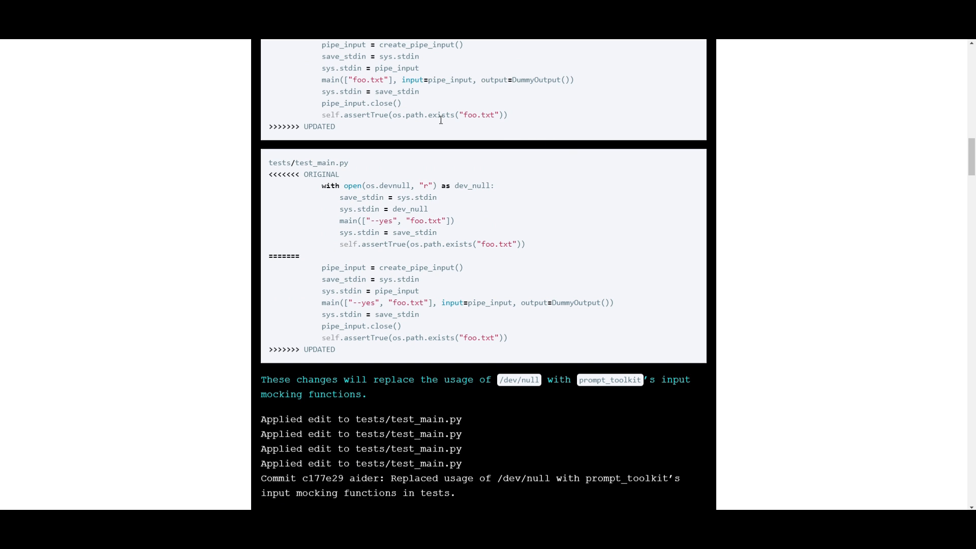
{"action": "scroll", "scroll_direction": "down", "scroll_amount": 3}
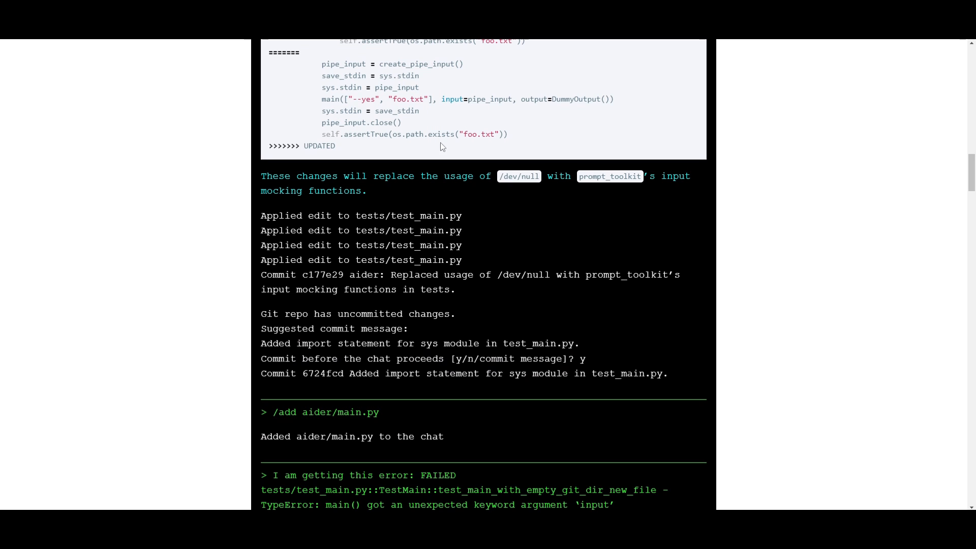
{"action": "mouse_move", "coordinate": [617, 130]}
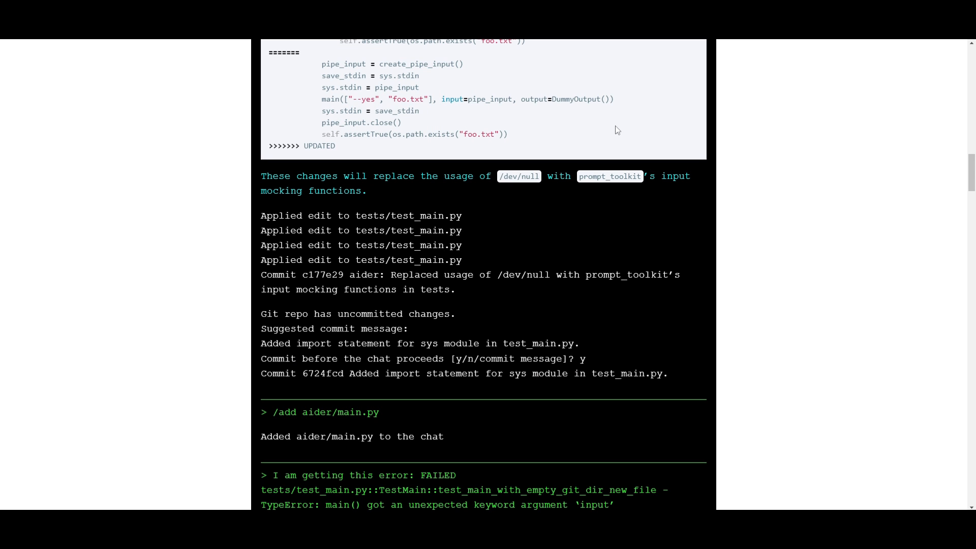
Scroll to the create_pipe_input fix and the user's confirmation, then through Transcript formatting.
{"action": "scroll", "scroll_direction": "down", "scroll_amount": 3}
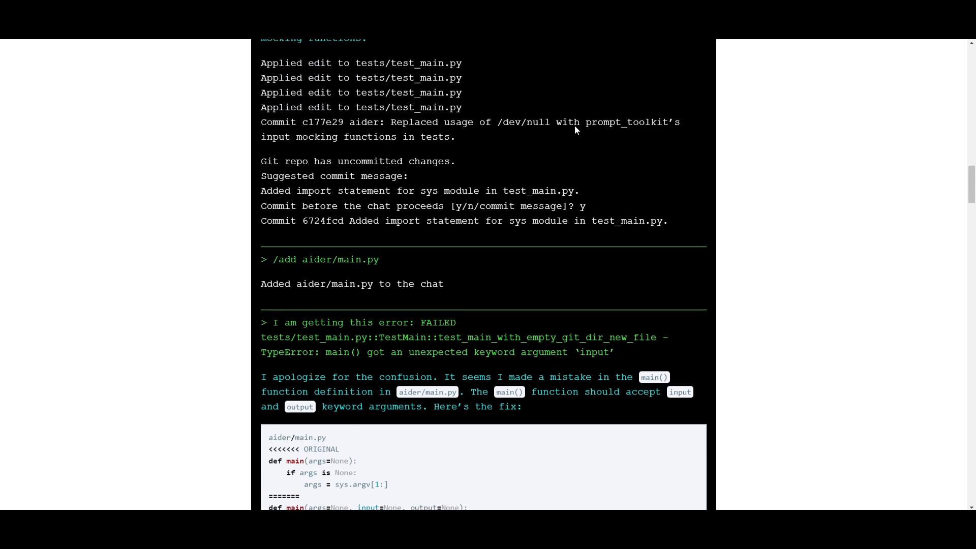
{"action": "mouse_move", "coordinate": [422, 91]}
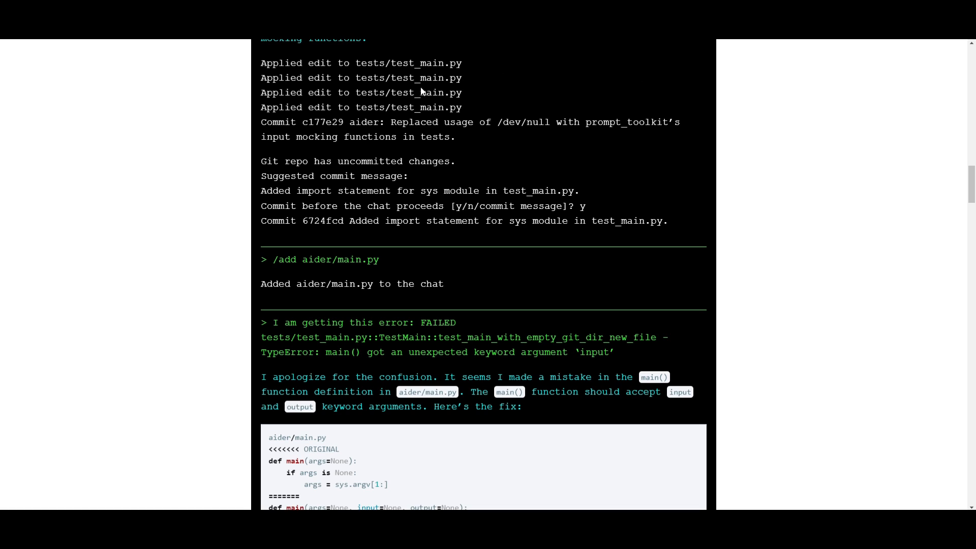
{"action": "mouse_move", "coordinate": [477, 119]}
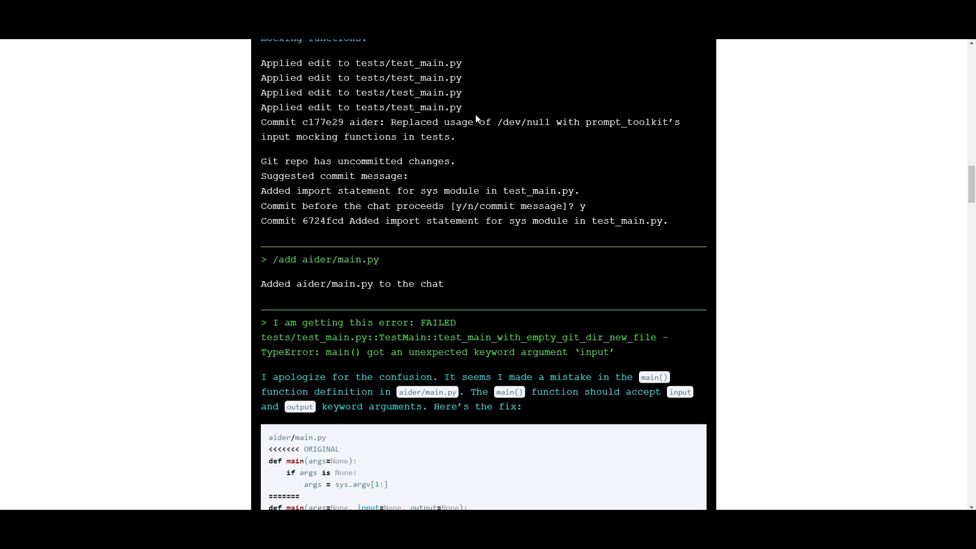
{"action": "scroll", "scroll_direction": "down", "scroll_amount": 3}
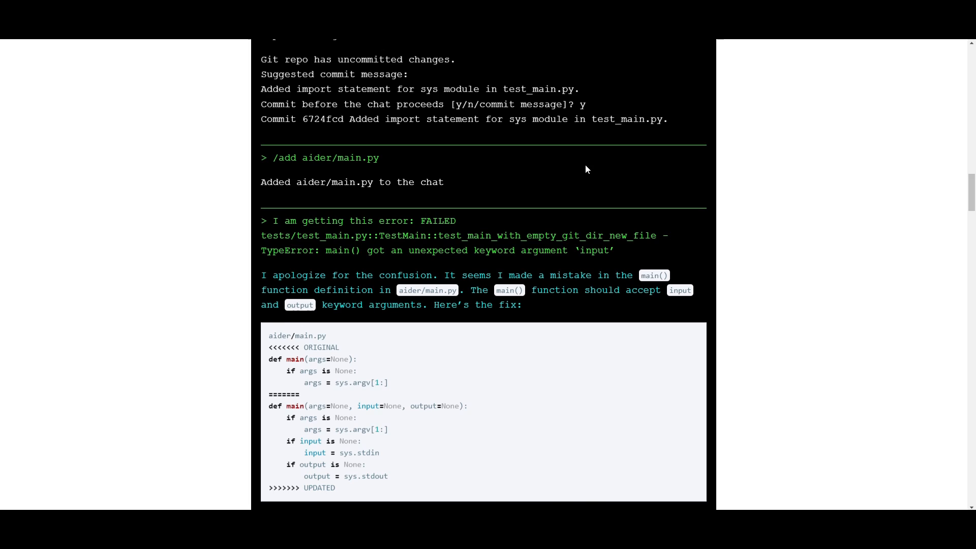
{"action": "scroll", "scroll_direction": "down", "scroll_amount": 3}
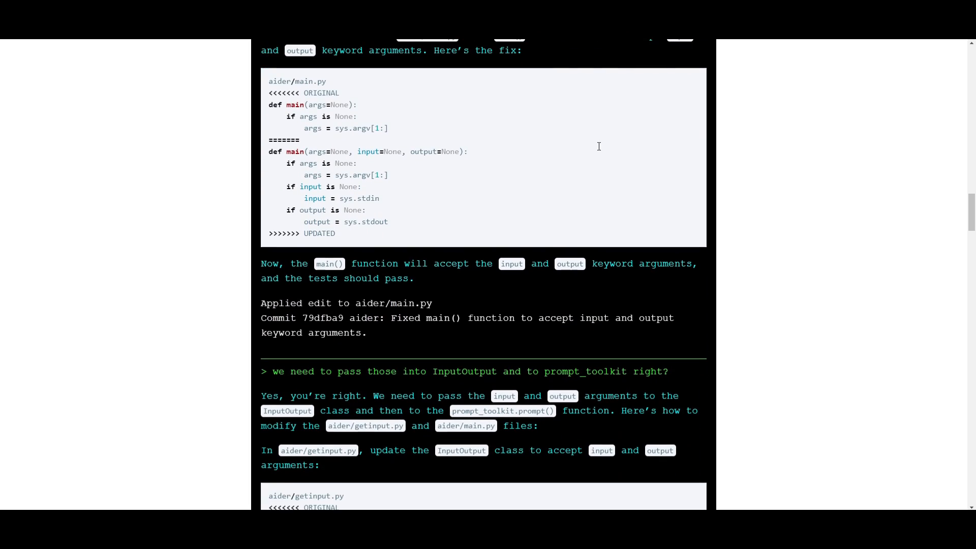
{"action": "mouse_move", "coordinate": [634, 147]}
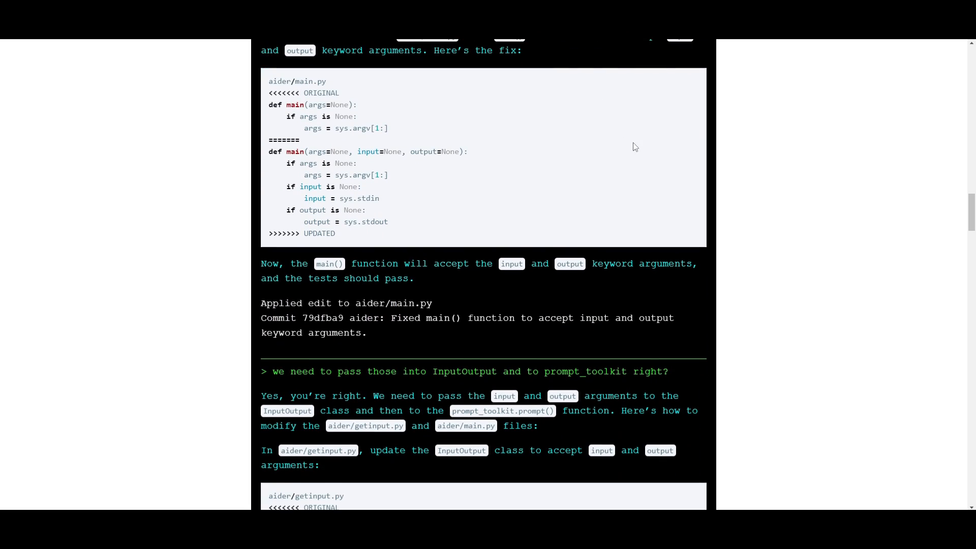
{"action": "scroll", "scroll_direction": "down", "scroll_amount": 3}
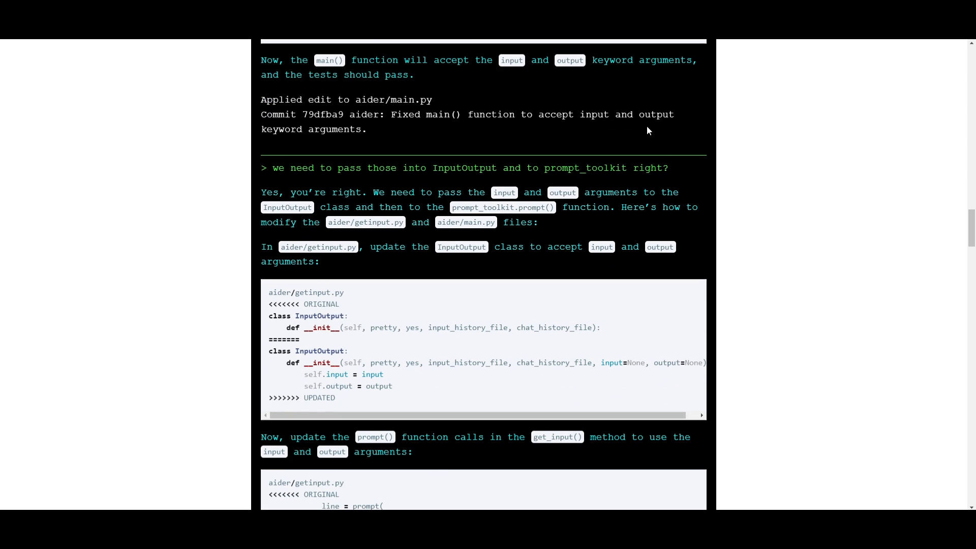
{"action": "mouse_move", "coordinate": [646, 134]}
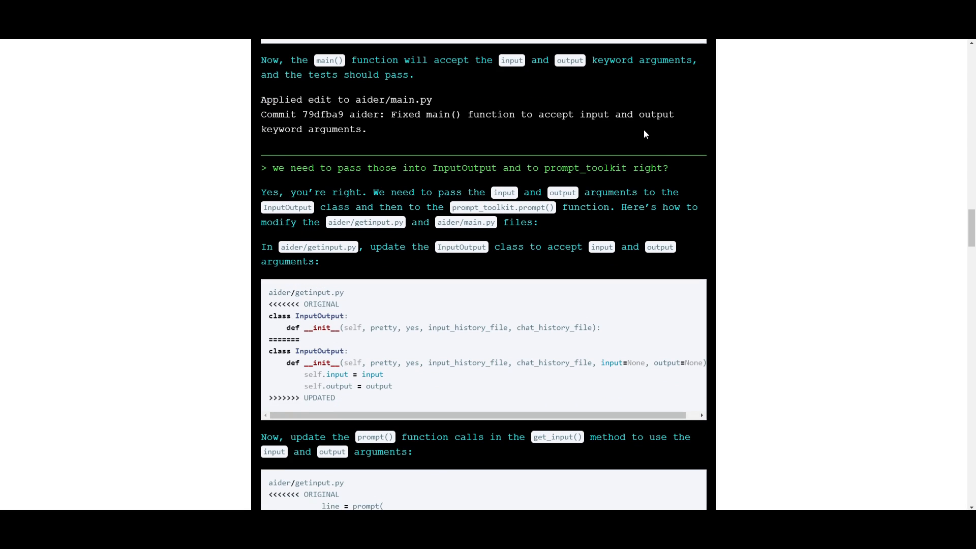
{"action": "scroll", "scroll_direction": "down", "scroll_amount": 3}
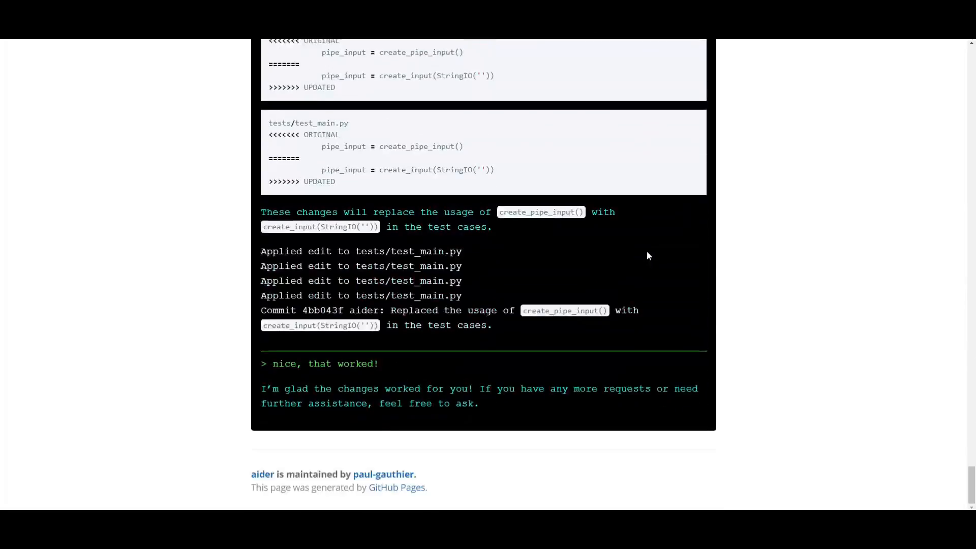
{"action": "mouse_move", "coordinate": [654, 255]}
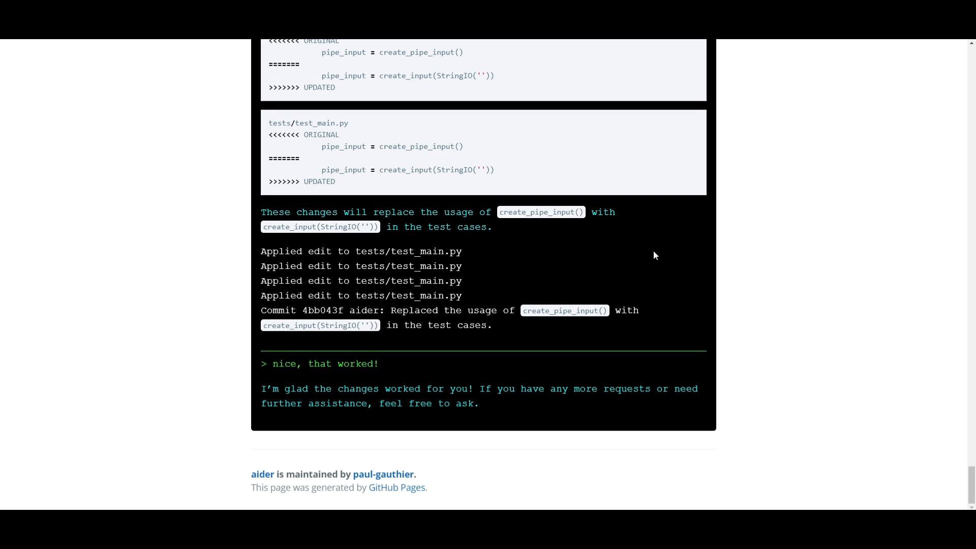
{"action": "scroll", "scroll_direction": "up", "scroll_amount": 3}
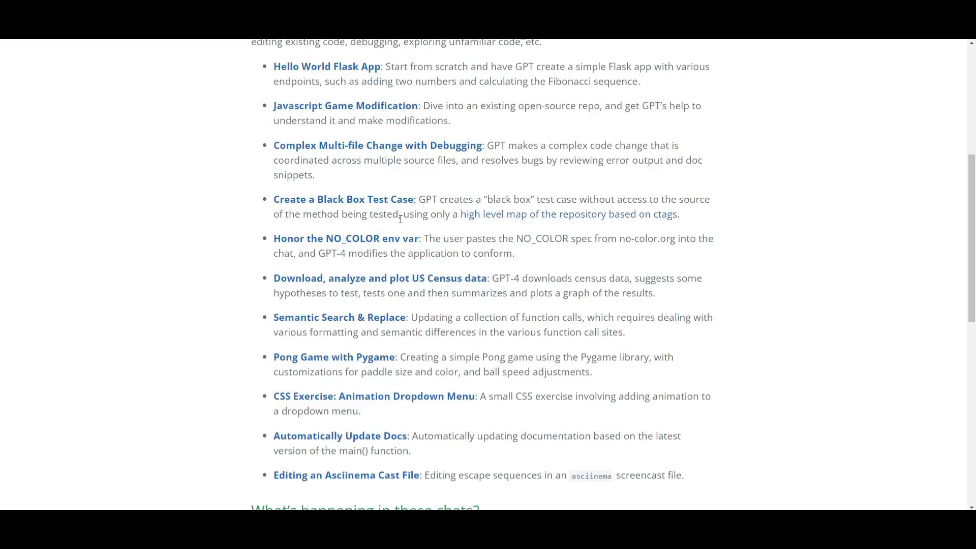
{"action": "scroll", "scroll_direction": "down", "scroll_amount": 3}
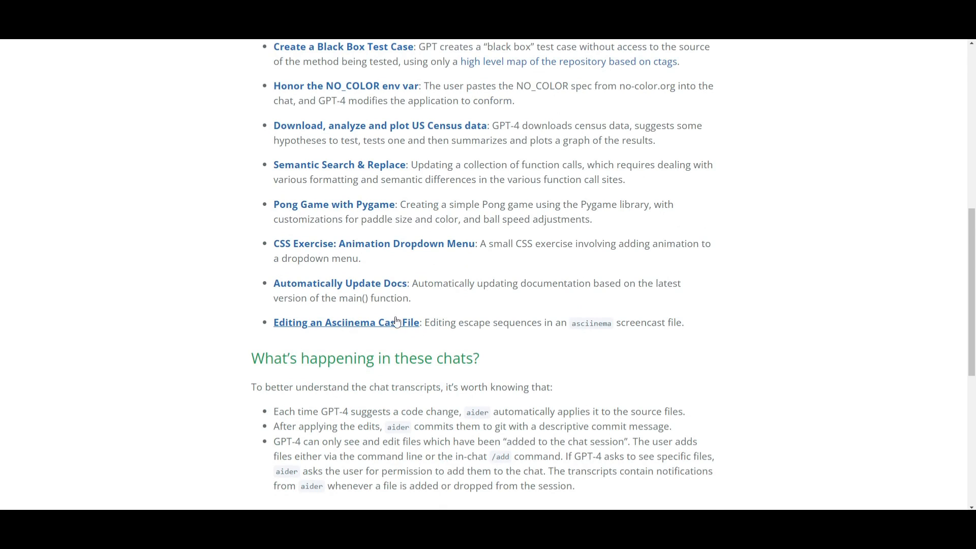
{"action": "scroll", "scroll_direction": "down", "scroll_amount": 3}
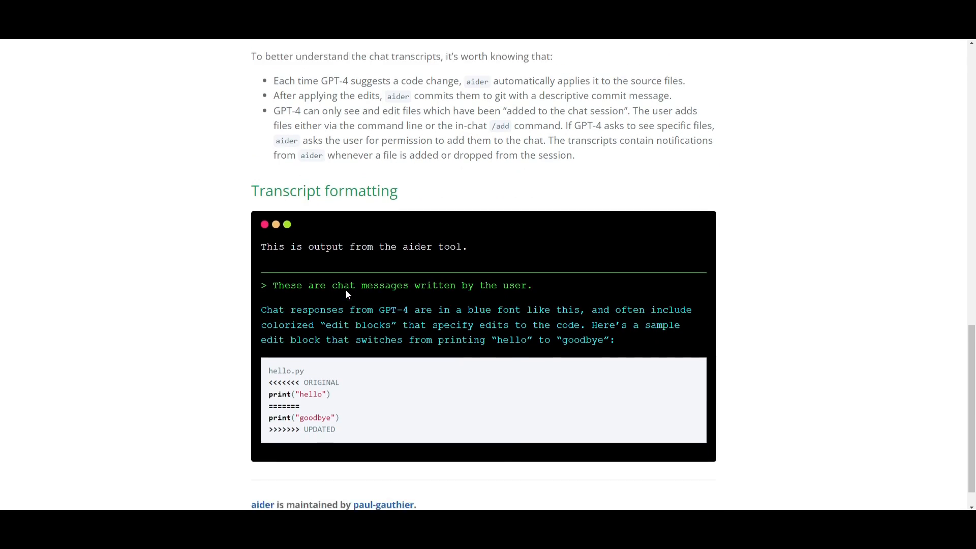
{"action": "scroll", "scroll_direction": "up", "scroll_amount": 3}
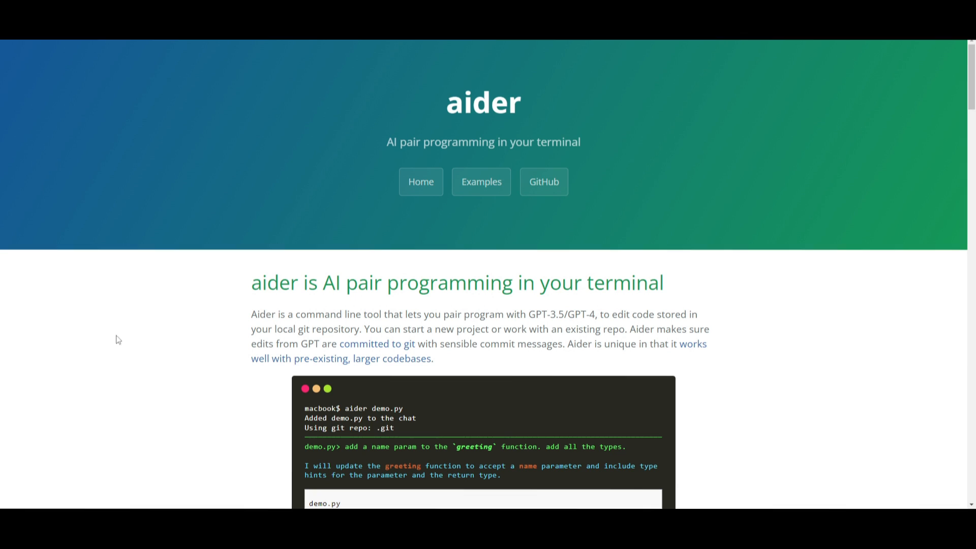
{"action": "scroll", "scroll_direction": "down", "scroll_amount": 3}
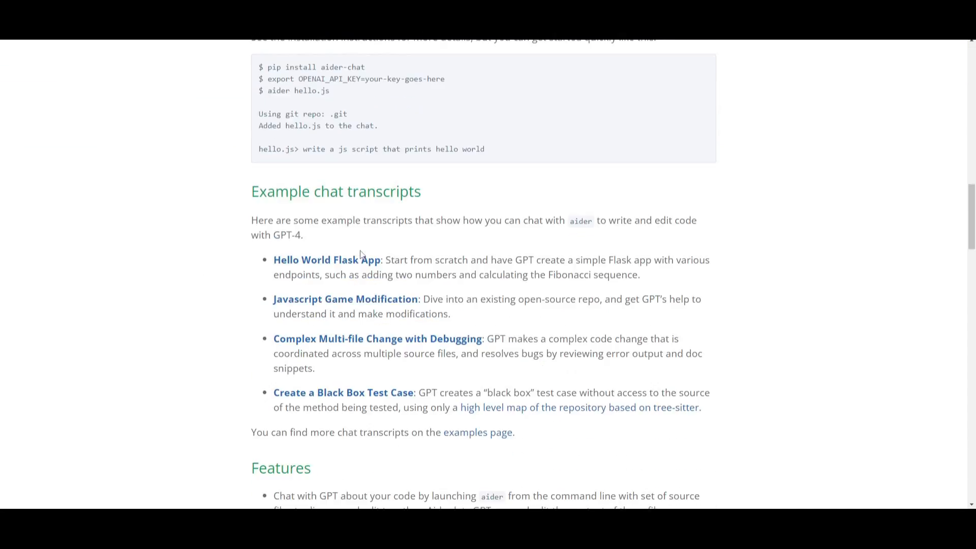
{"action": "scroll", "scroll_direction": "down", "scroll_amount": 3}
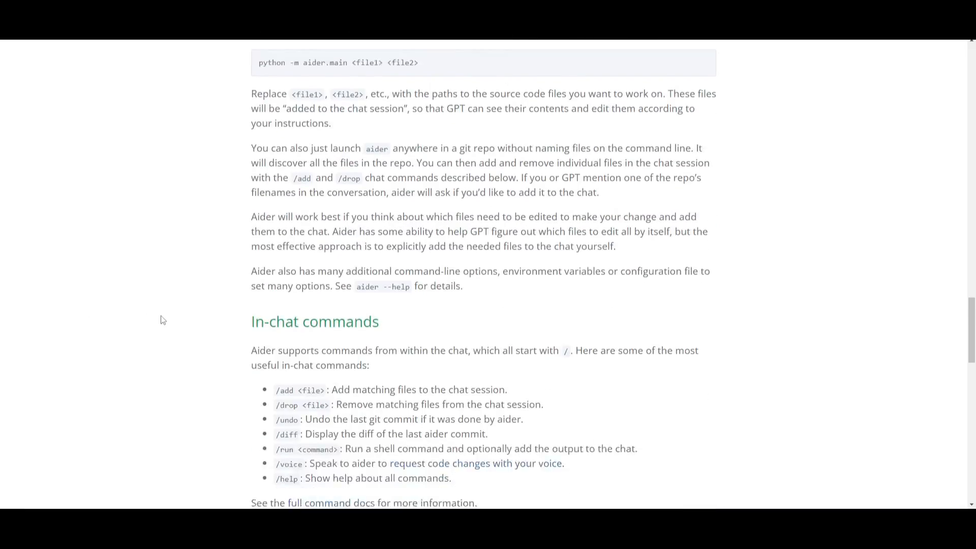
{"action": "scroll", "scroll_direction": "down", "scroll_amount": 3}
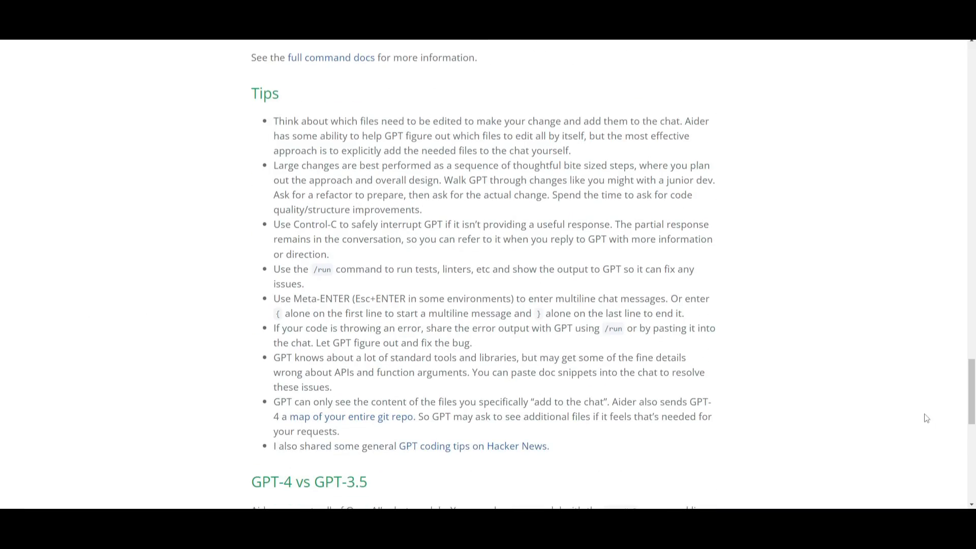
{"action": "scroll", "scroll_direction": "up", "scroll_amount": 3}
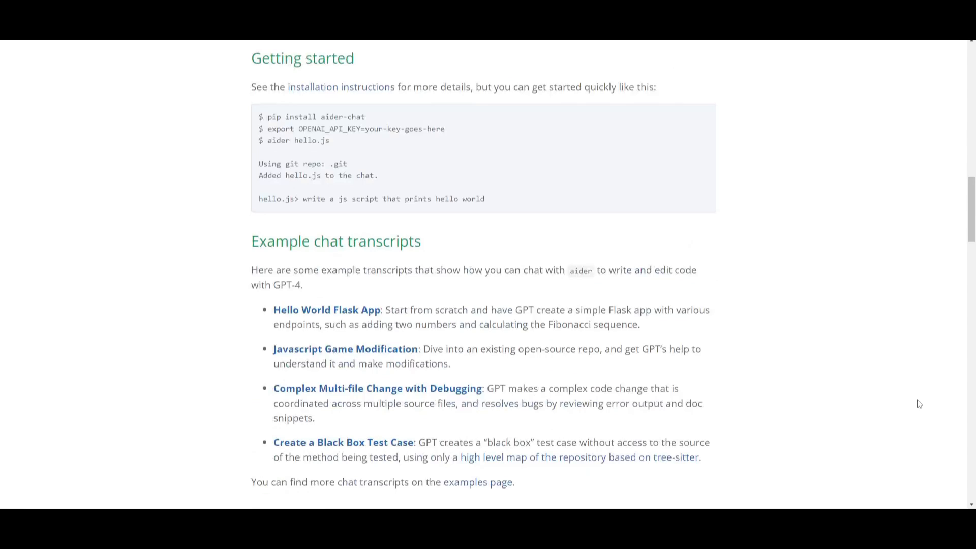
{"action": "scroll", "scroll_direction": "up", "scroll_amount": 3}
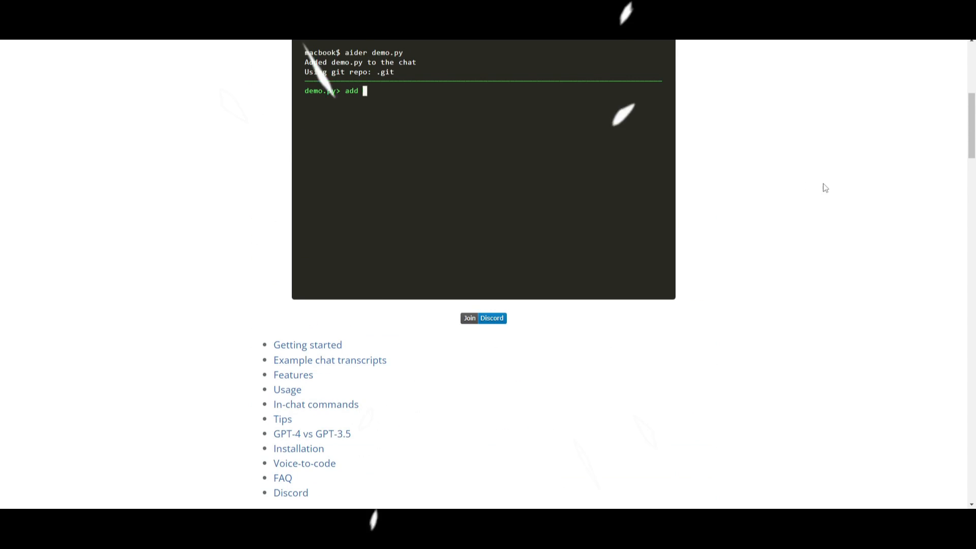
{"action": "scroll", "scroll_direction": "up", "scroll_amount": 3}
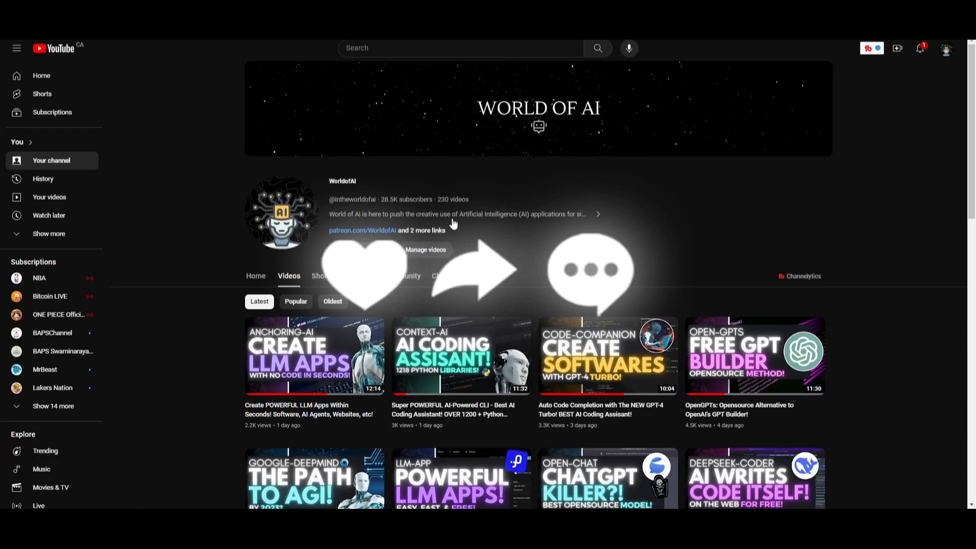
{"action": "mouse_move", "coordinate": [627, 291]}
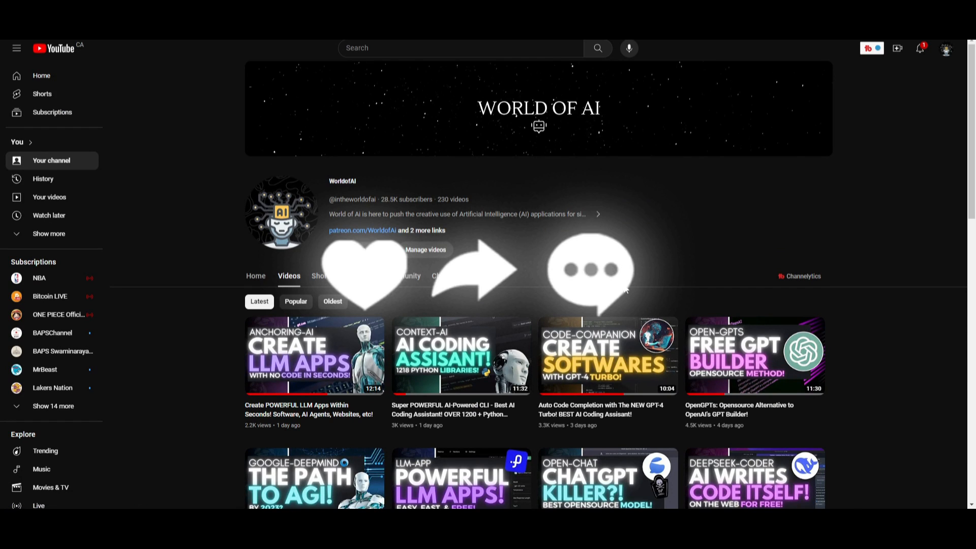
{"action": "mouse_move", "coordinate": [641, 297]}
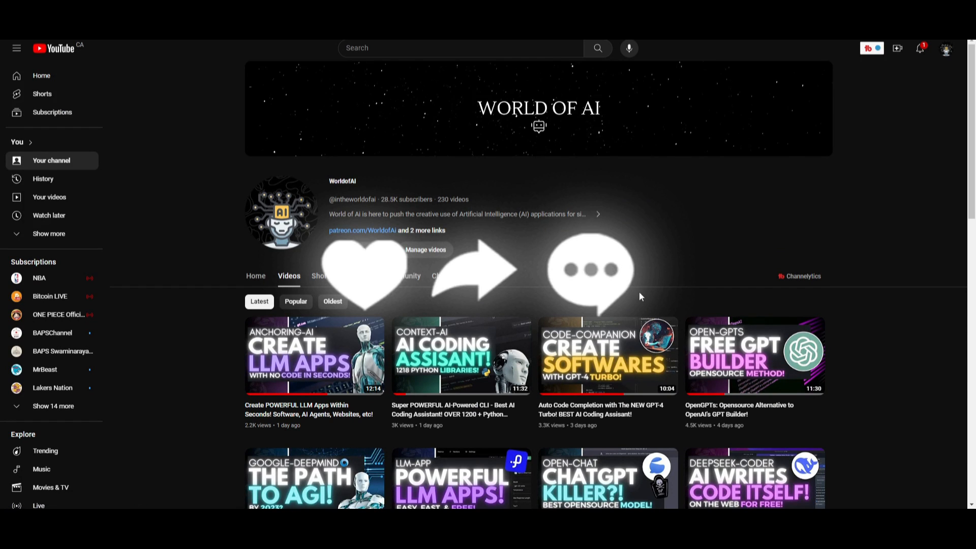